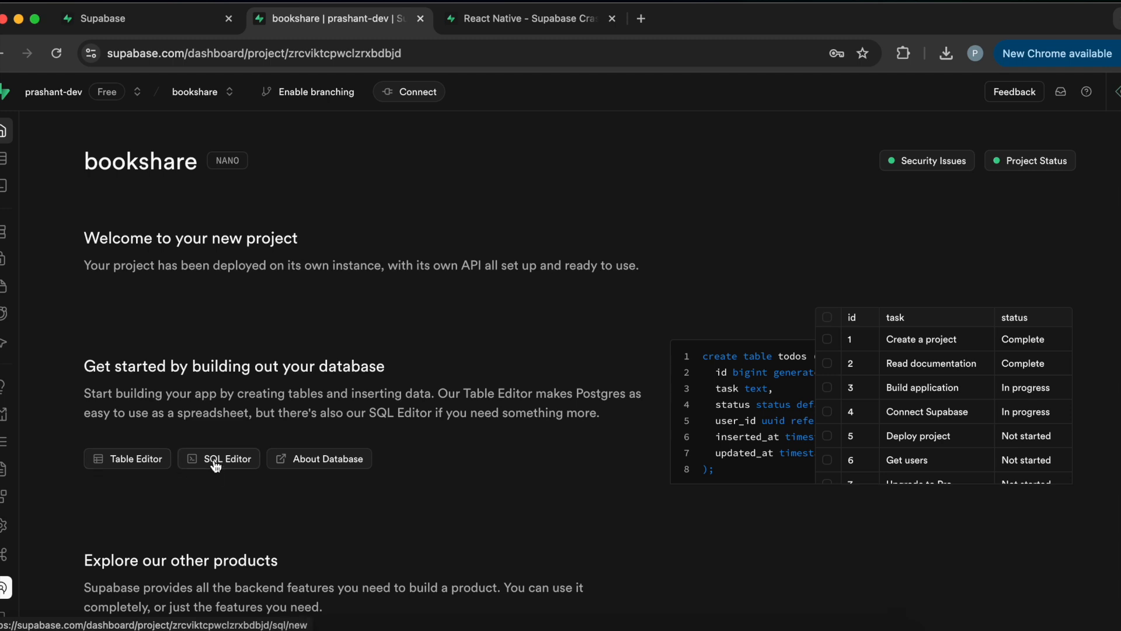
mouse_move(306, 386)
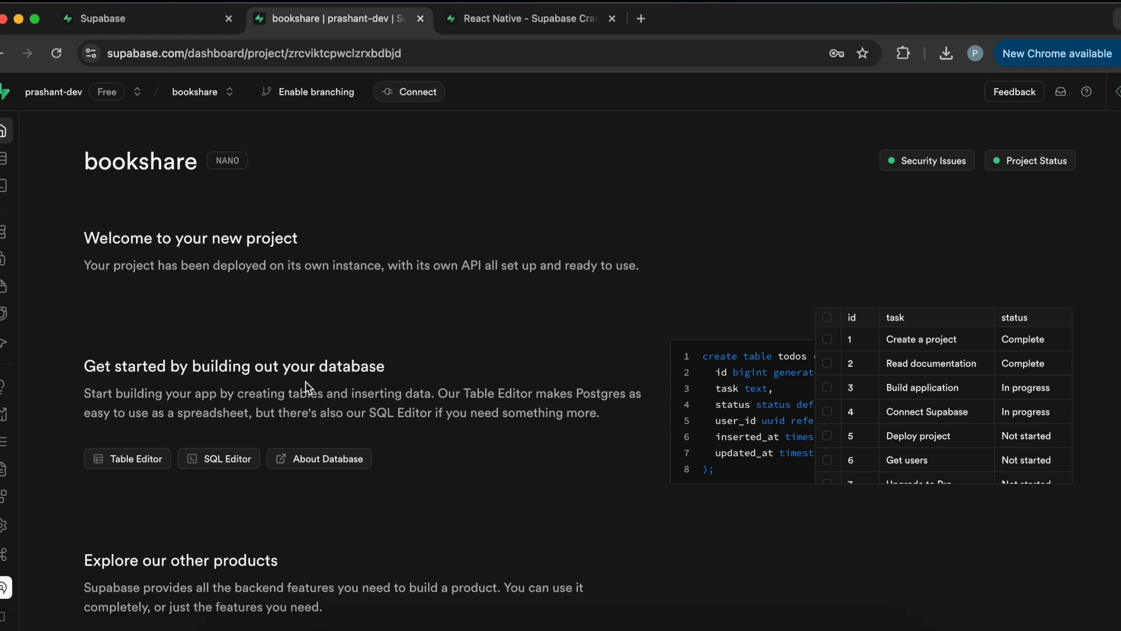
mouse_move(466, 194)
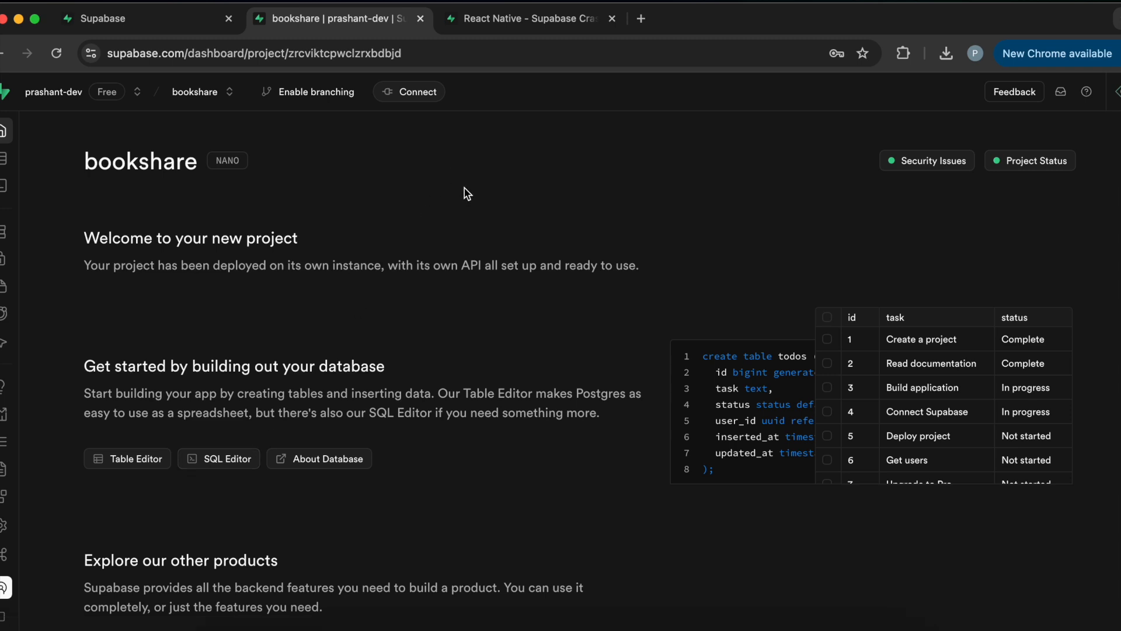
- Read the Creating a table section of the Notion lesson down to the planned books table fields
left_click(529, 18)
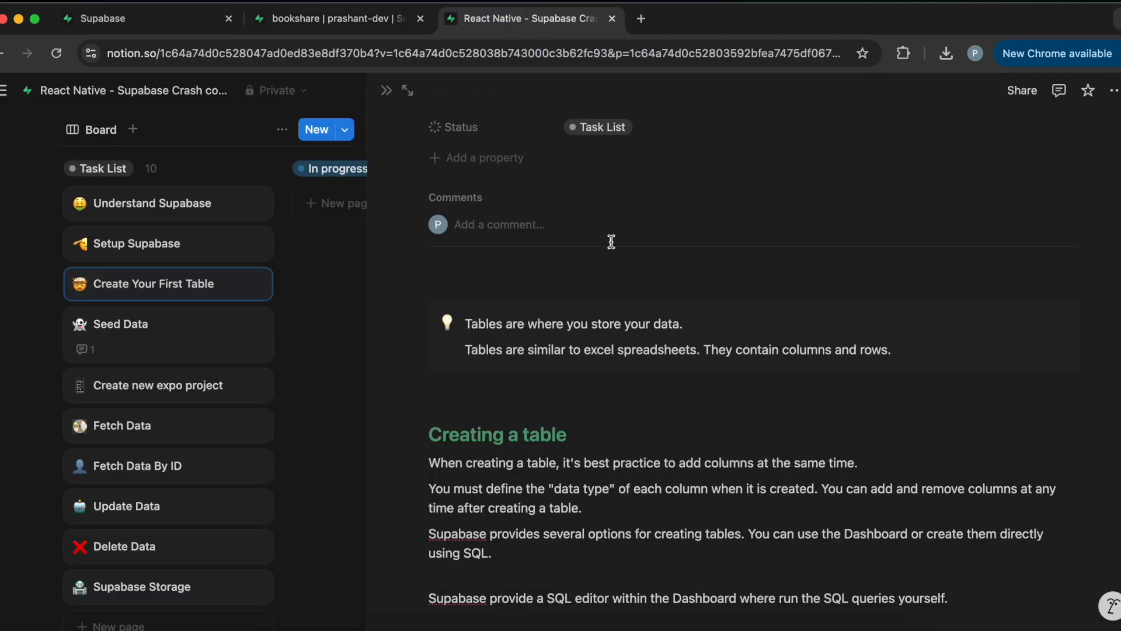
mouse_move(539, 320)
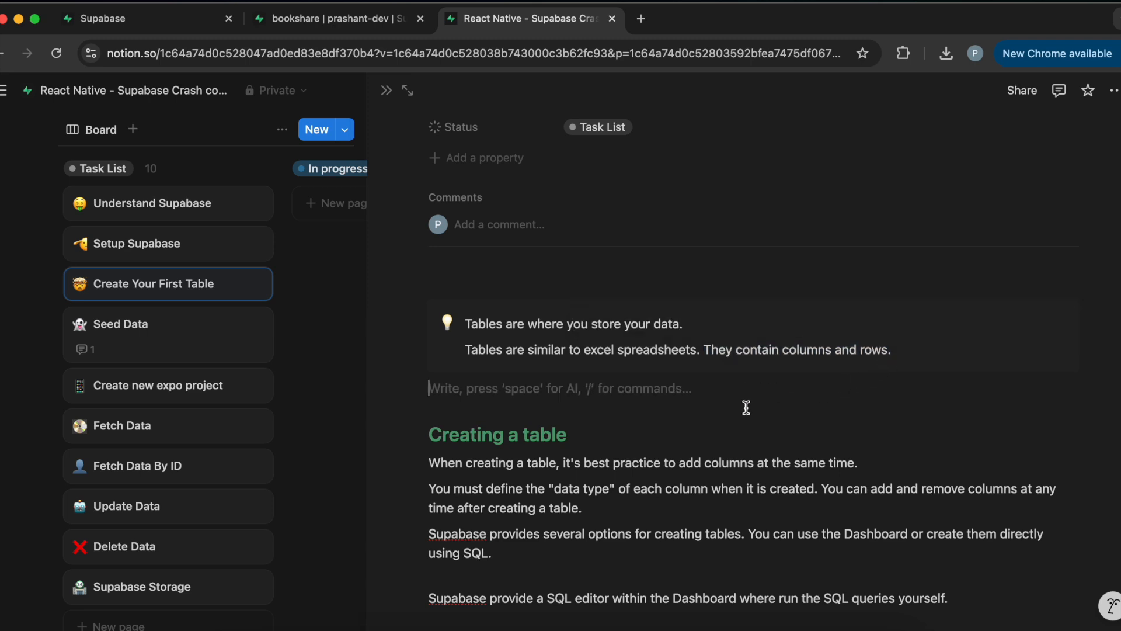
scroll("down", 3)
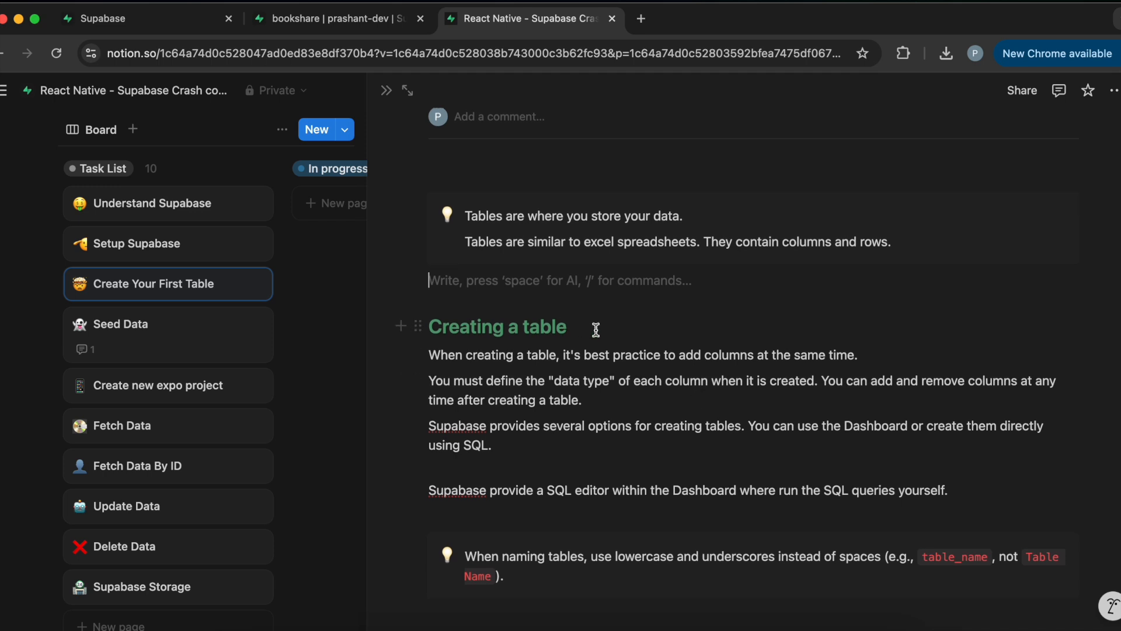
mouse_move(501, 372)
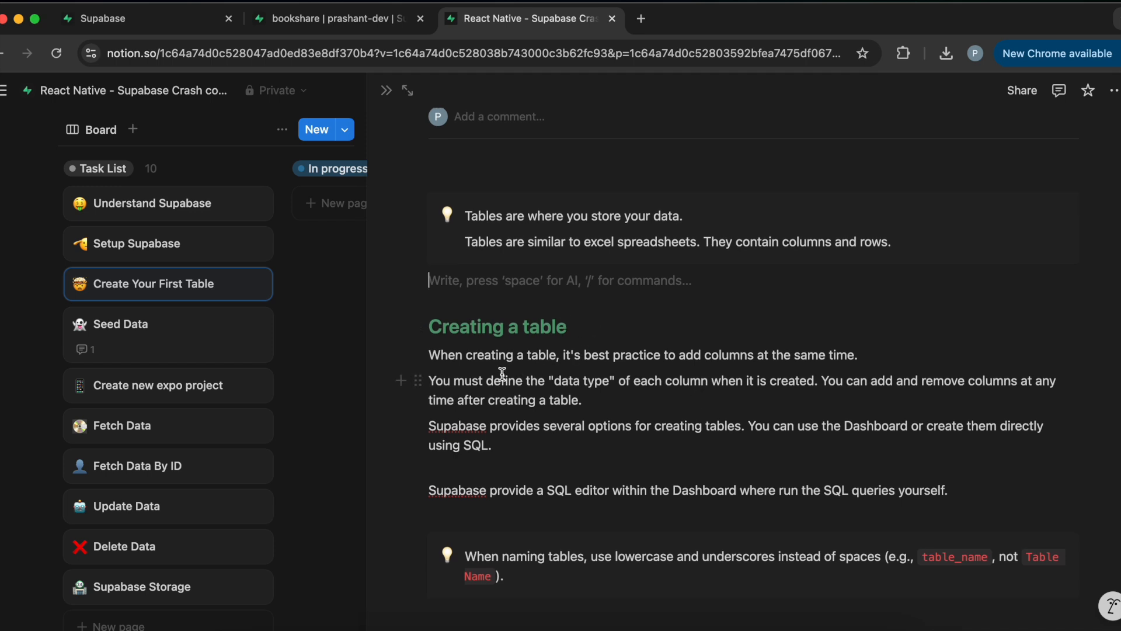
mouse_move(814, 298)
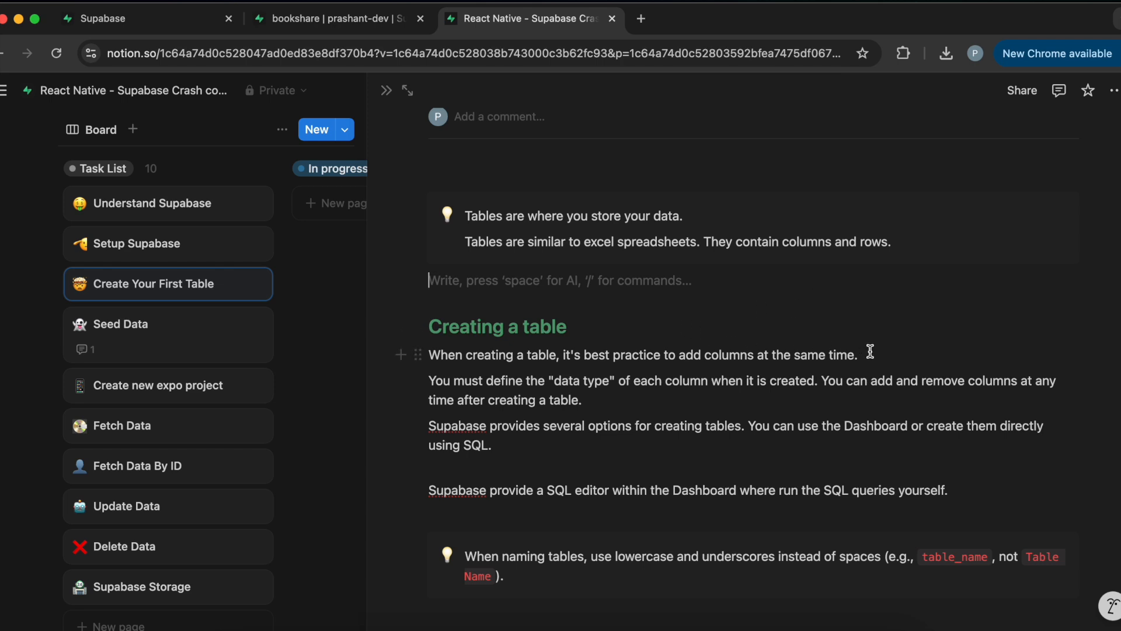
mouse_move(610, 401)
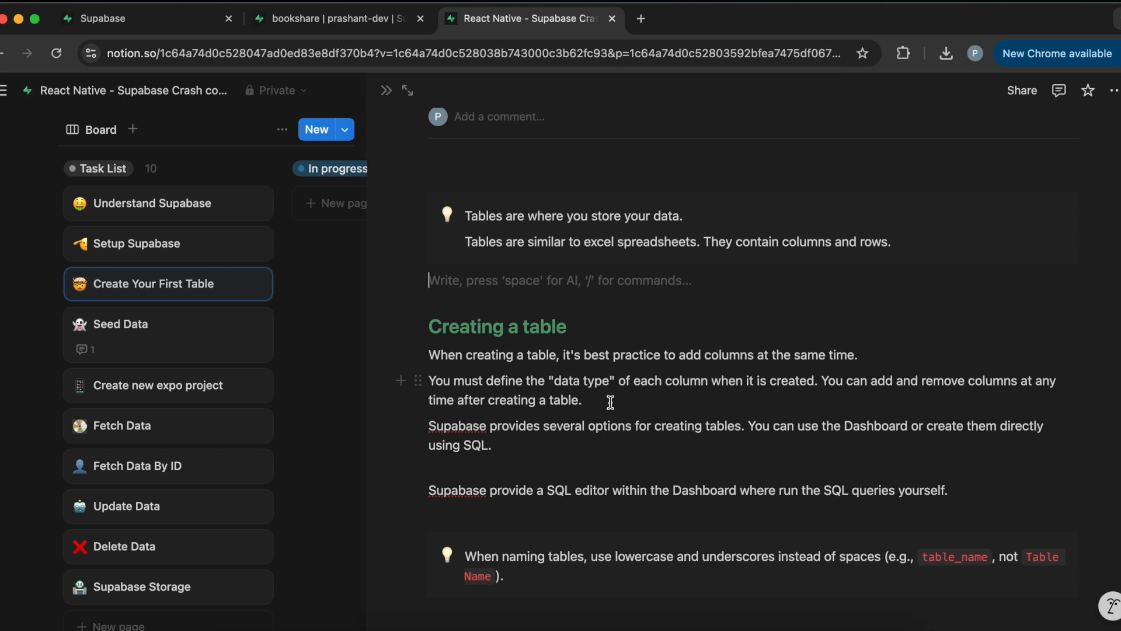
mouse_move(802, 393)
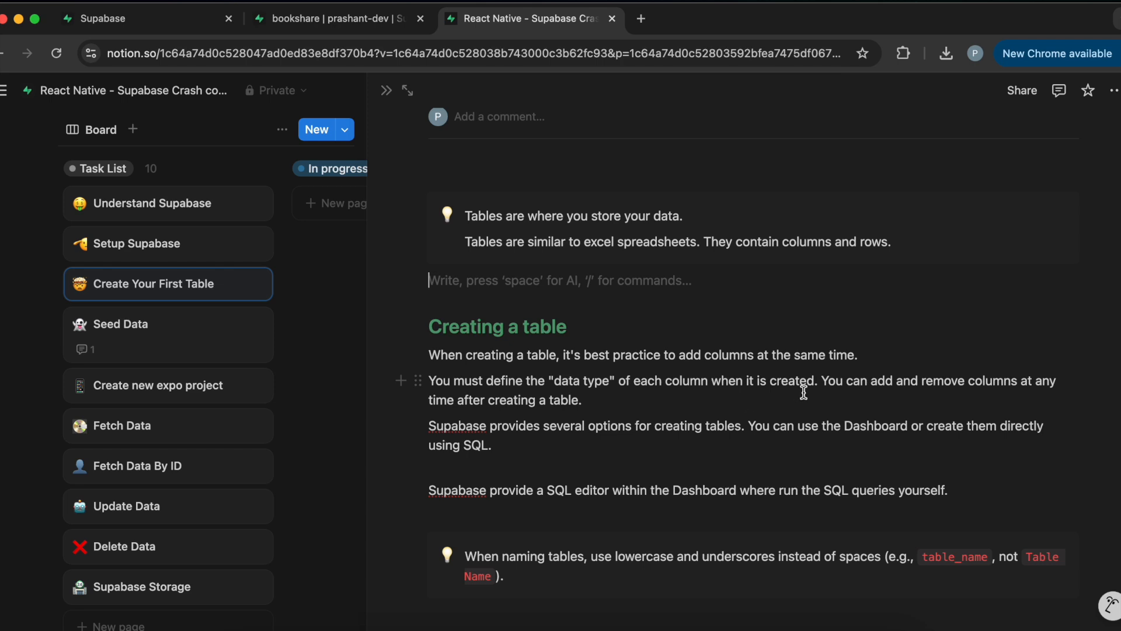
mouse_move(919, 392)
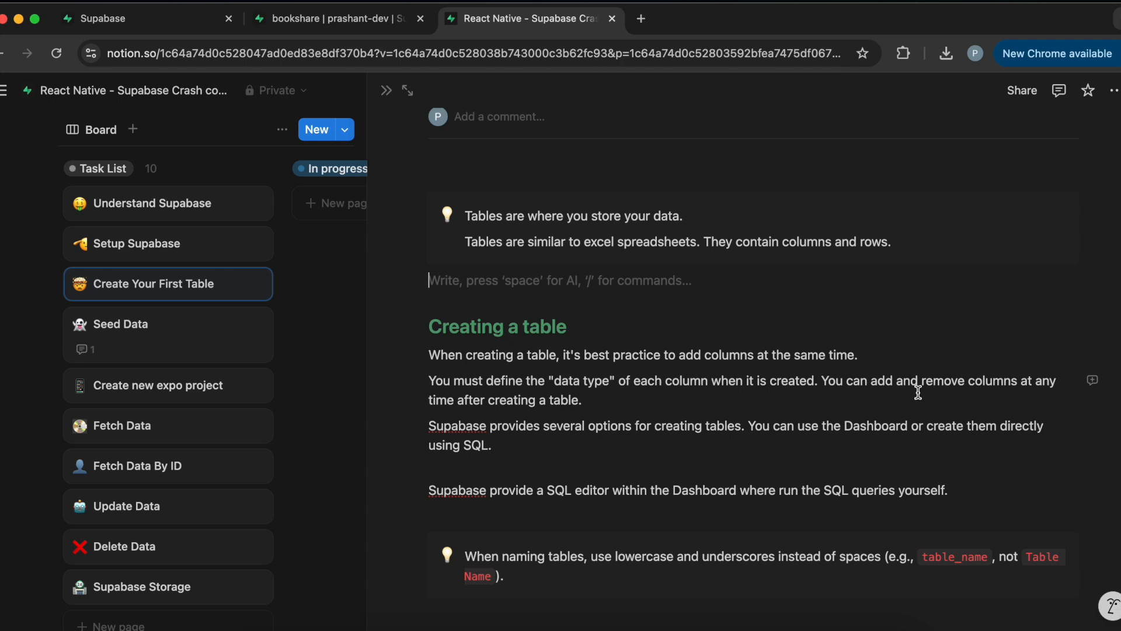
mouse_move(720, 442)
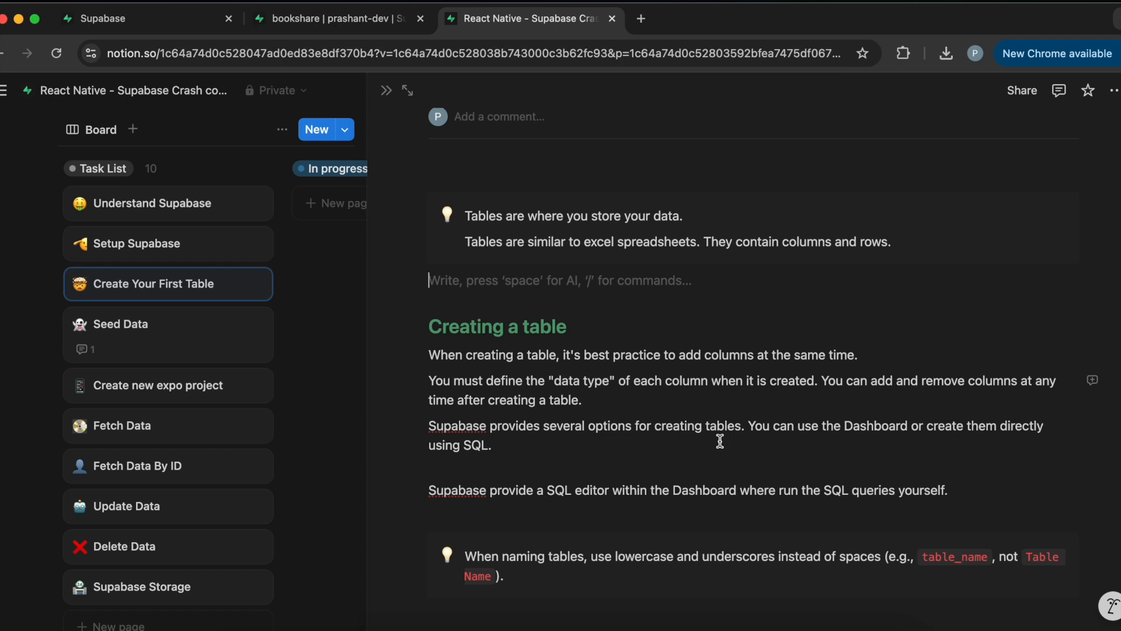
mouse_move(582, 443)
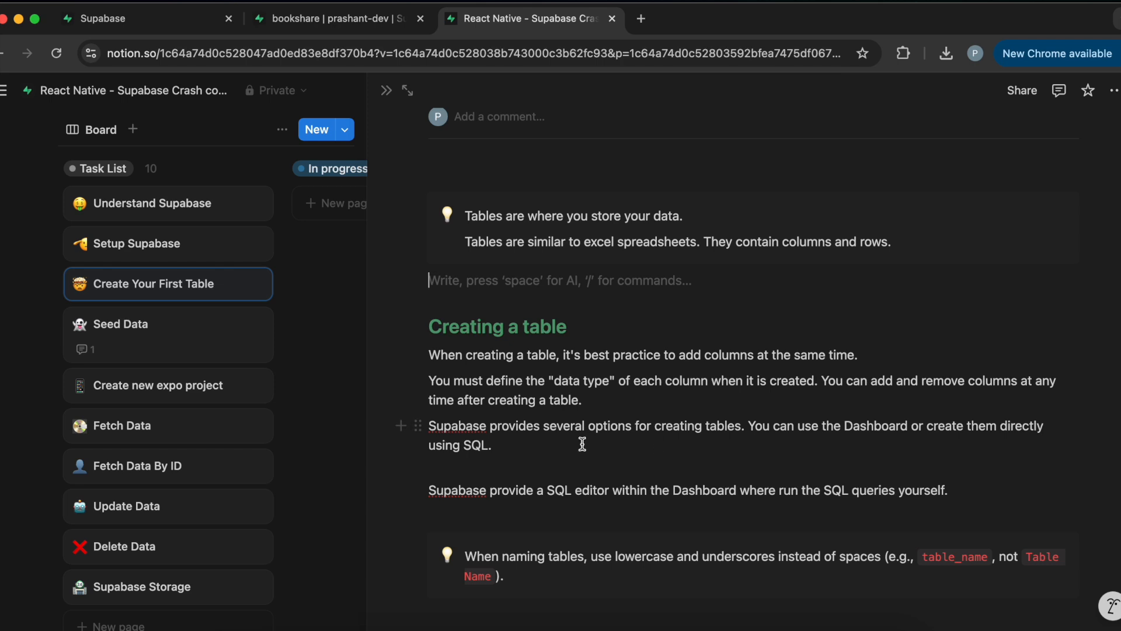
mouse_move(923, 447)
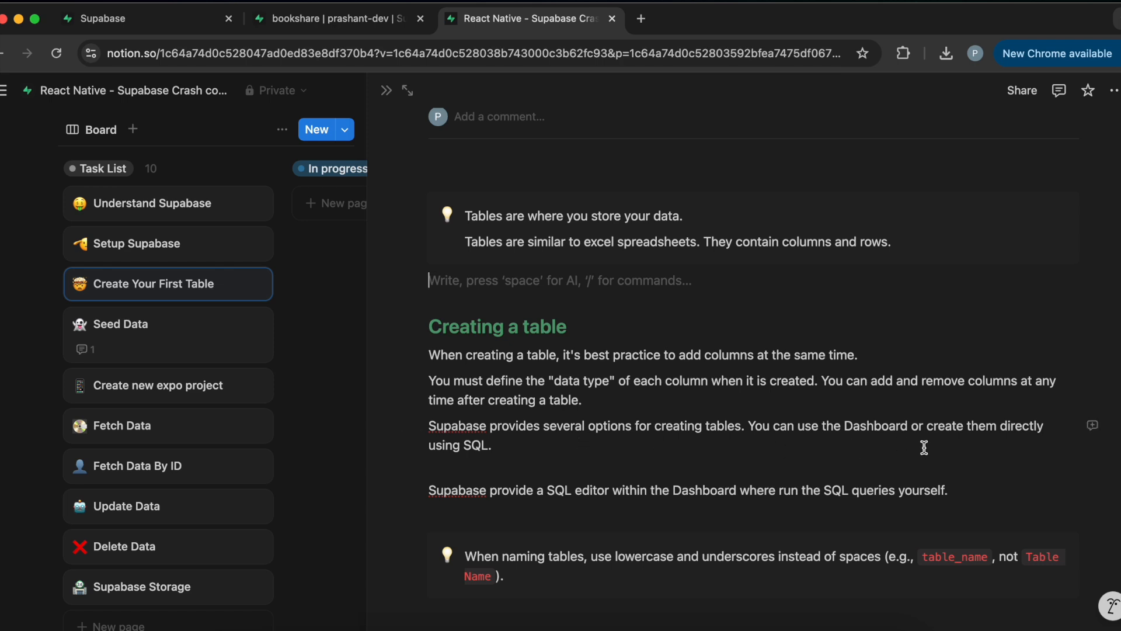
mouse_move(571, 445)
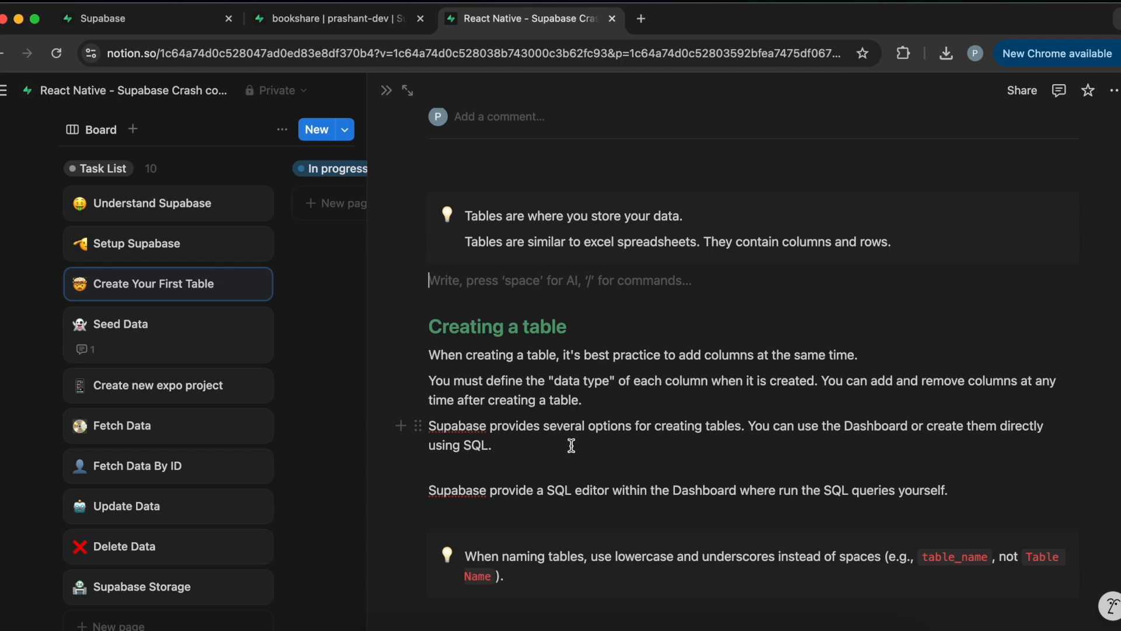
mouse_move(486, 523)
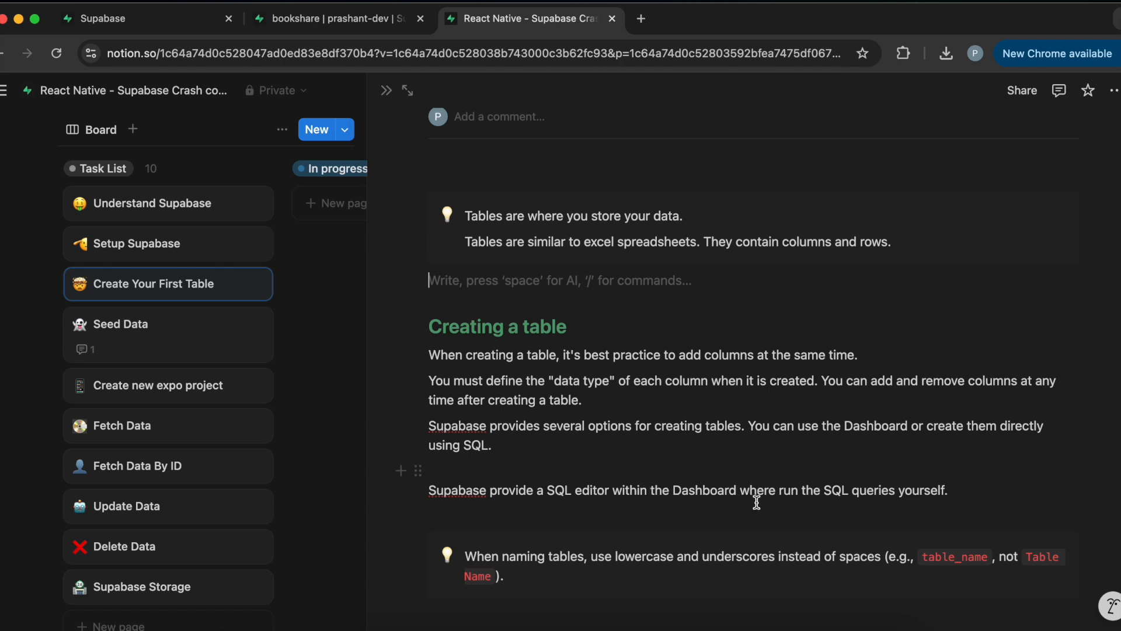
scroll("down", 3)
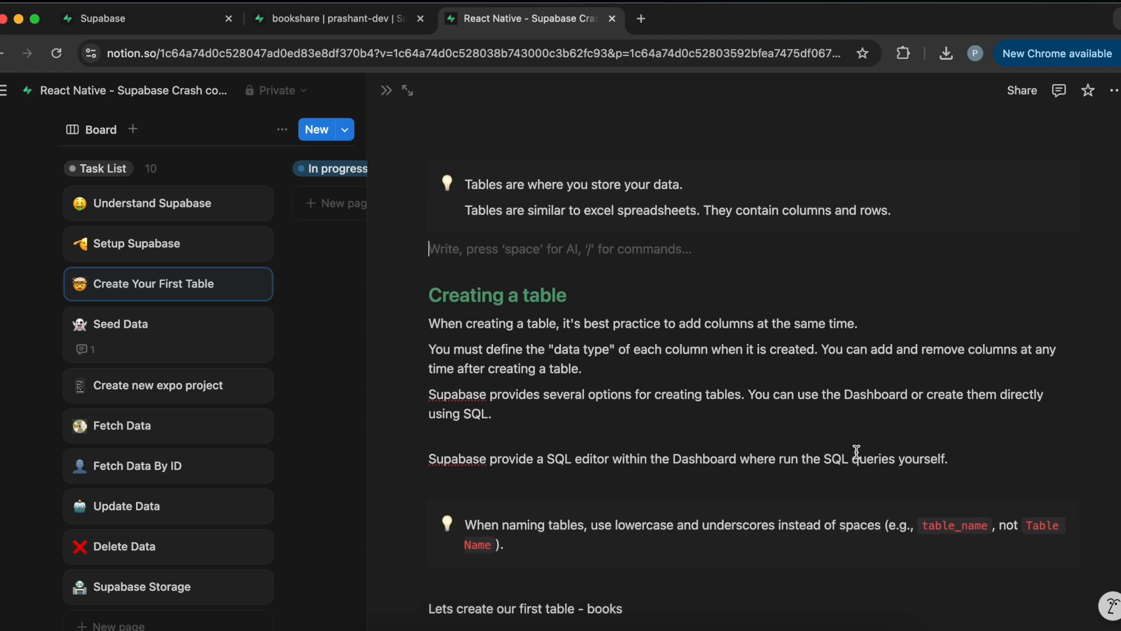
scroll("down", 3)
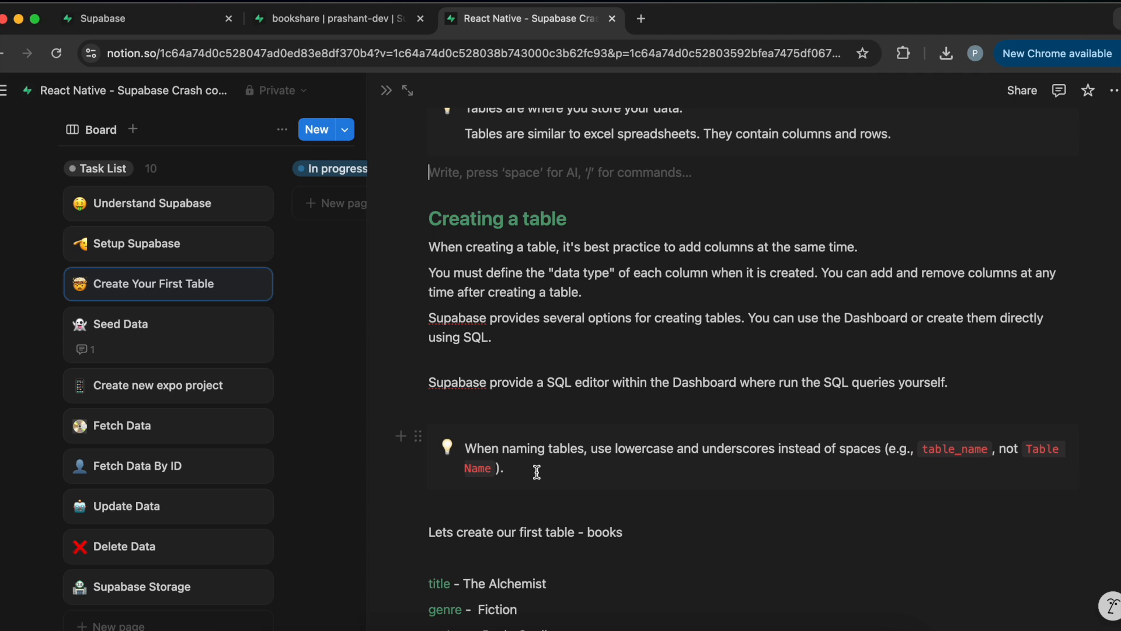
mouse_move(720, 463)
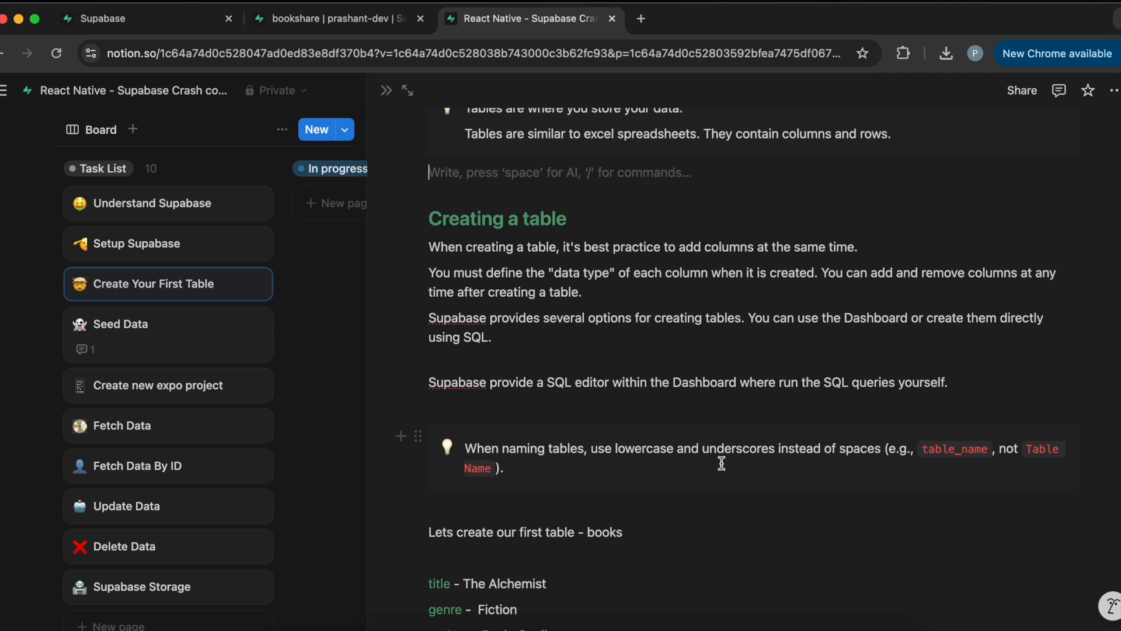
mouse_move(930, 470)
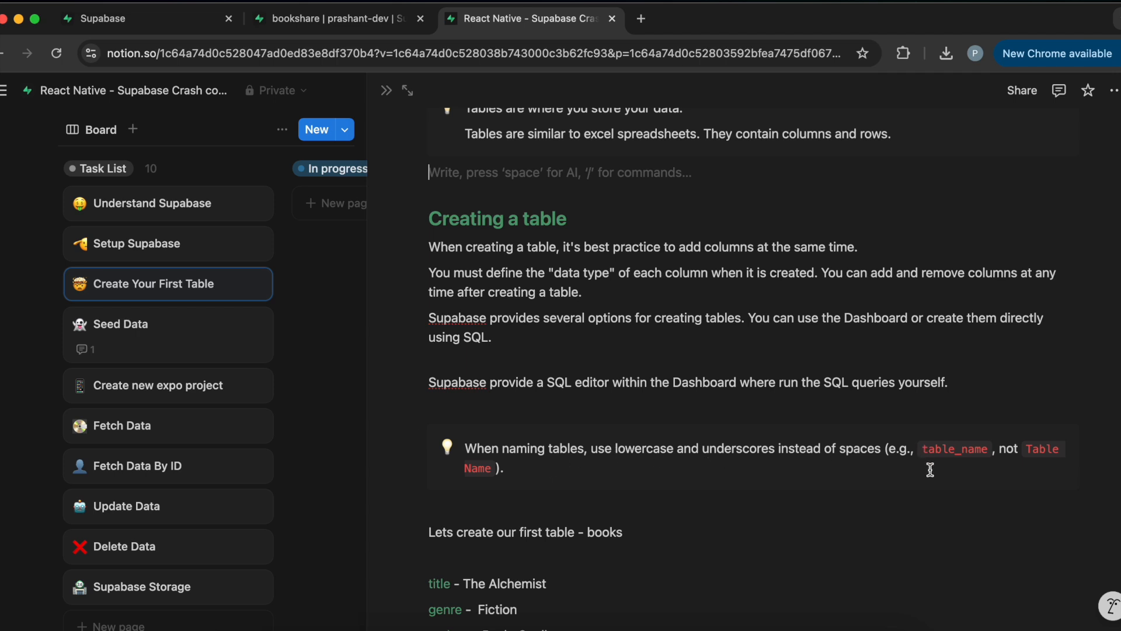
mouse_move(952, 467)
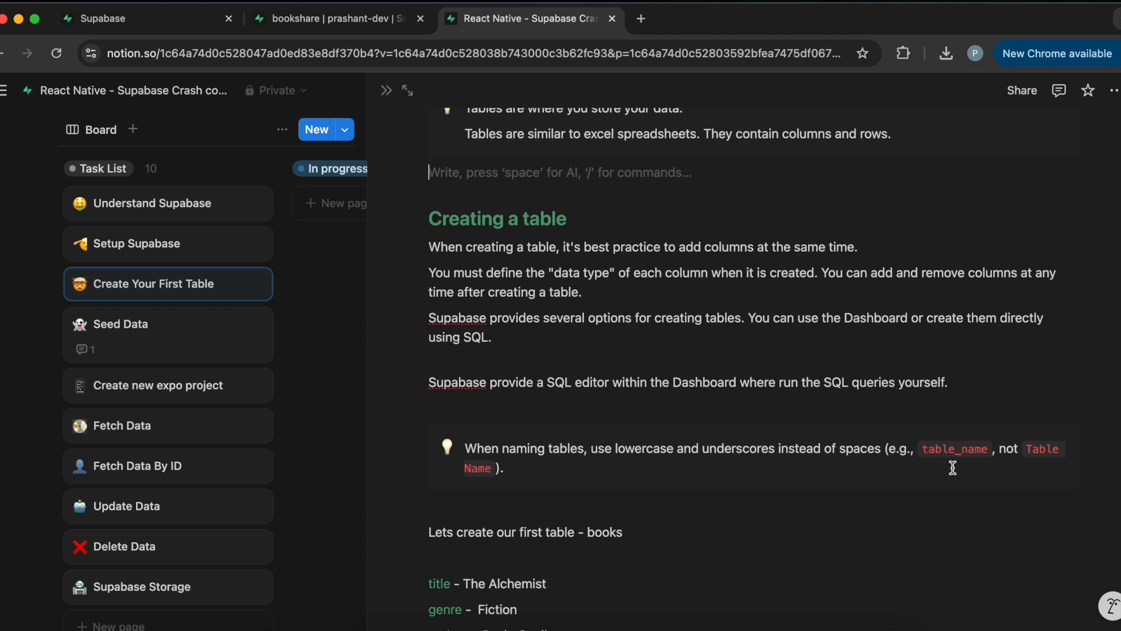
mouse_move(1041, 459)
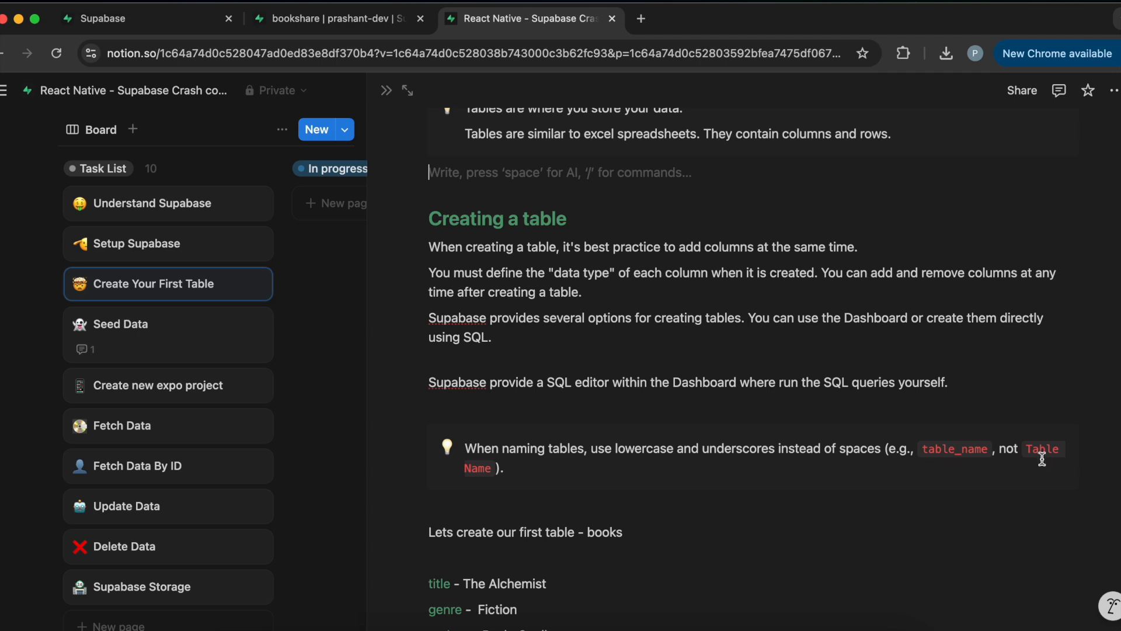
mouse_move(570, 492)
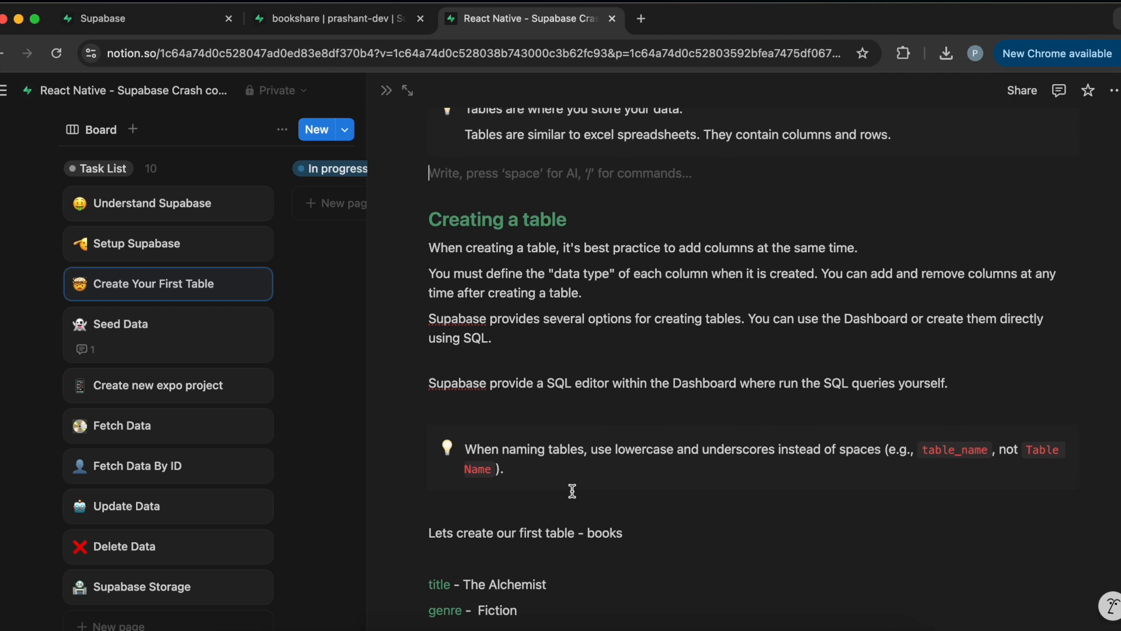
- Show the bookshare project's Table Editor, listing the public schema with no tables
left_click(336, 19)
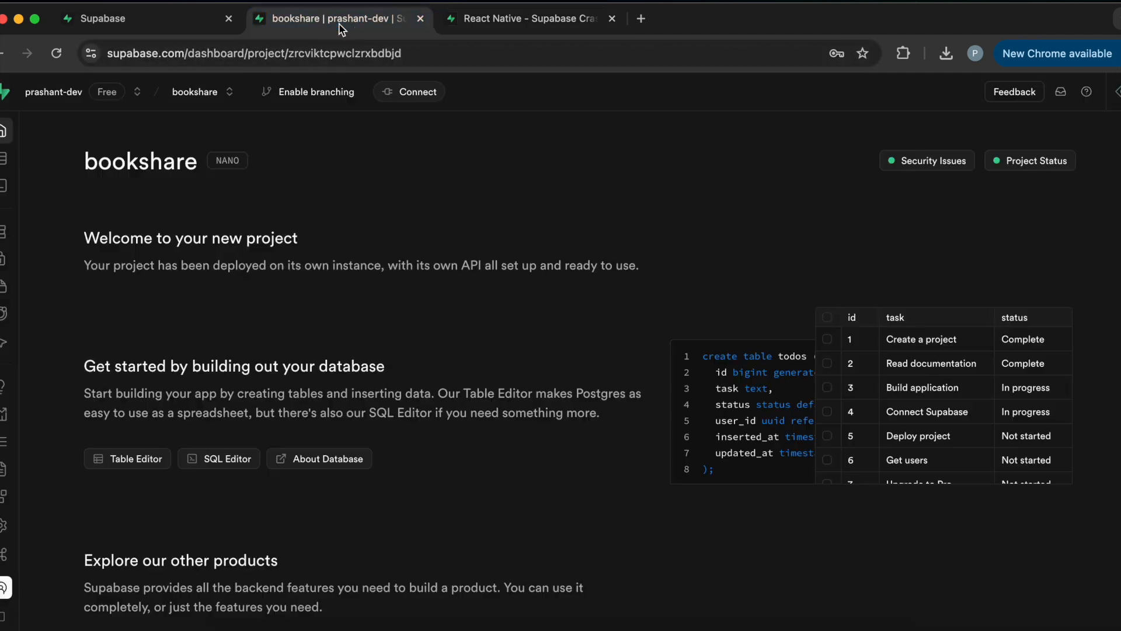
mouse_move(400, 216)
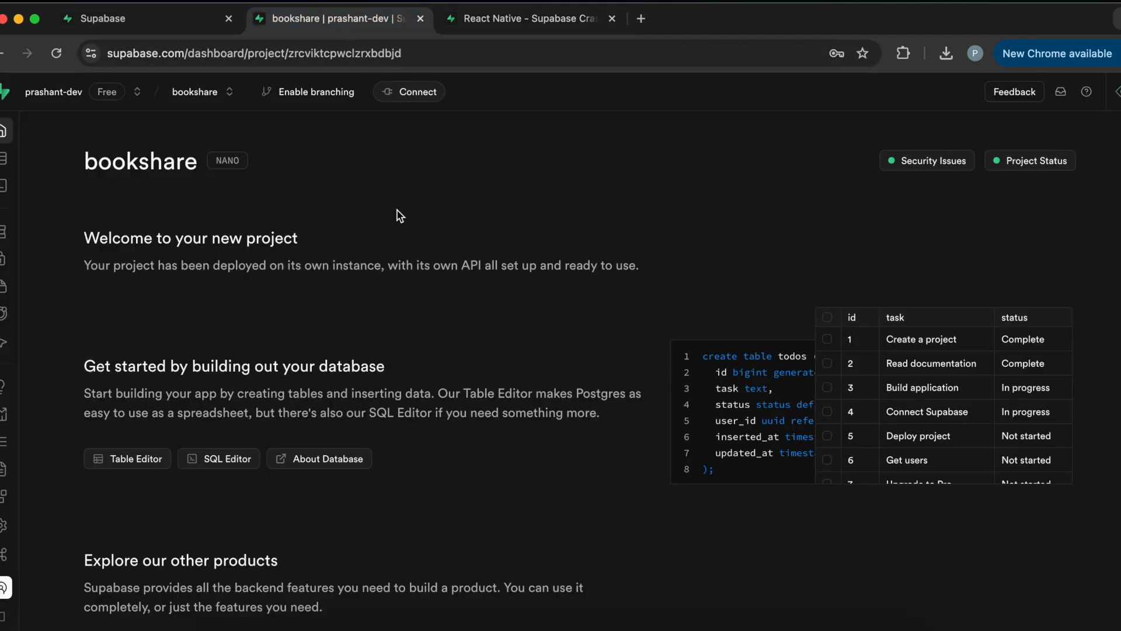
left_click(127, 458)
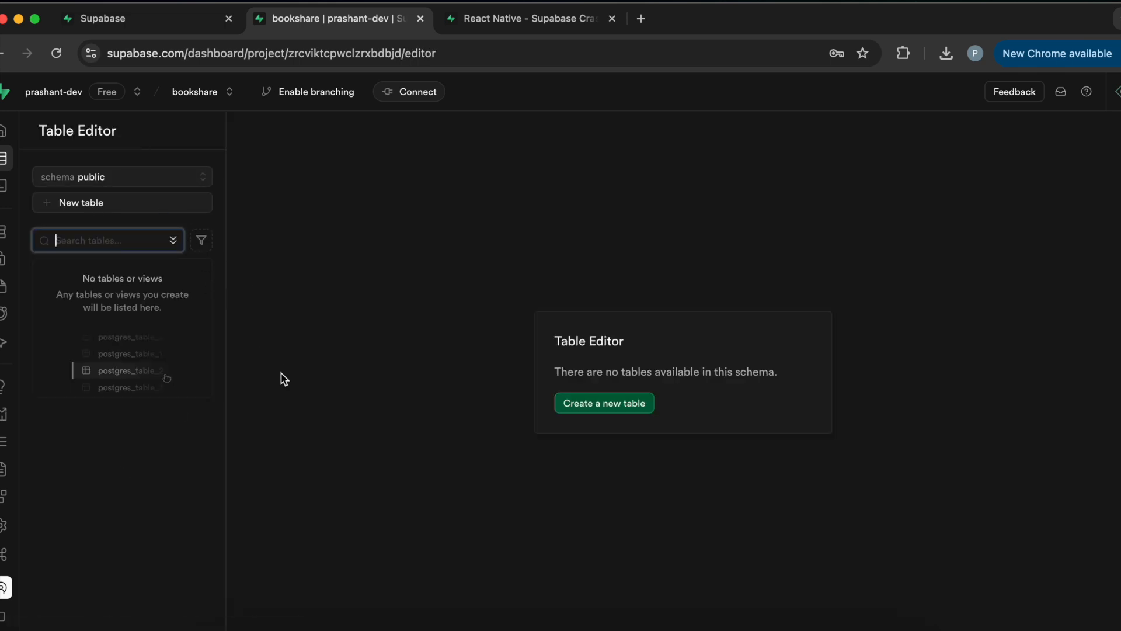
mouse_move(394, 338)
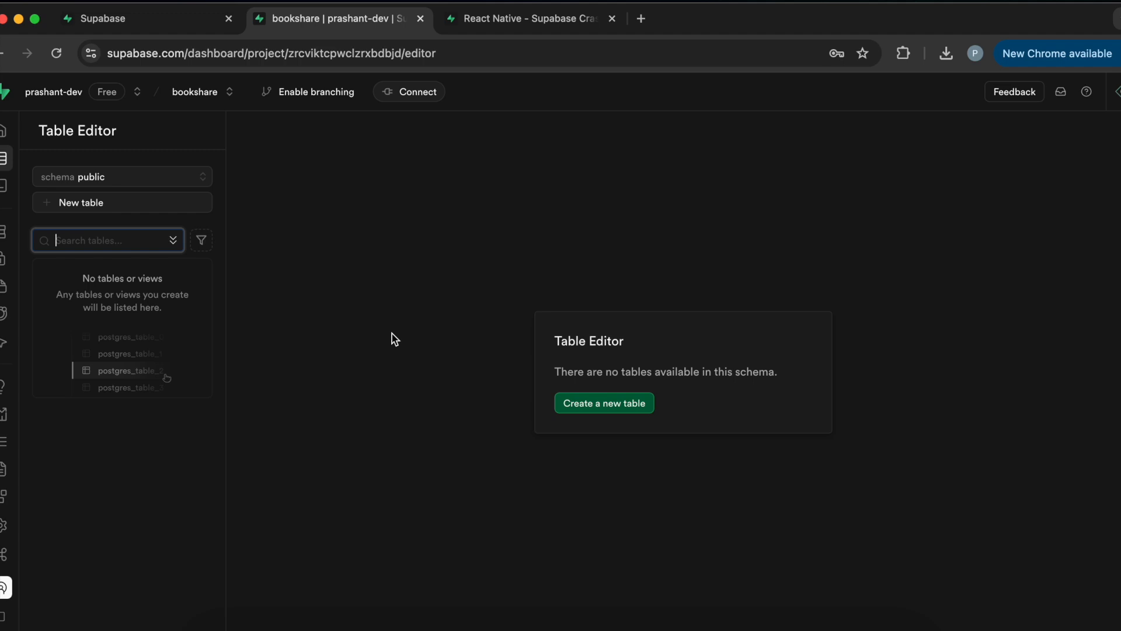
mouse_move(439, 371)
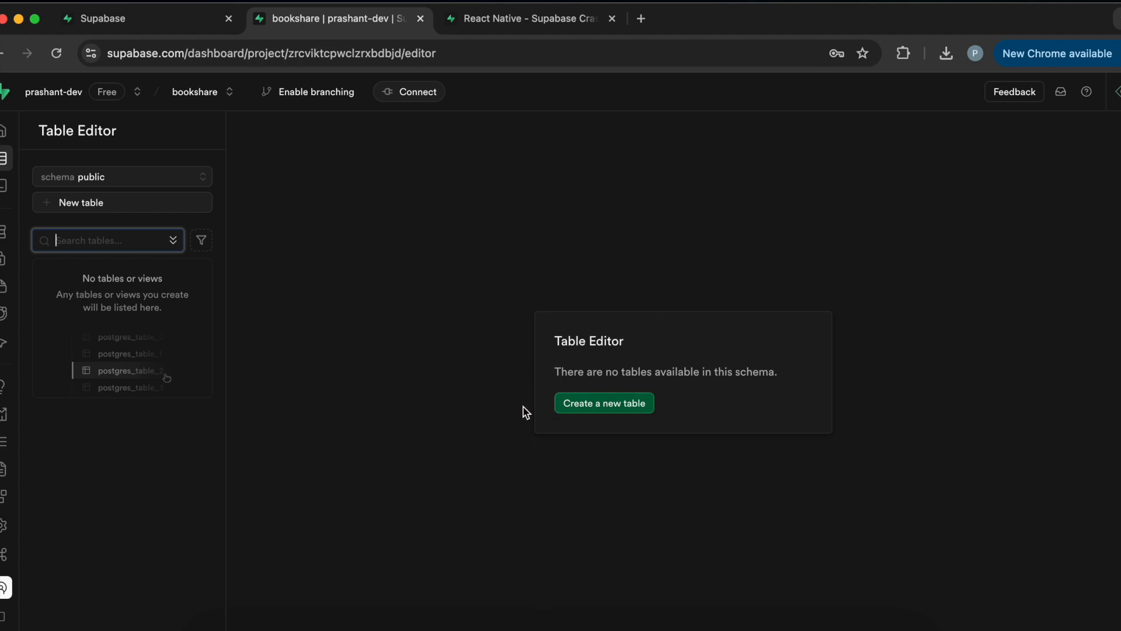
mouse_move(585, 440)
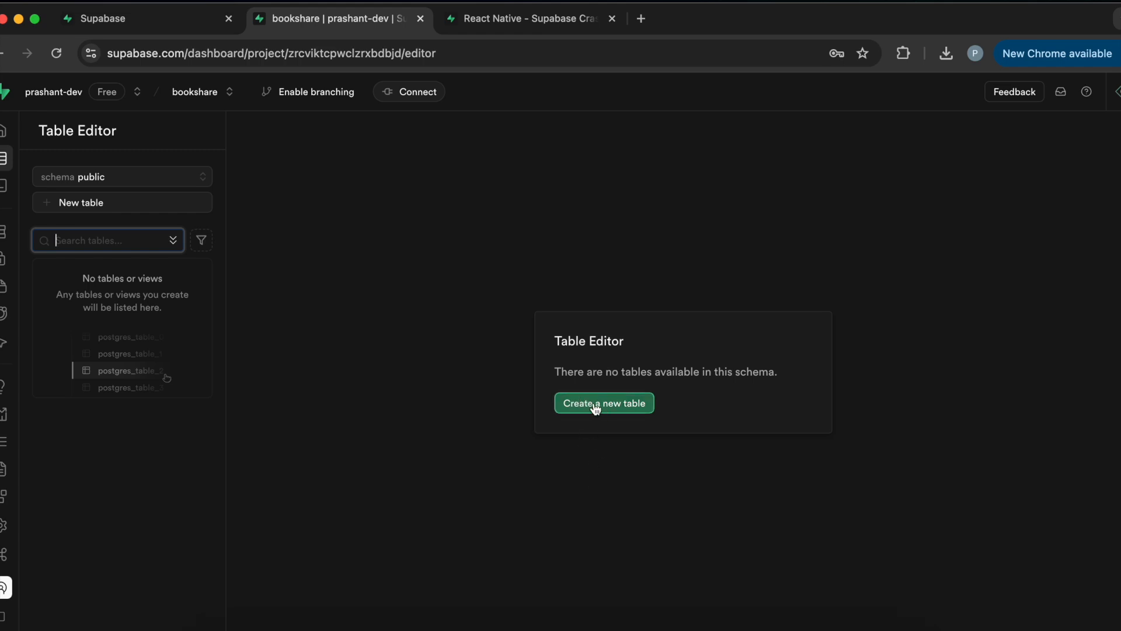
- Begin a new table named 'books' with the default id and created_at columns
left_click(603, 403)
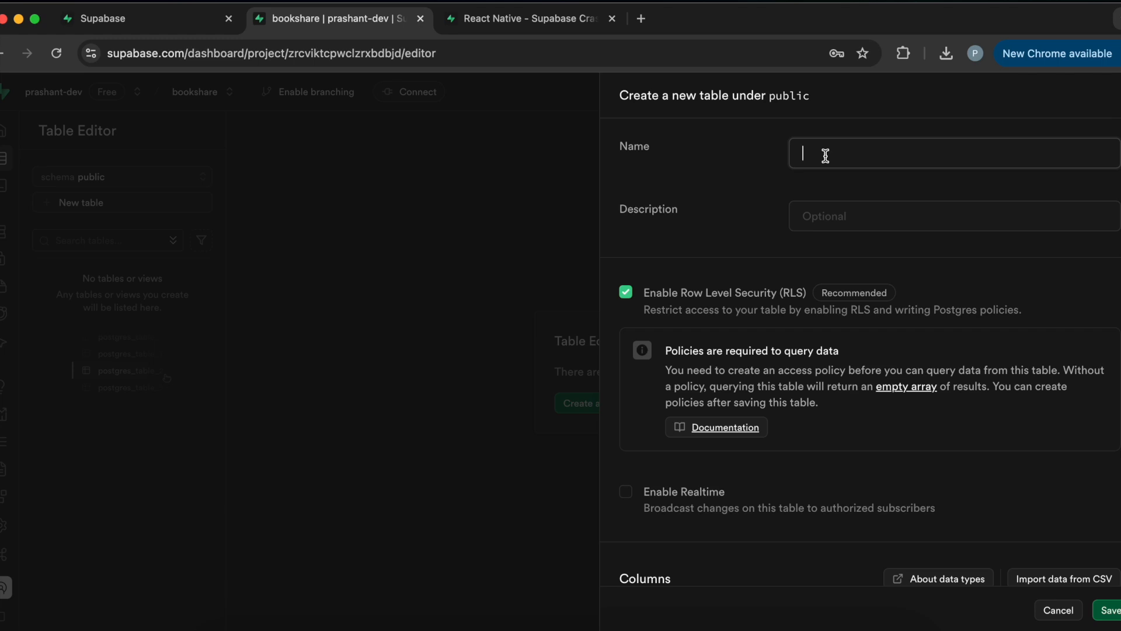
type("books")
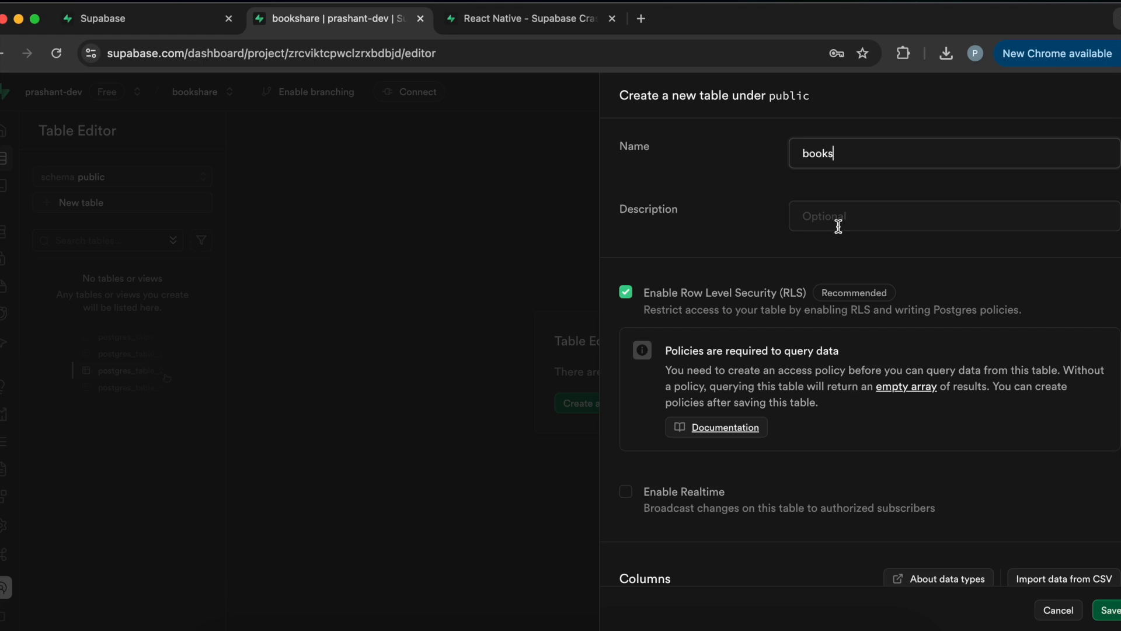
scroll("down", 3)
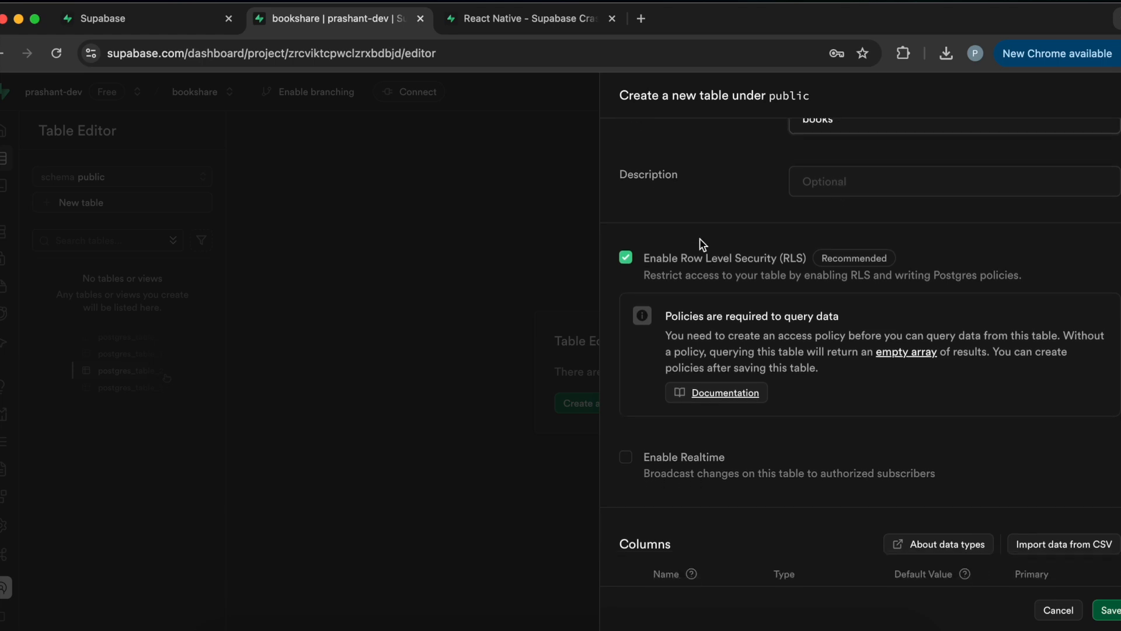
scroll("down", 3)
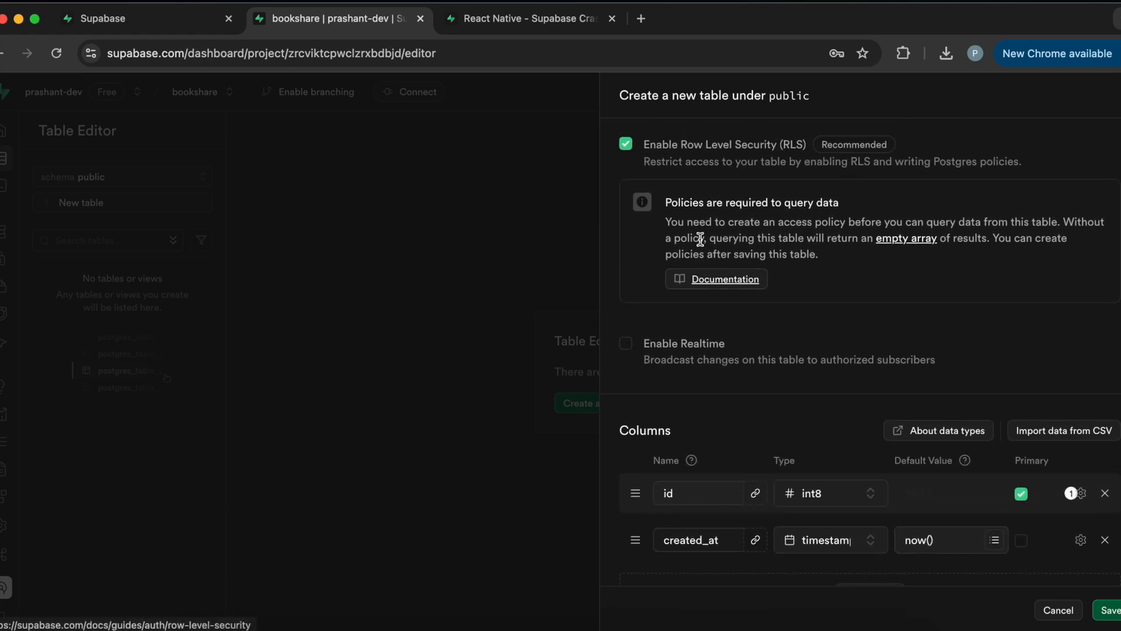
mouse_move(807, 189)
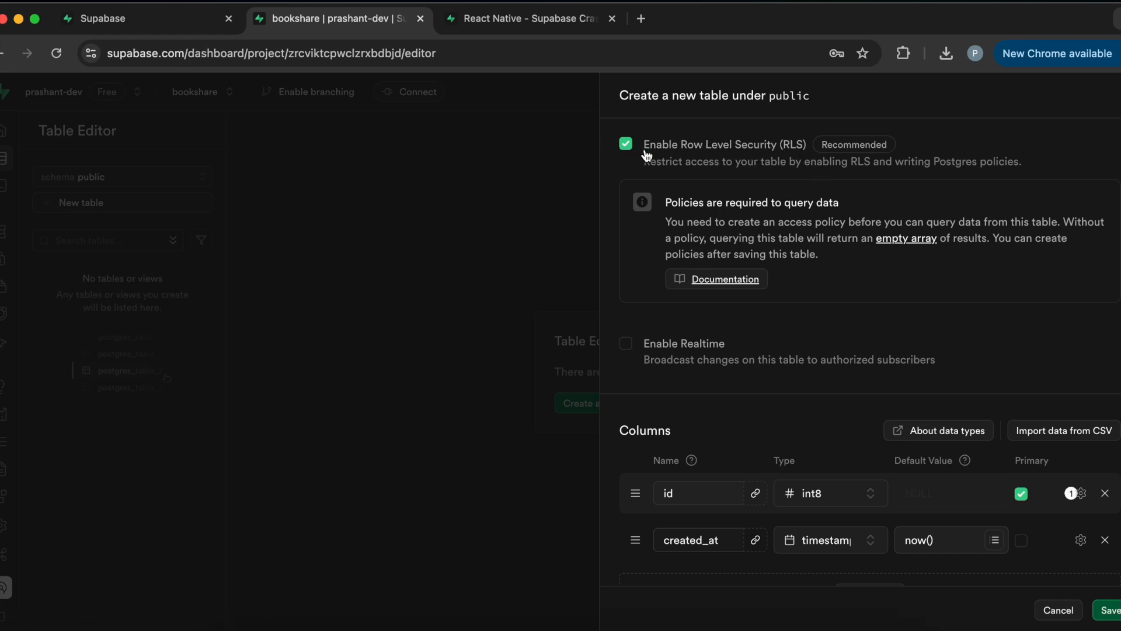
scroll("down", 3)
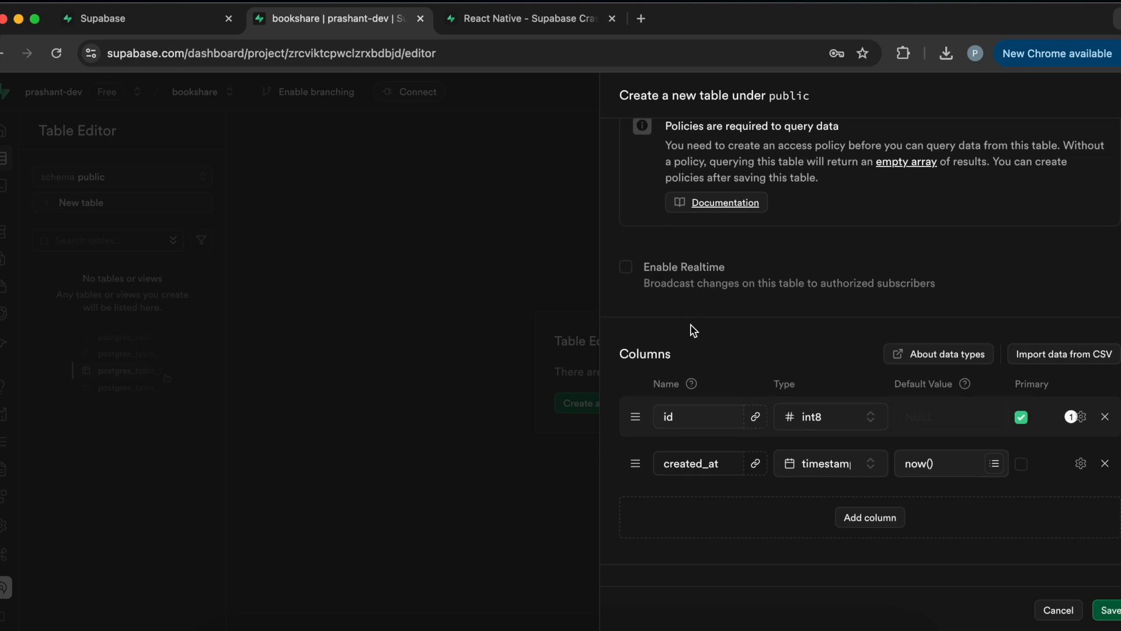
scroll("down", 3)
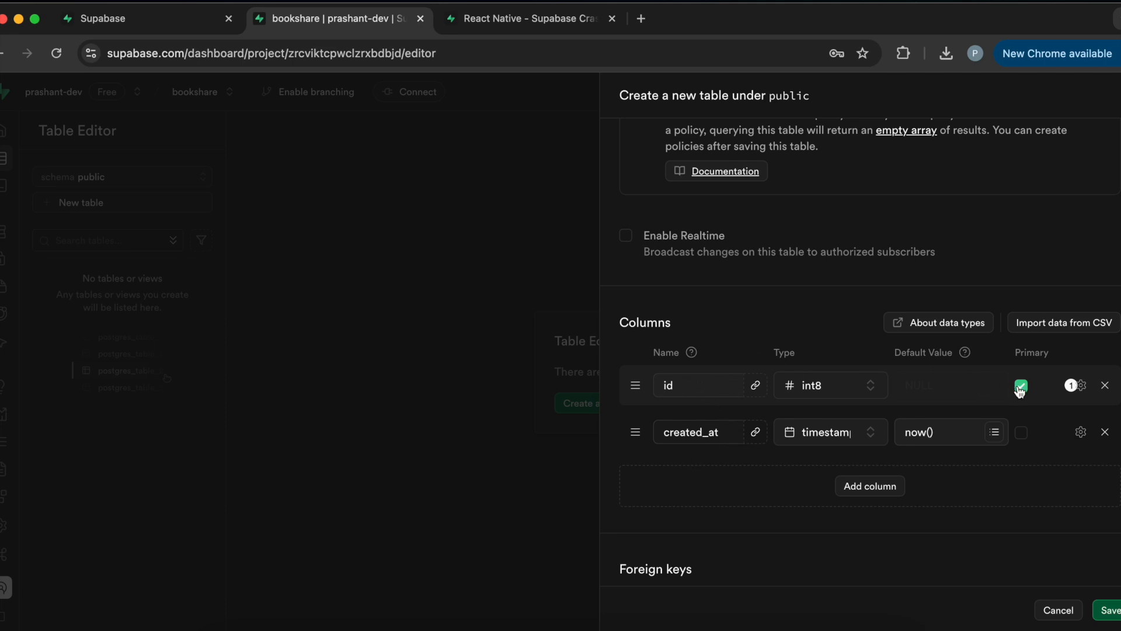
mouse_move(815, 307)
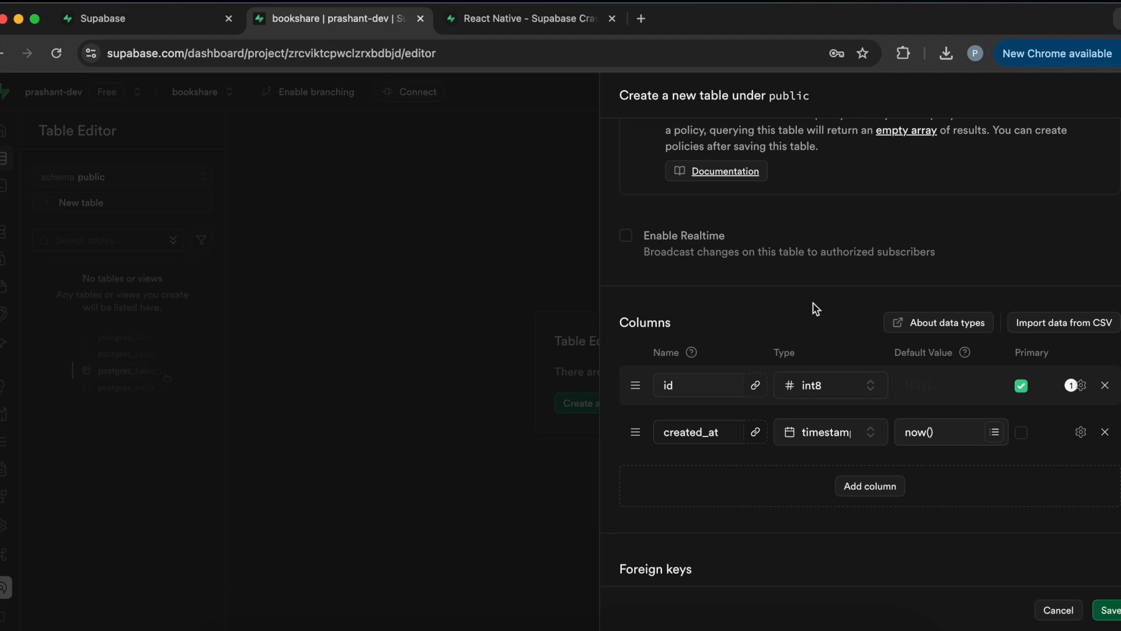
mouse_move(757, 298)
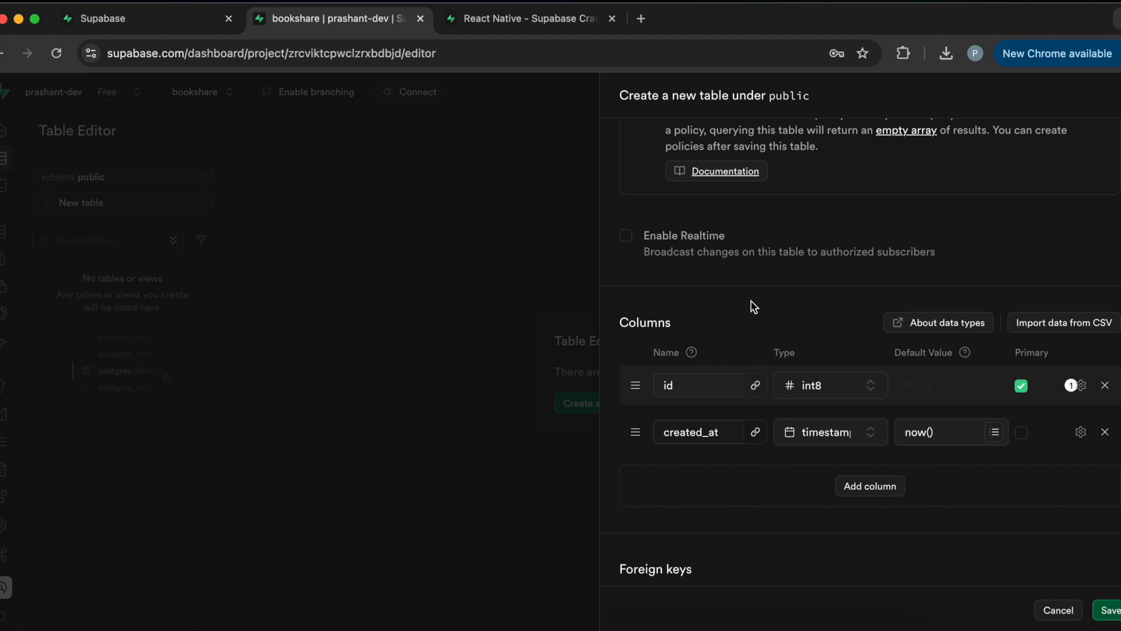
mouse_move(1010, 379)
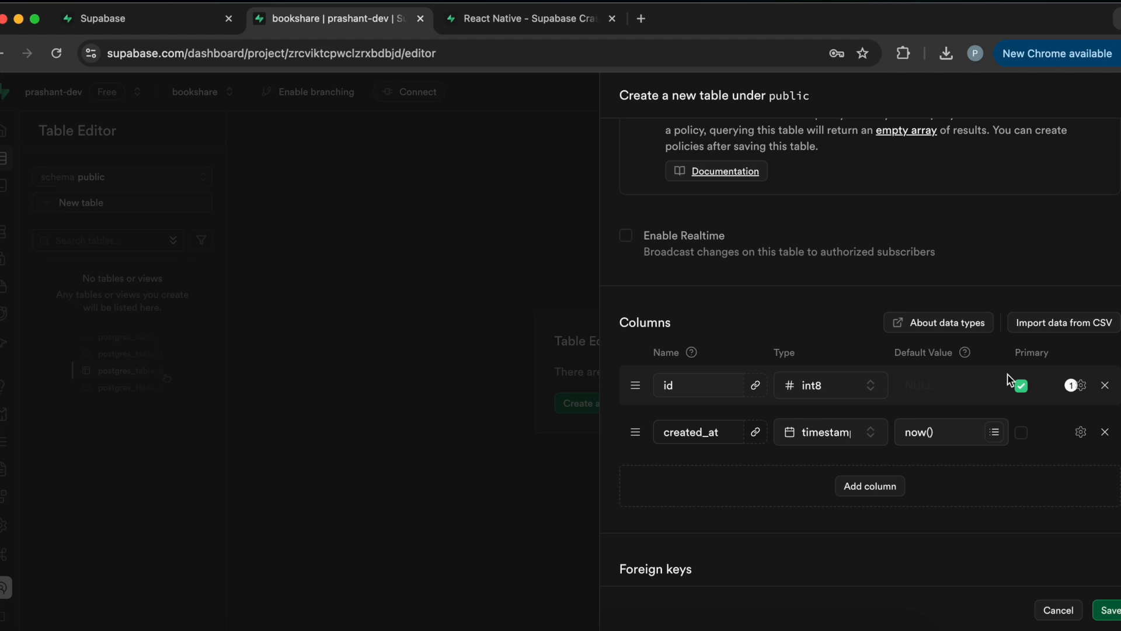
mouse_move(763, 300)
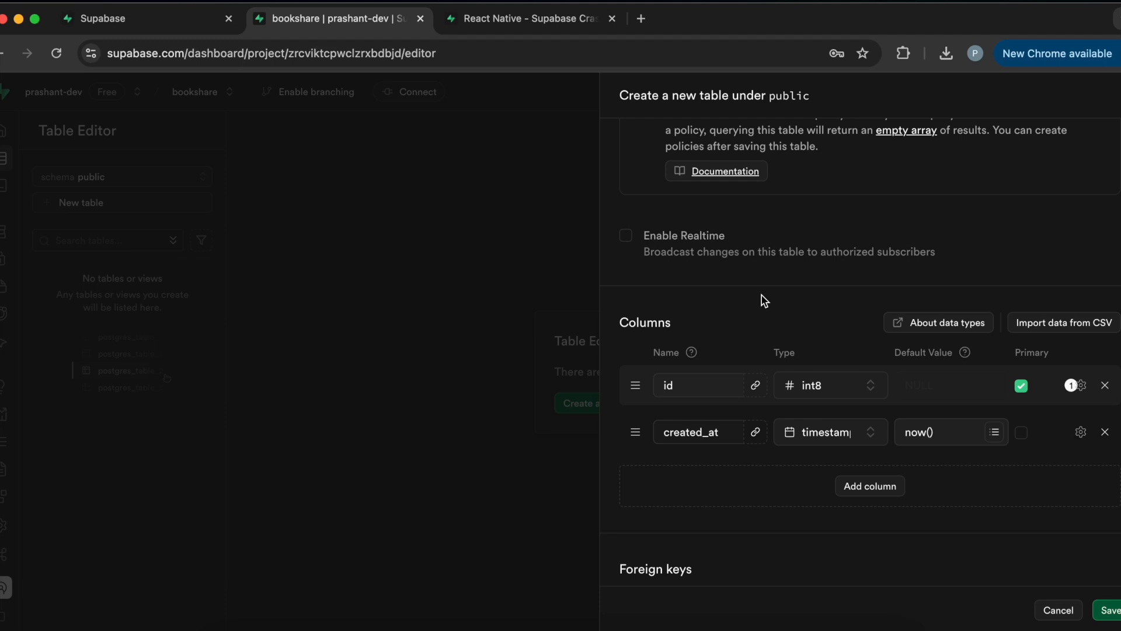
mouse_move(734, 358)
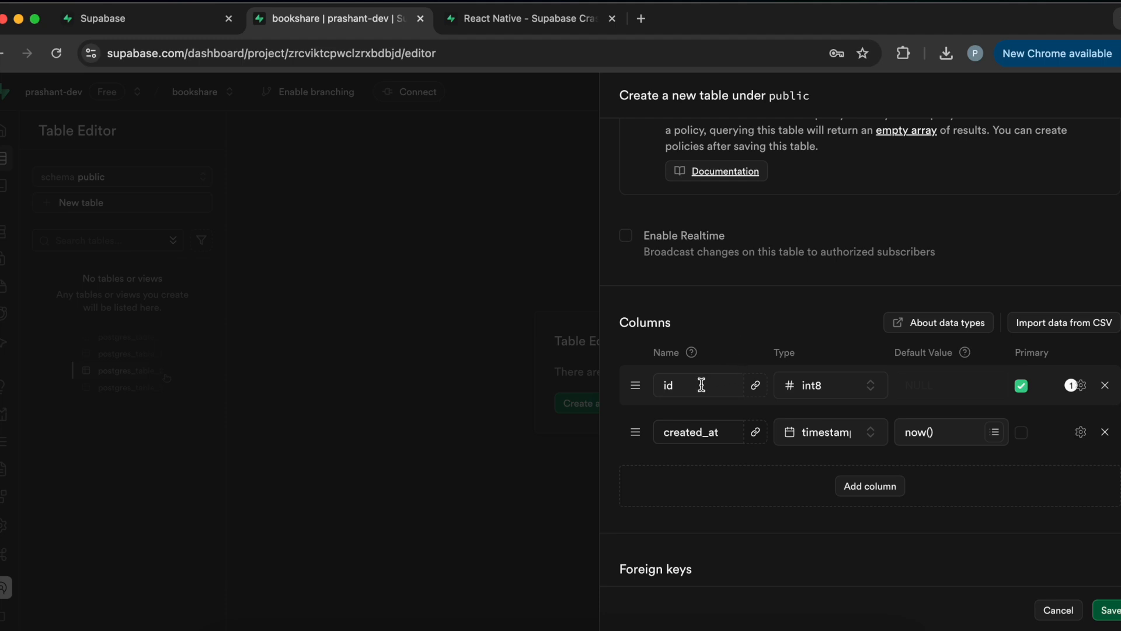
mouse_move(707, 463)
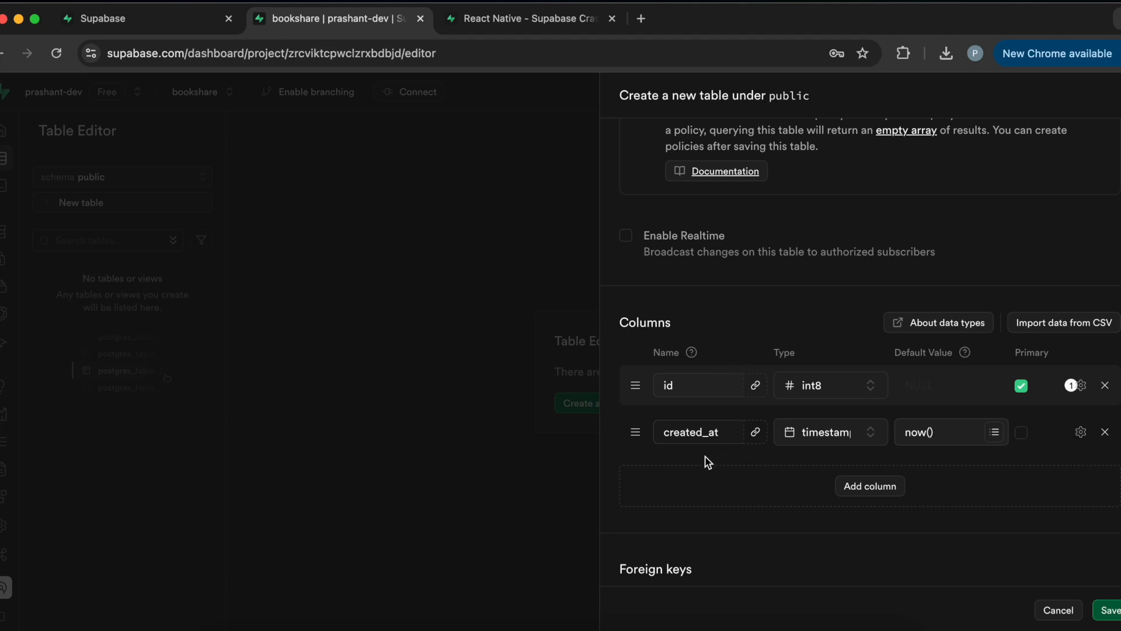
mouse_move(752, 319)
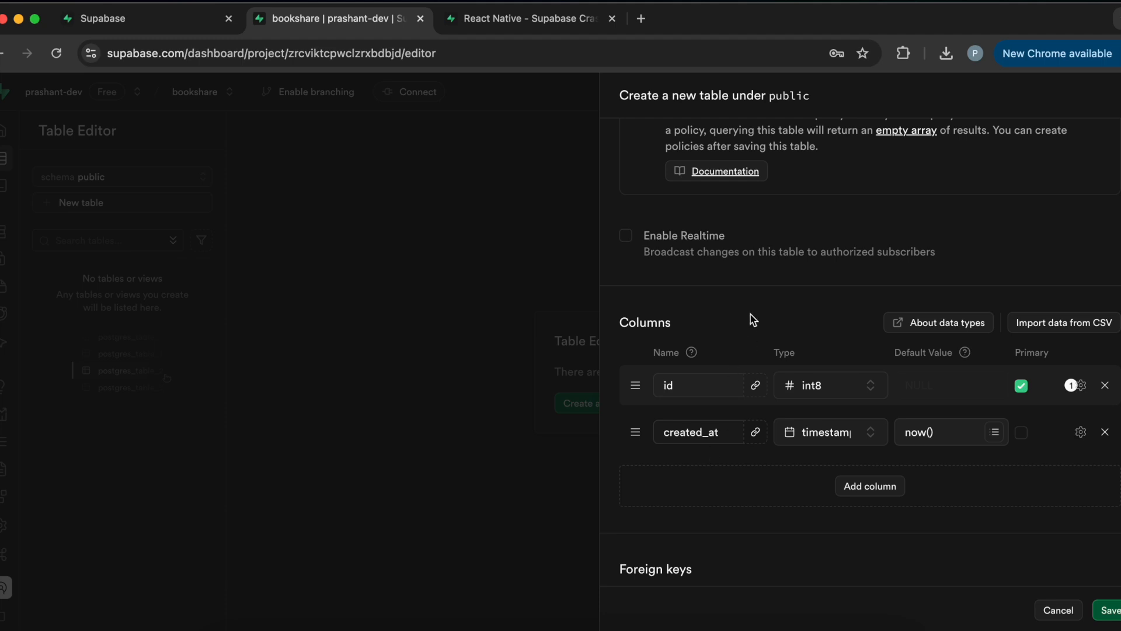
mouse_move(744, 330)
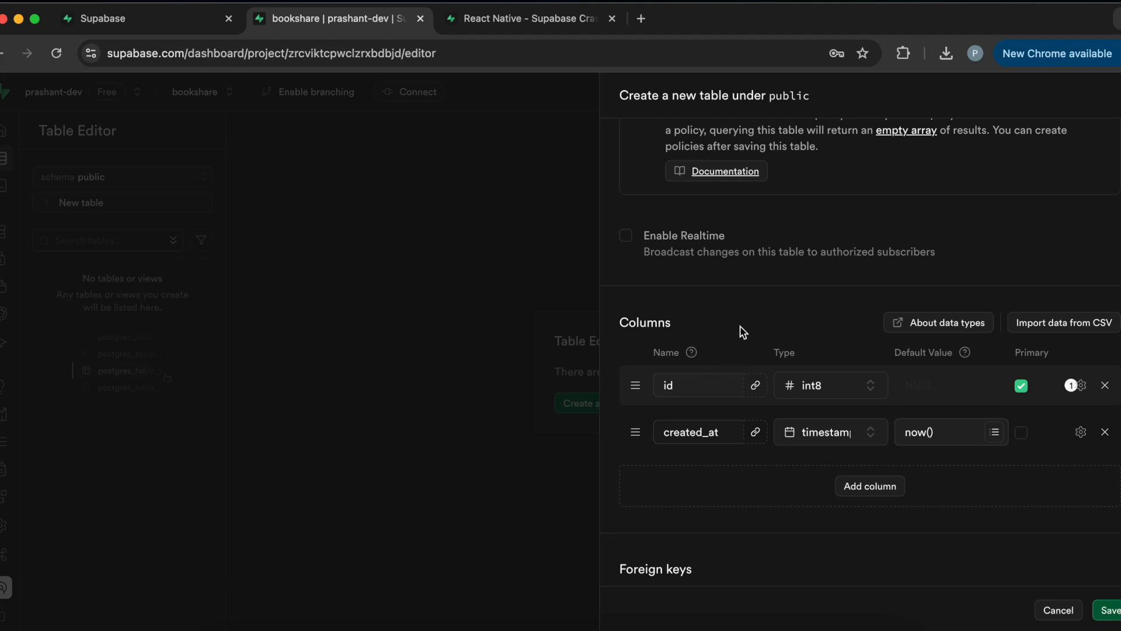
mouse_move(976, 397)
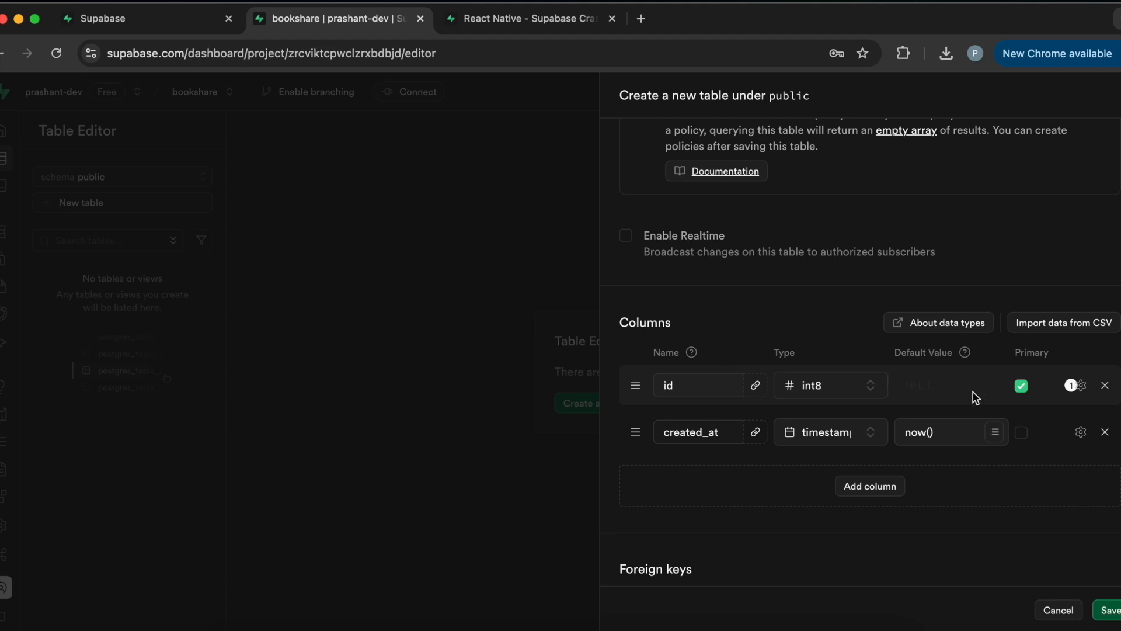
mouse_move(737, 411)
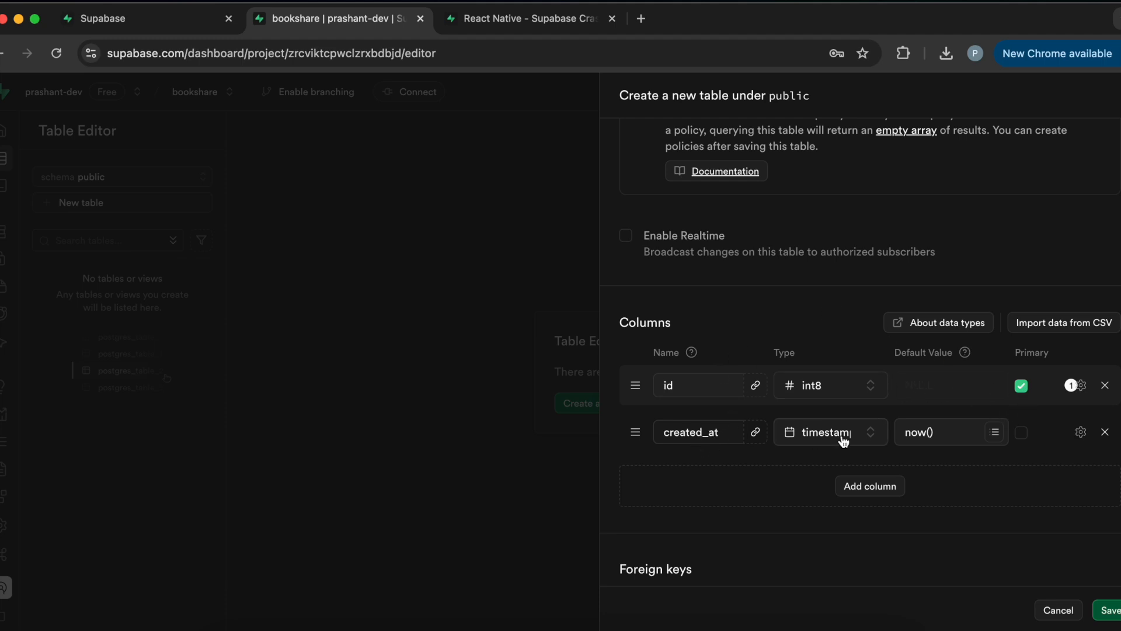
mouse_move(804, 451)
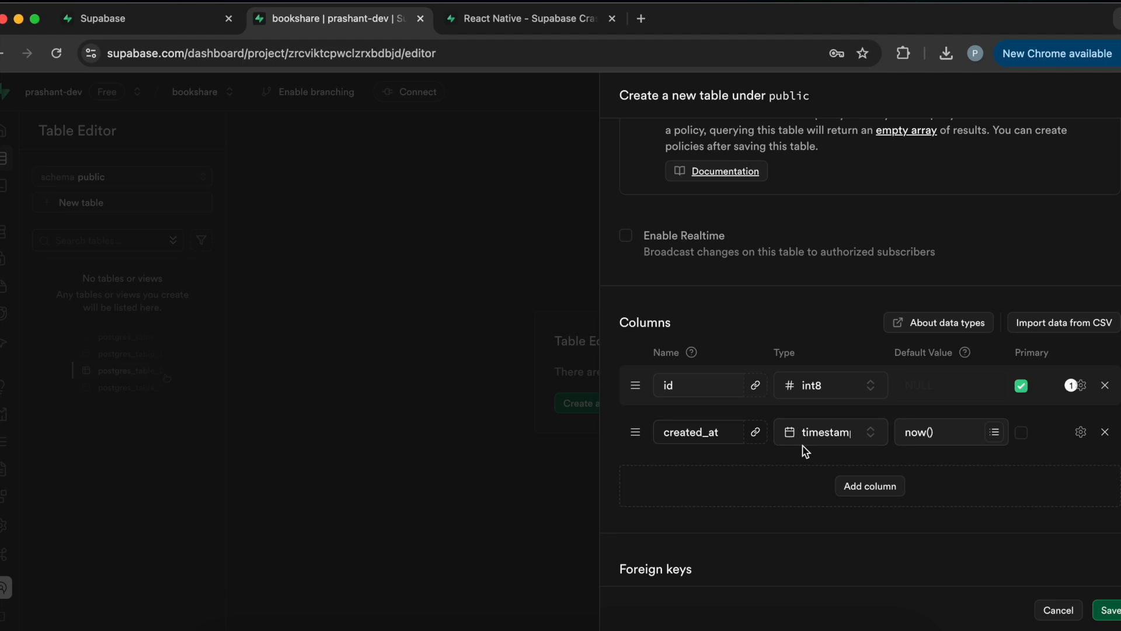
mouse_move(828, 449)
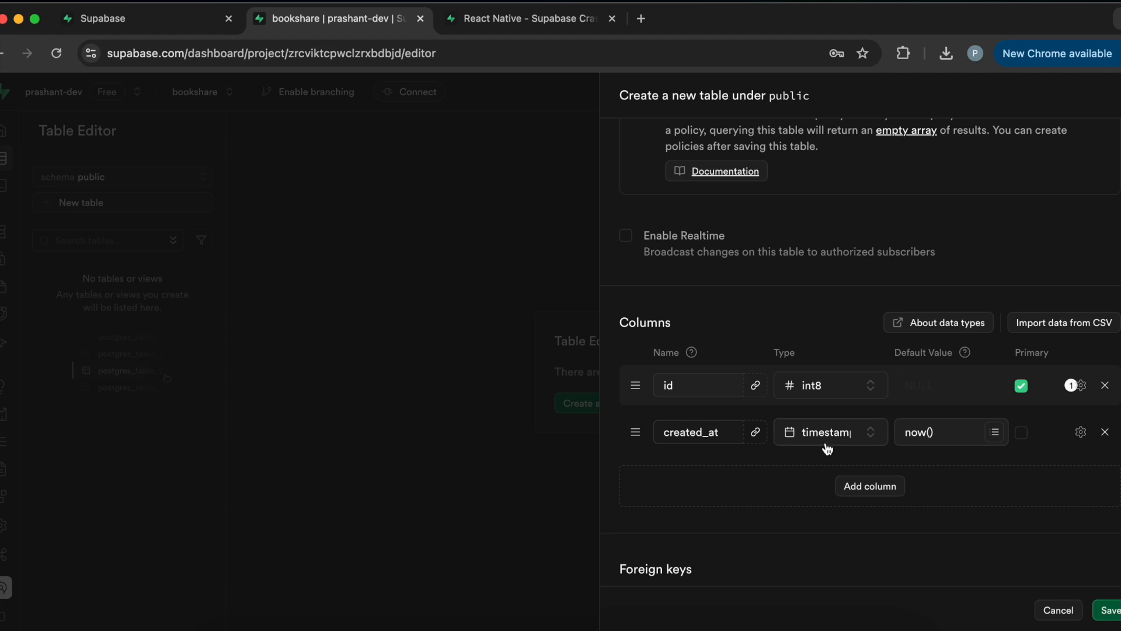
mouse_move(843, 485)
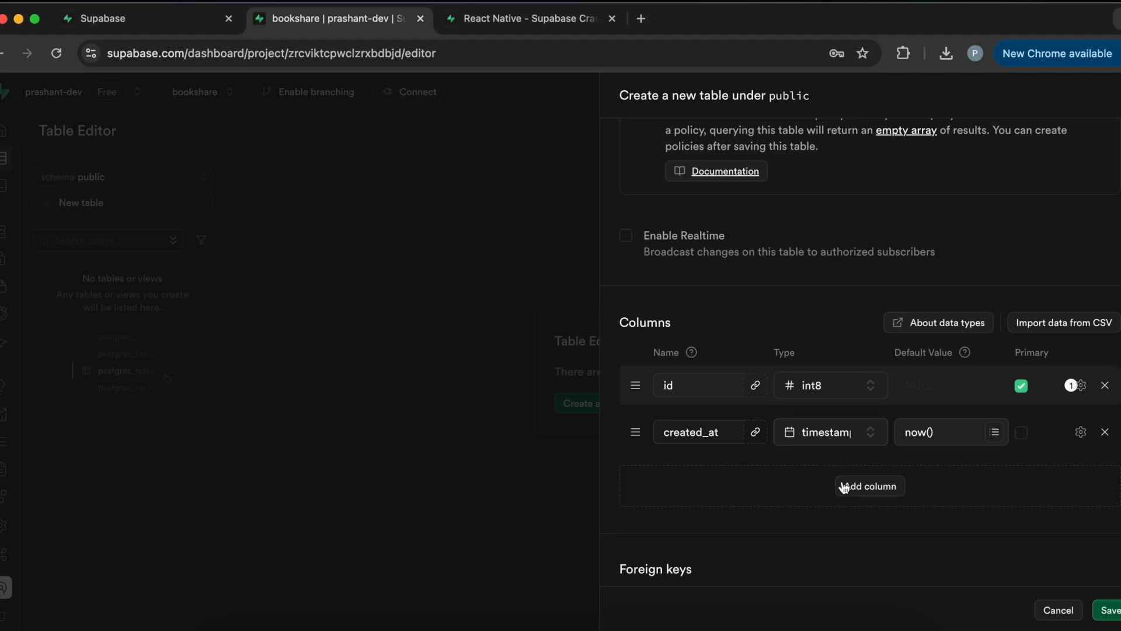
mouse_move(871, 492)
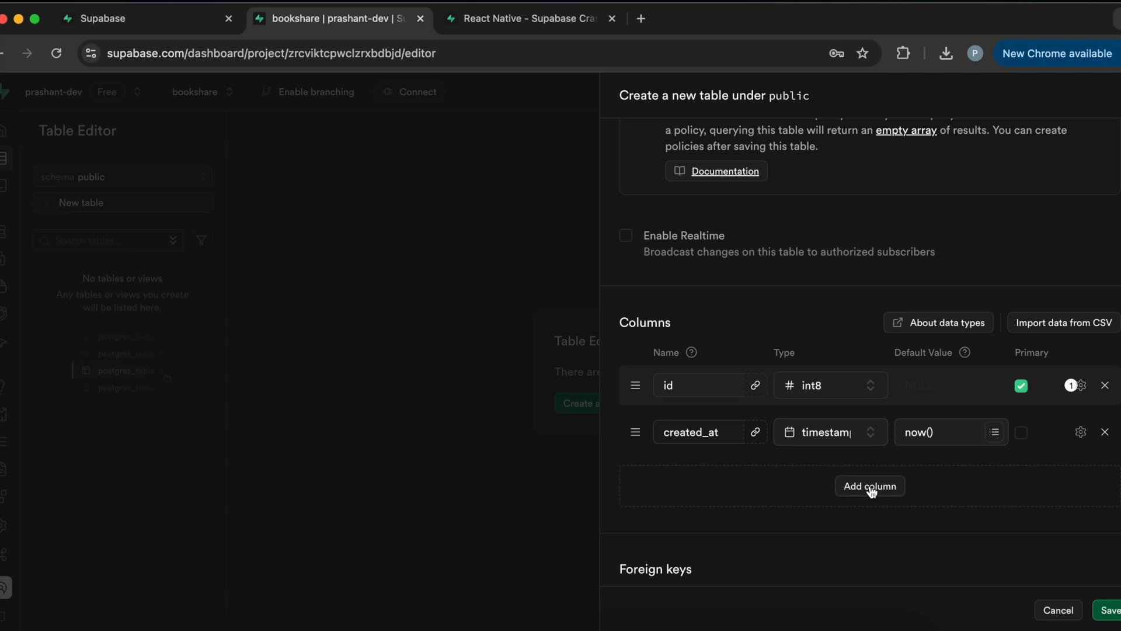
- Add a title column of type text, then browse the other available data types
left_click(869, 486)
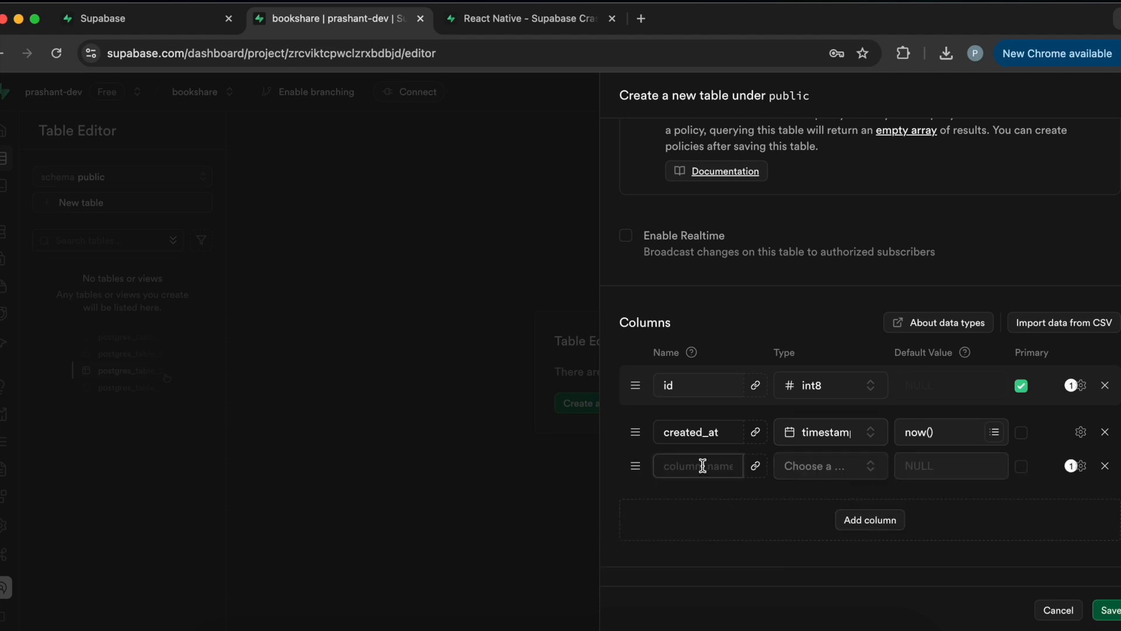
type("titl")
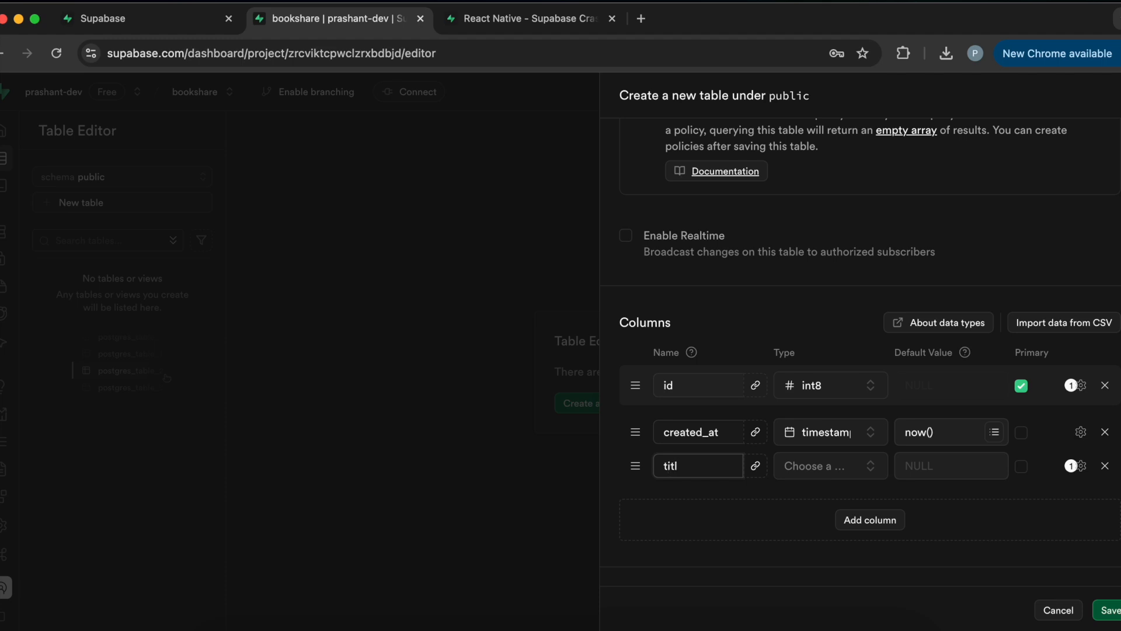
left_click(822, 466)
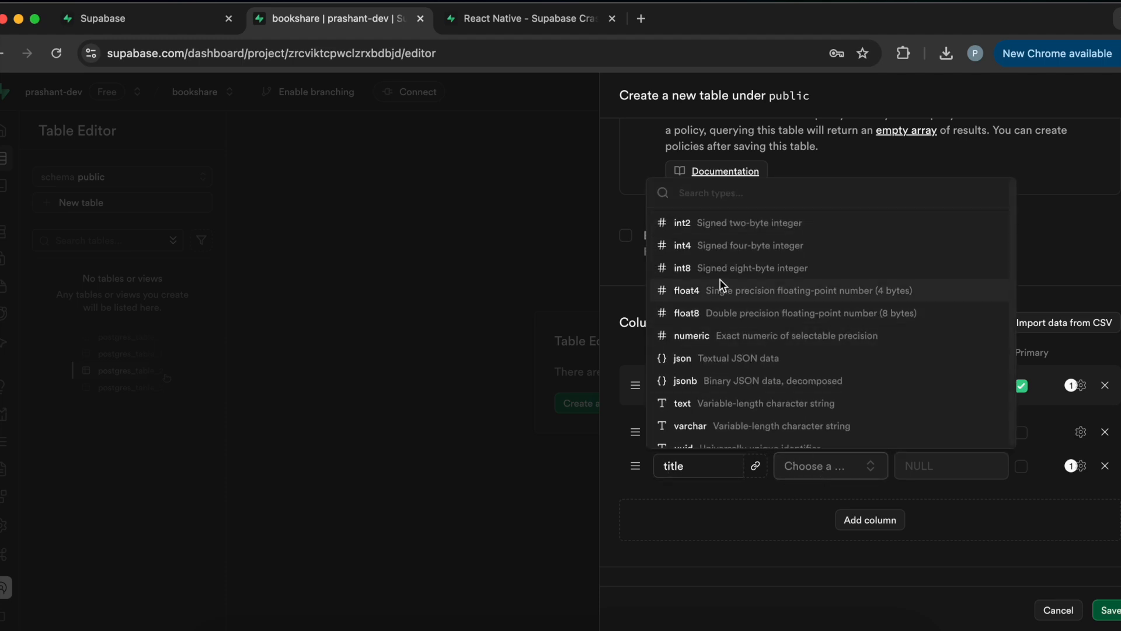
left_click(681, 403)
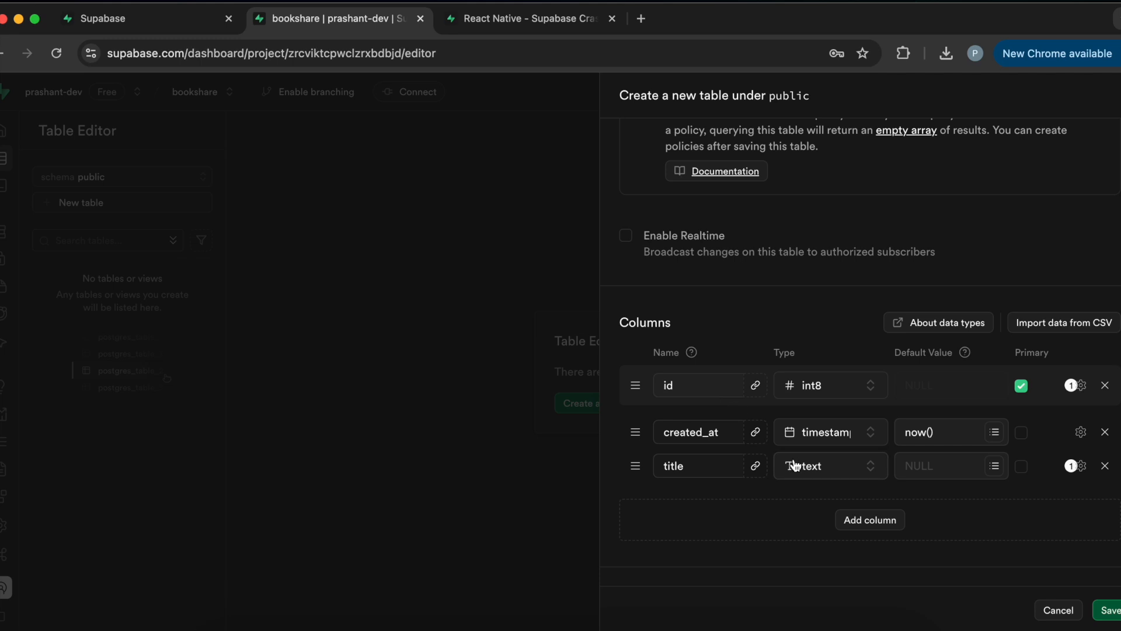
left_click(815, 466)
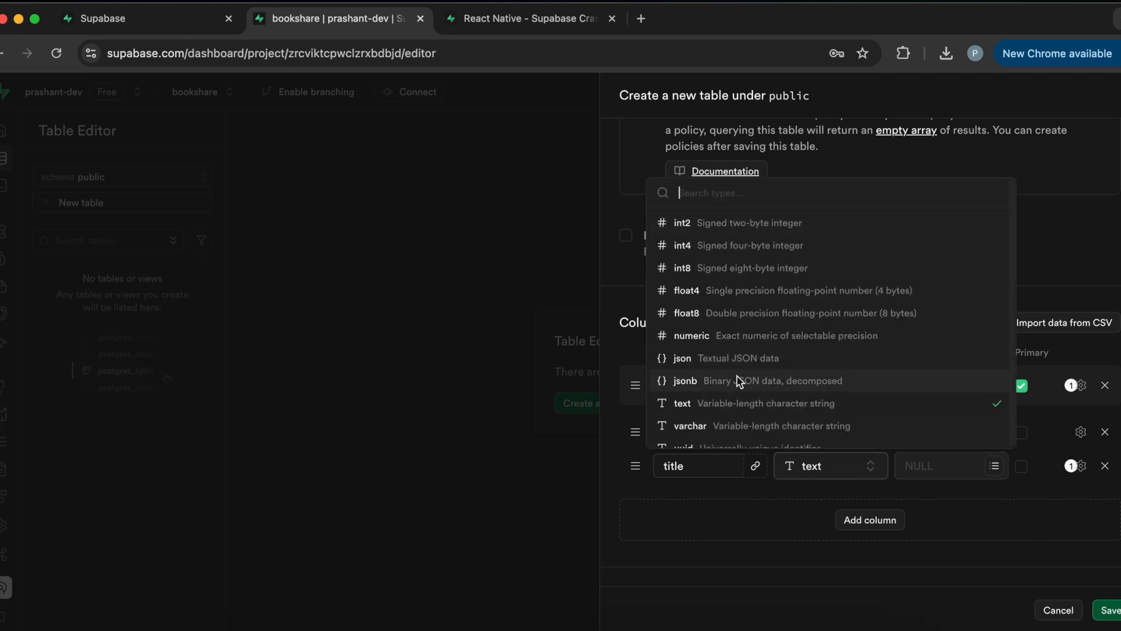
mouse_move(690, 222)
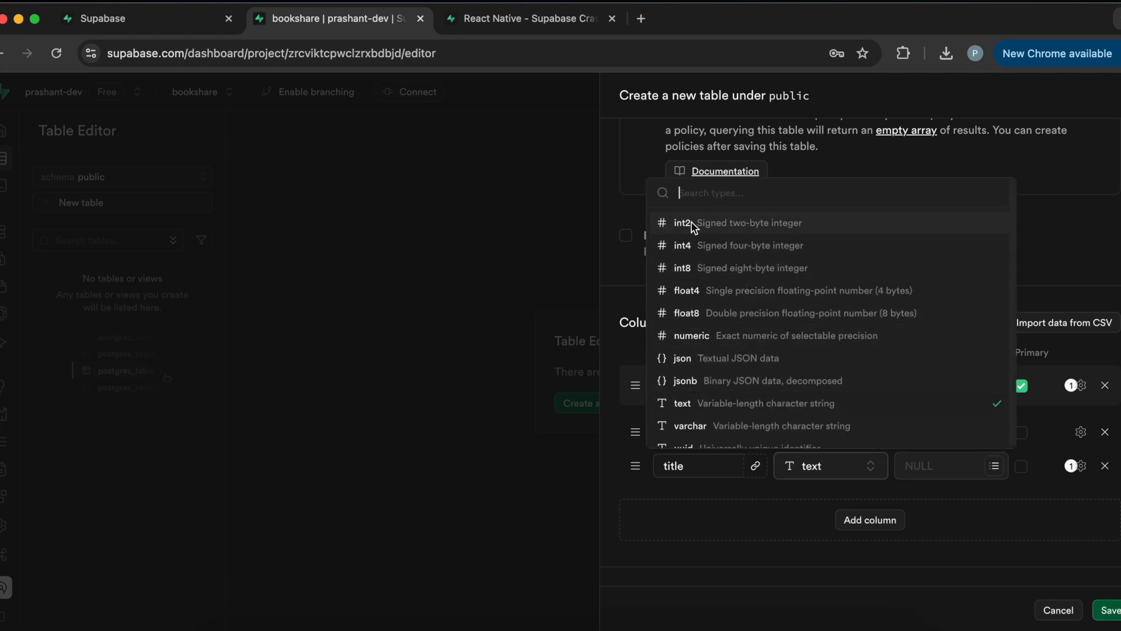
mouse_move(738, 257)
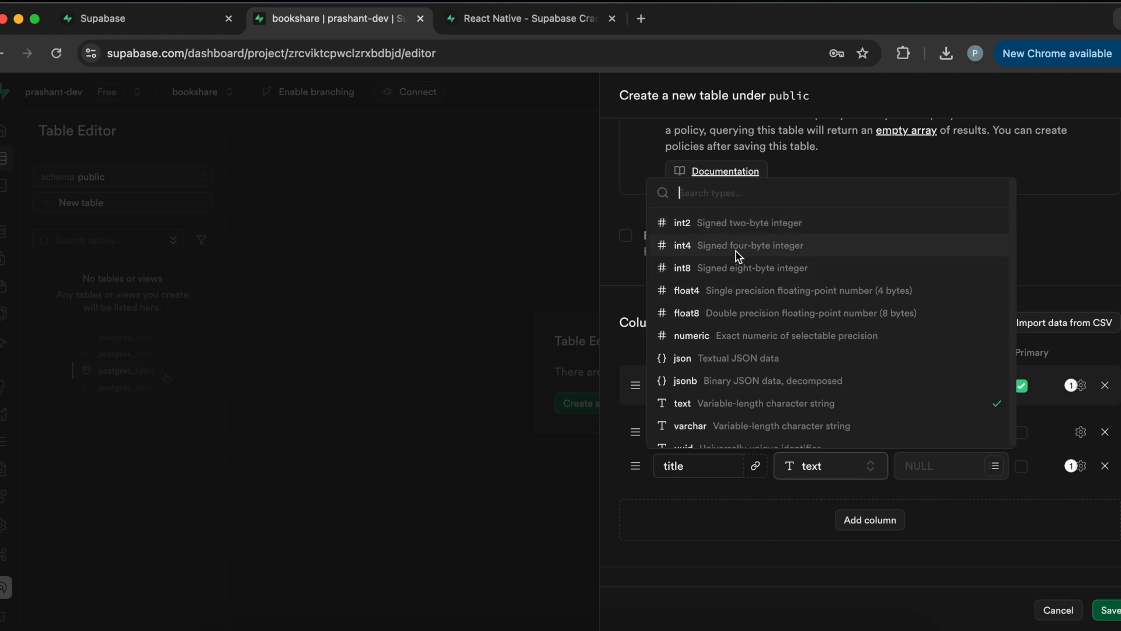
mouse_move(729, 351)
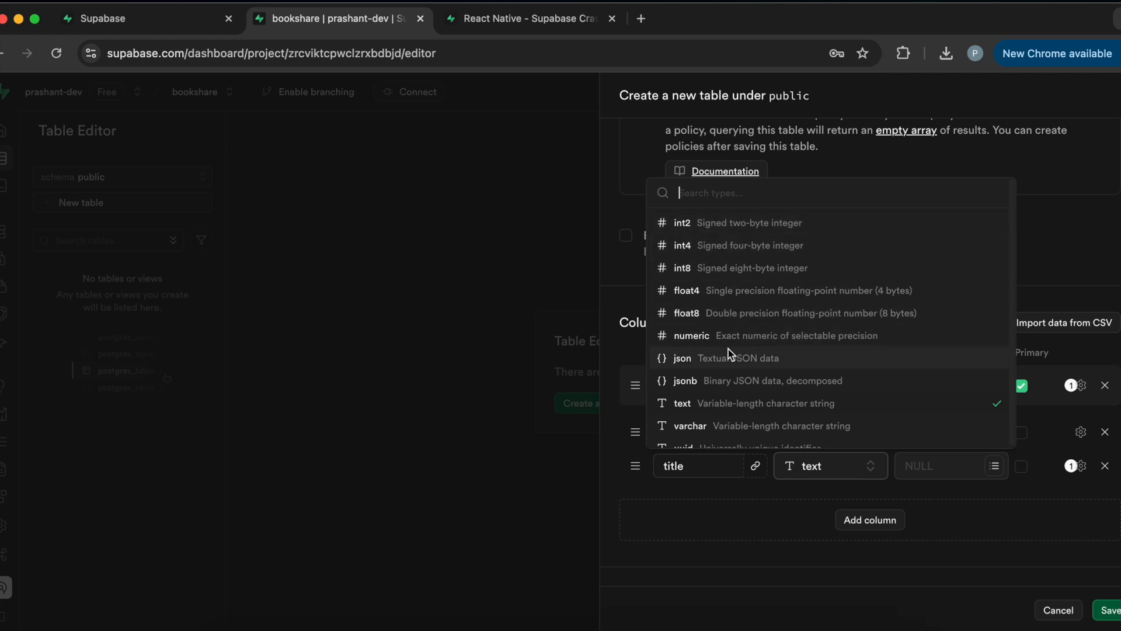
scroll("down", 3)
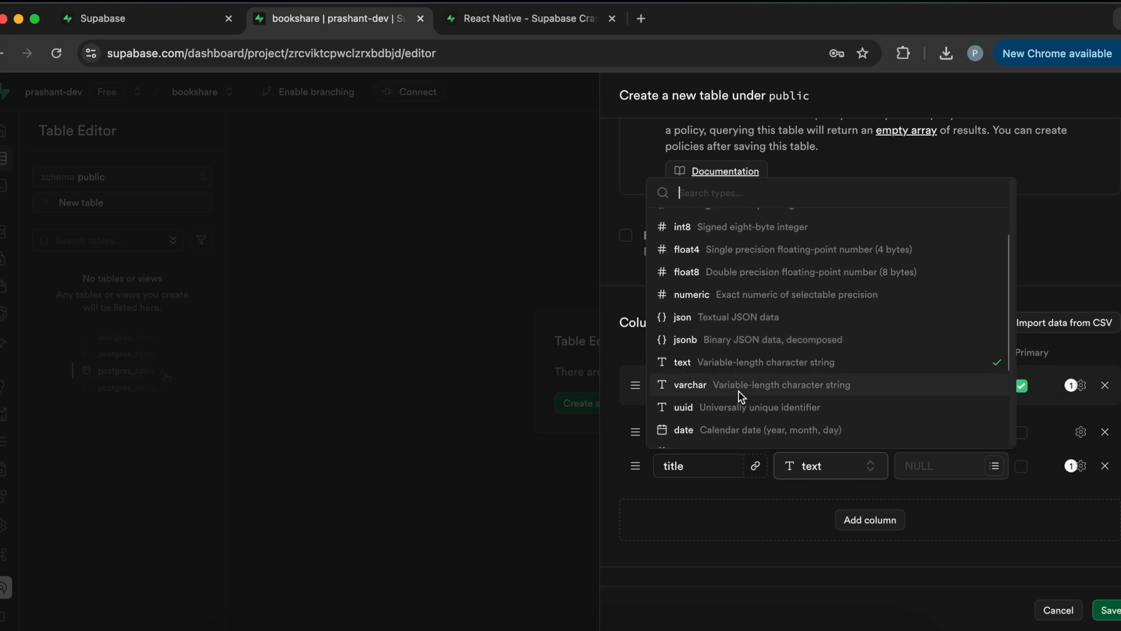
scroll("down", 3)
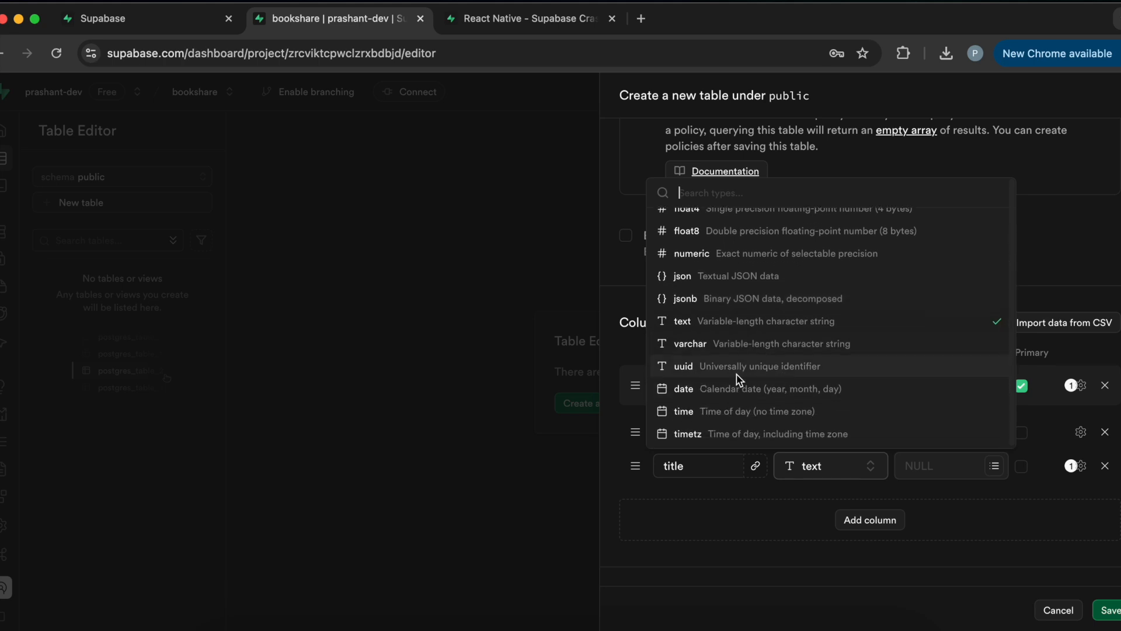
scroll("down", 3)
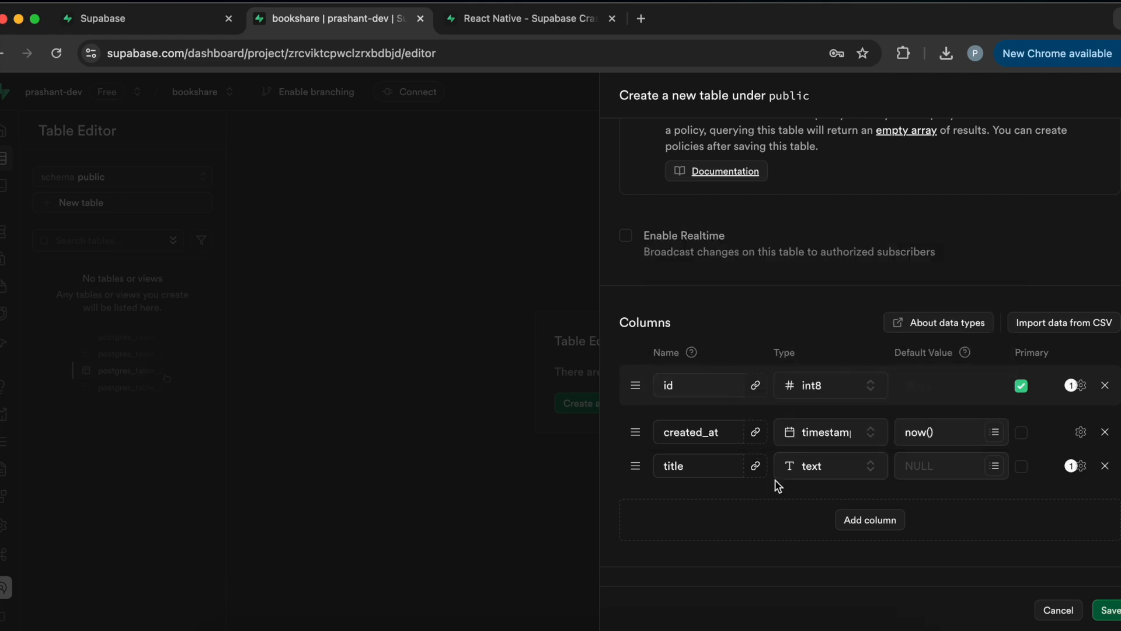
mouse_move(725, 492)
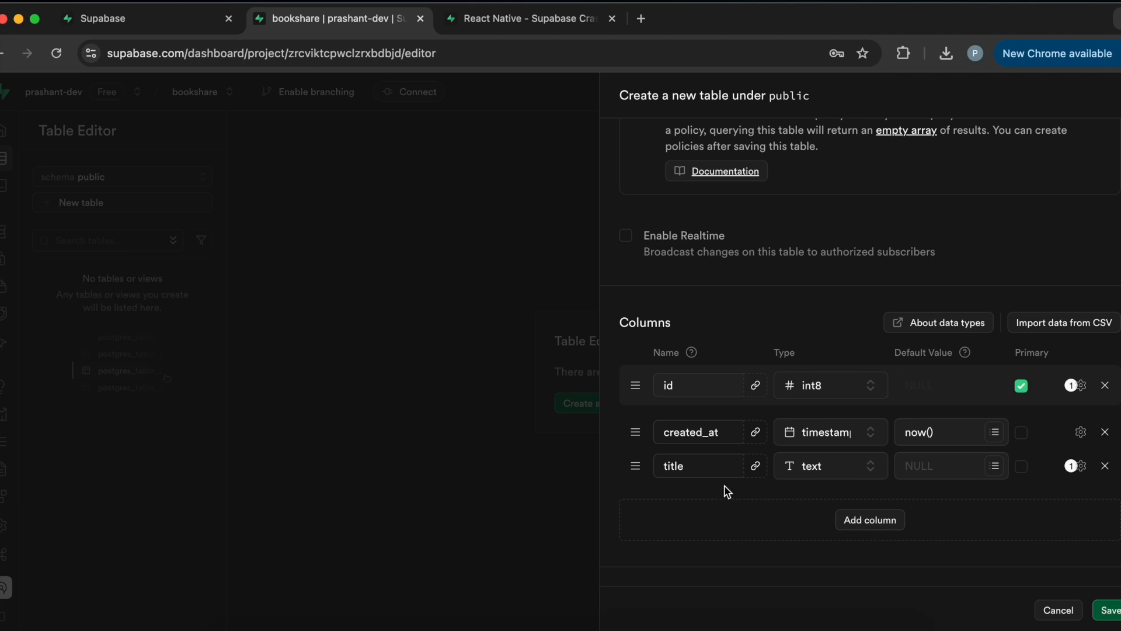
- Add a genre column of type text and move to the next empty column's name field
left_click(869, 519)
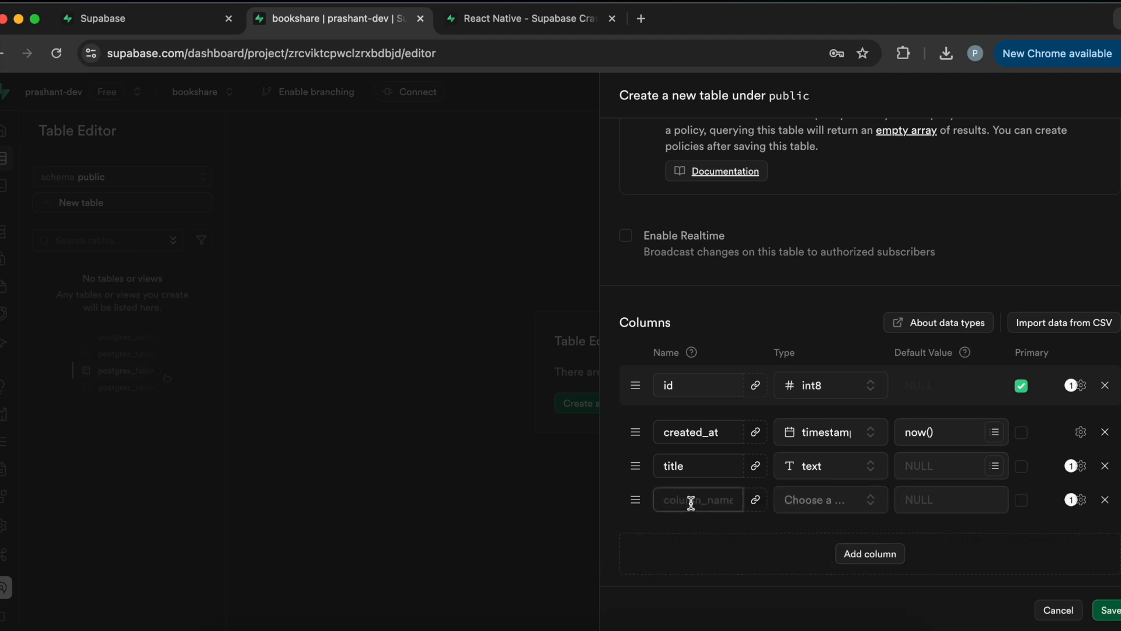
type("genre")
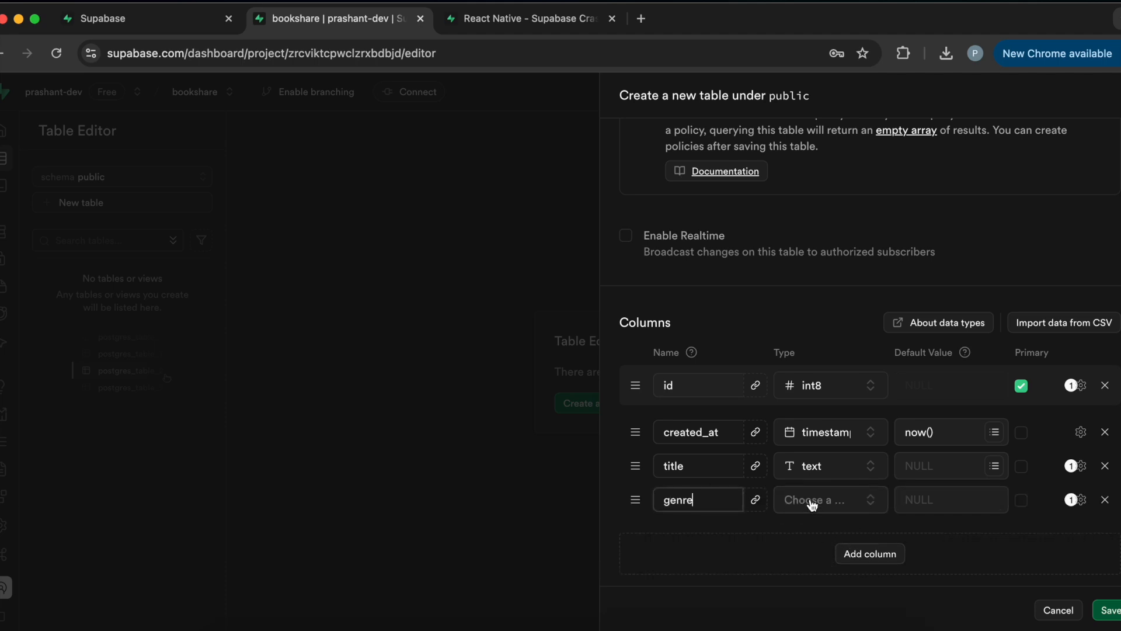
left_click(829, 498)
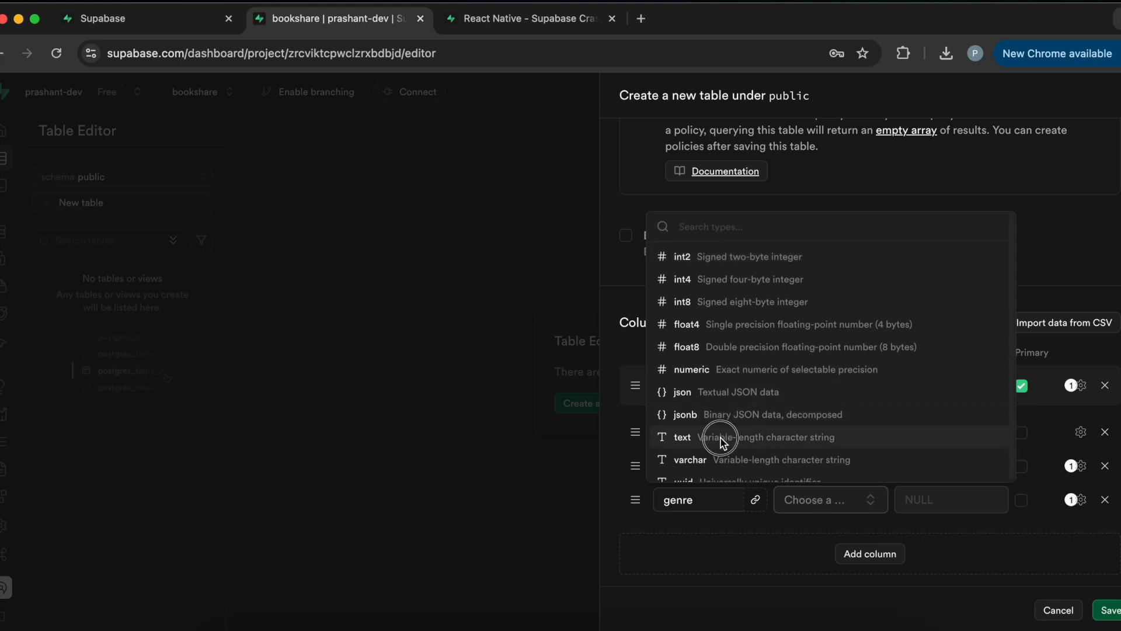
left_click(681, 437)
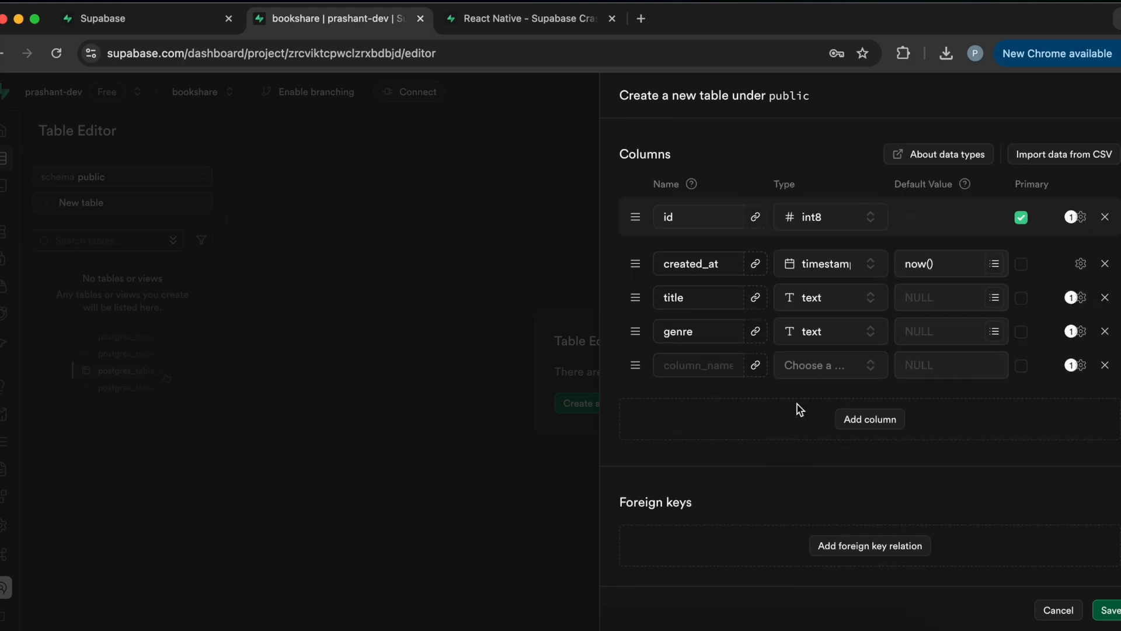
mouse_move(948, 317)
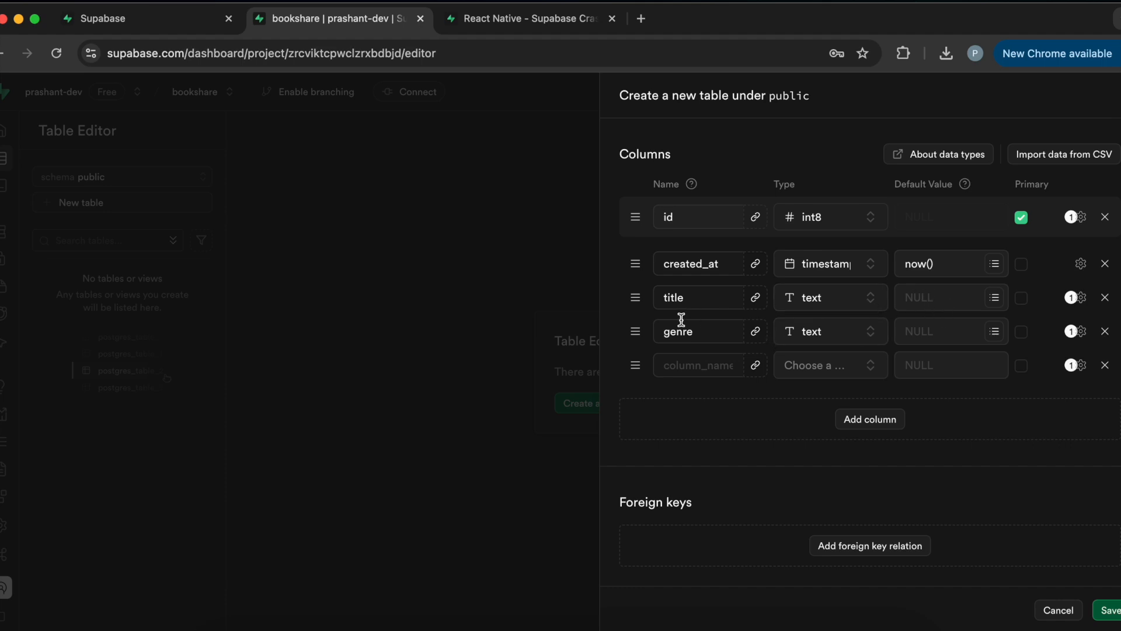
mouse_move(690, 300)
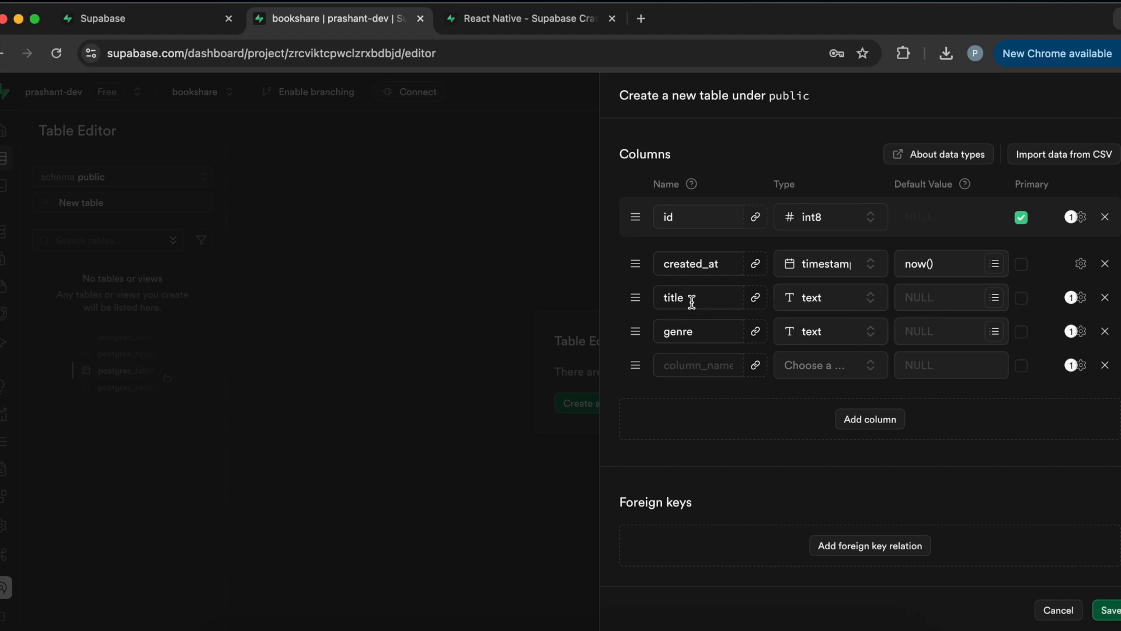
mouse_move(841, 349)
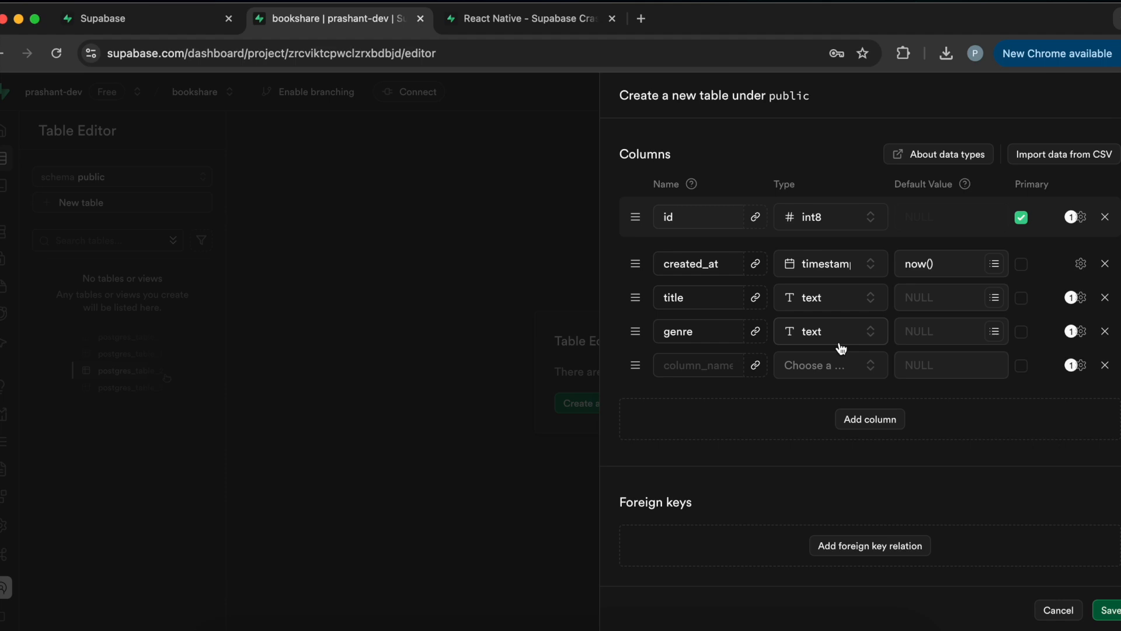
left_click(698, 364)
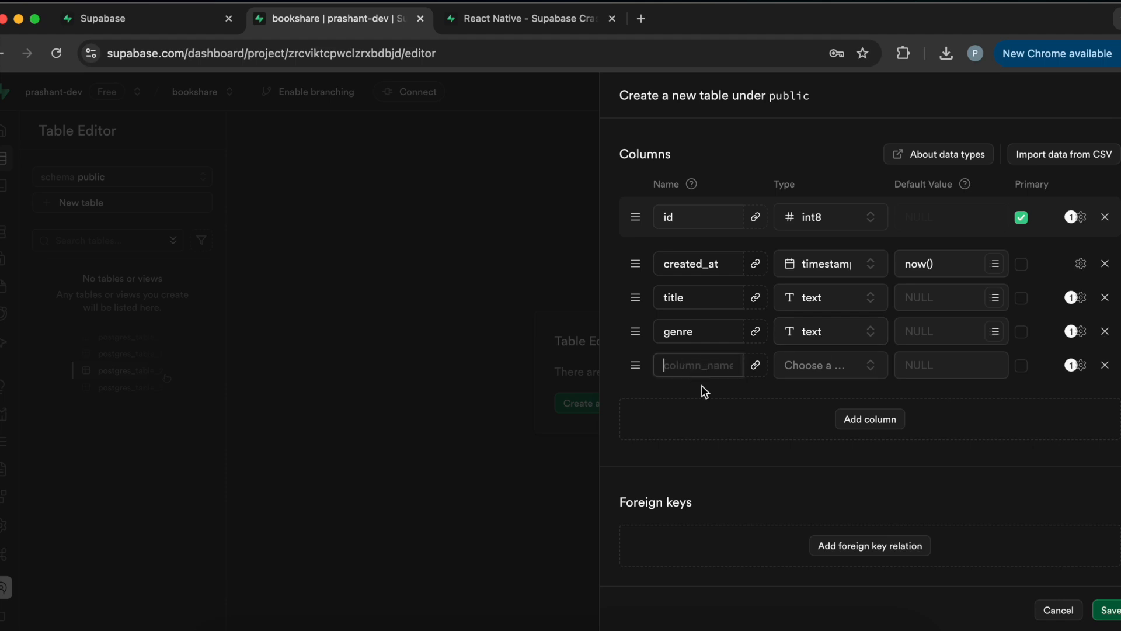
mouse_move(713, 330)
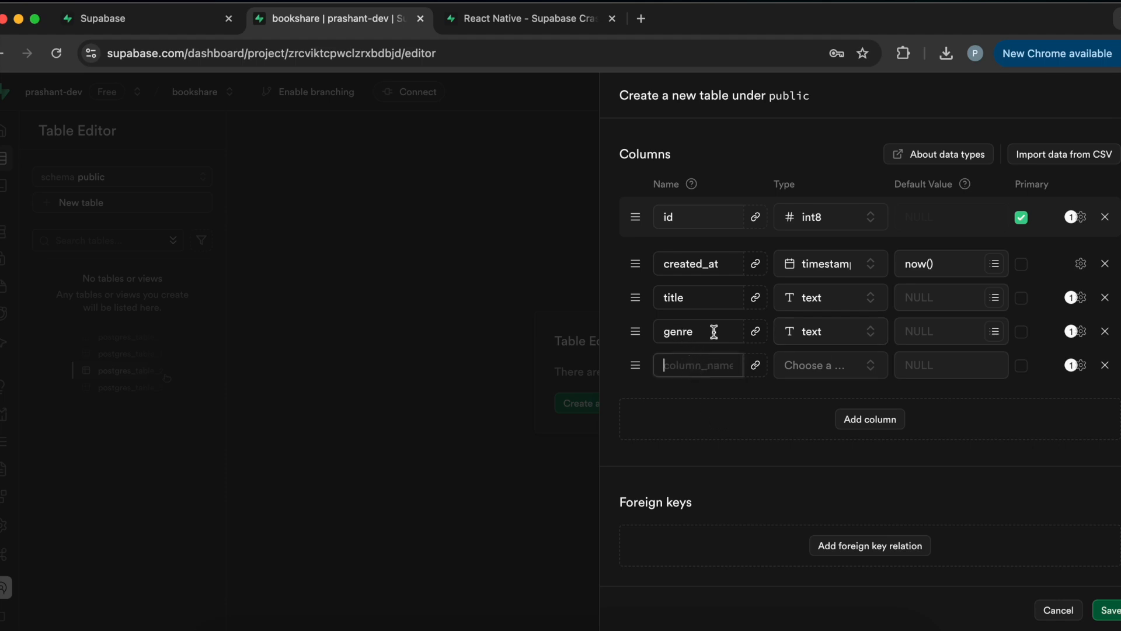
mouse_move(675, 358)
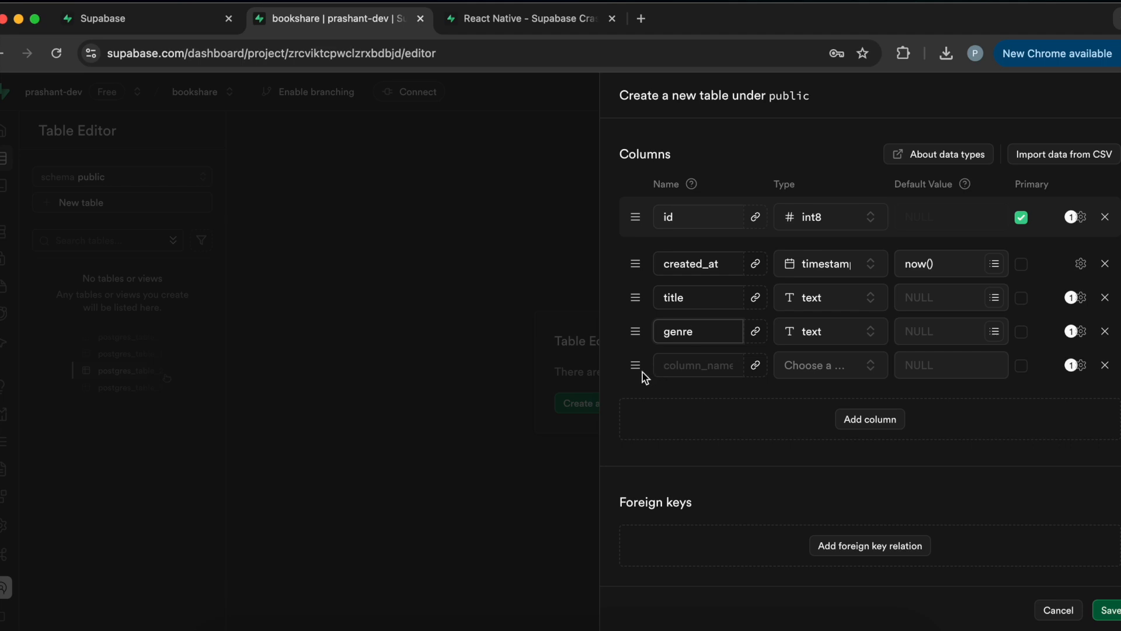
mouse_move(690, 360)
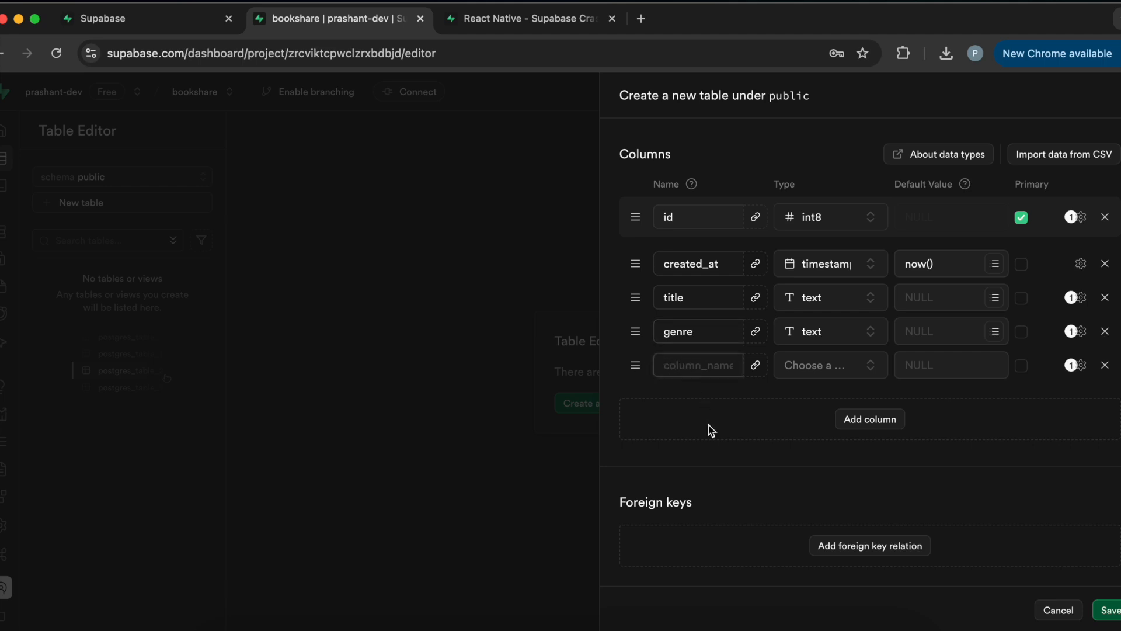
left_click(529, 18)
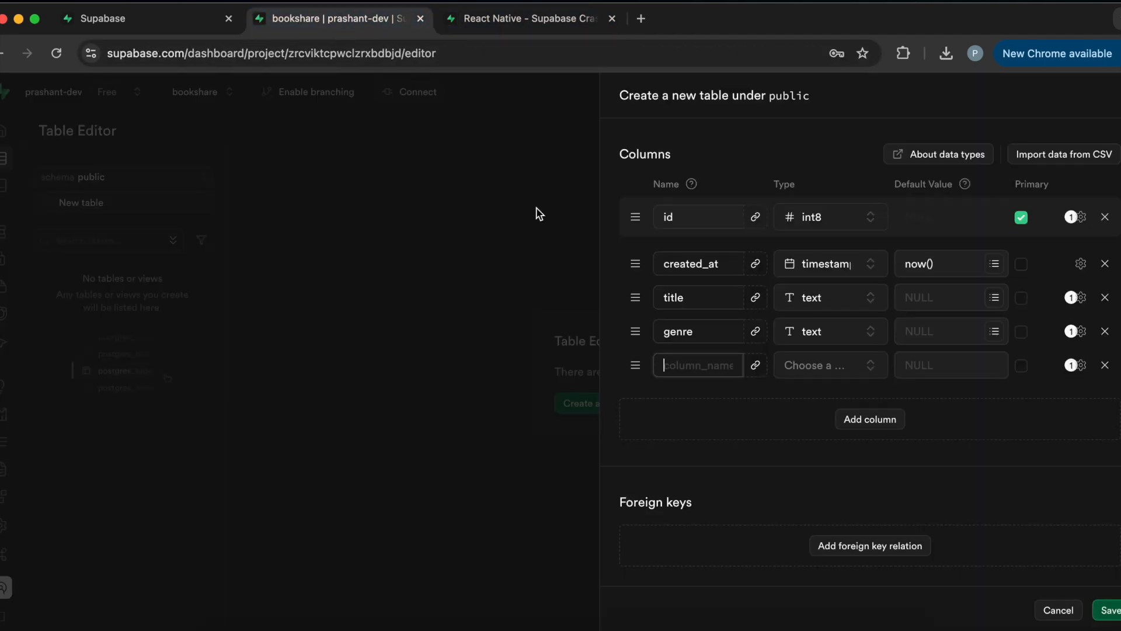
- Add an author column of type text and a rating column of type int8
type("autho")
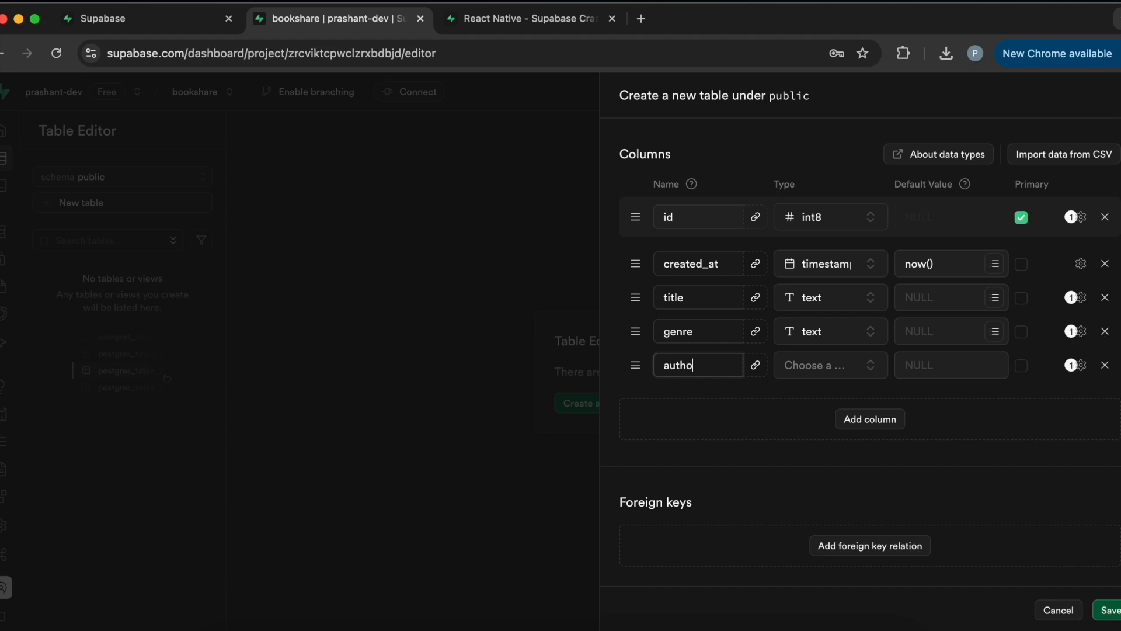
left_click(829, 364)
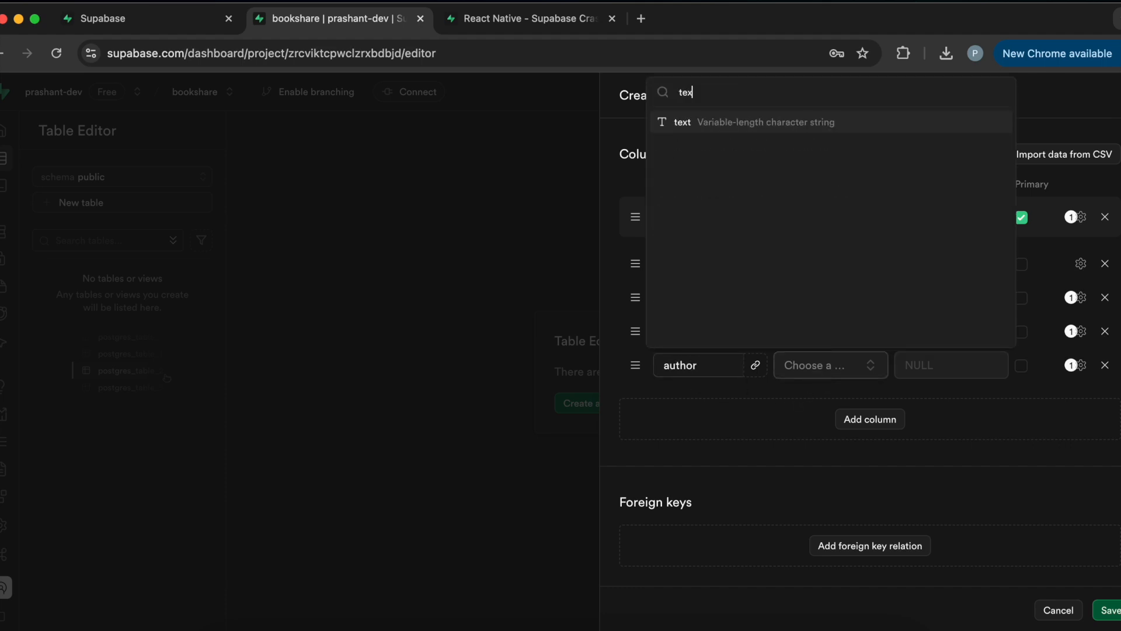
left_click(681, 121)
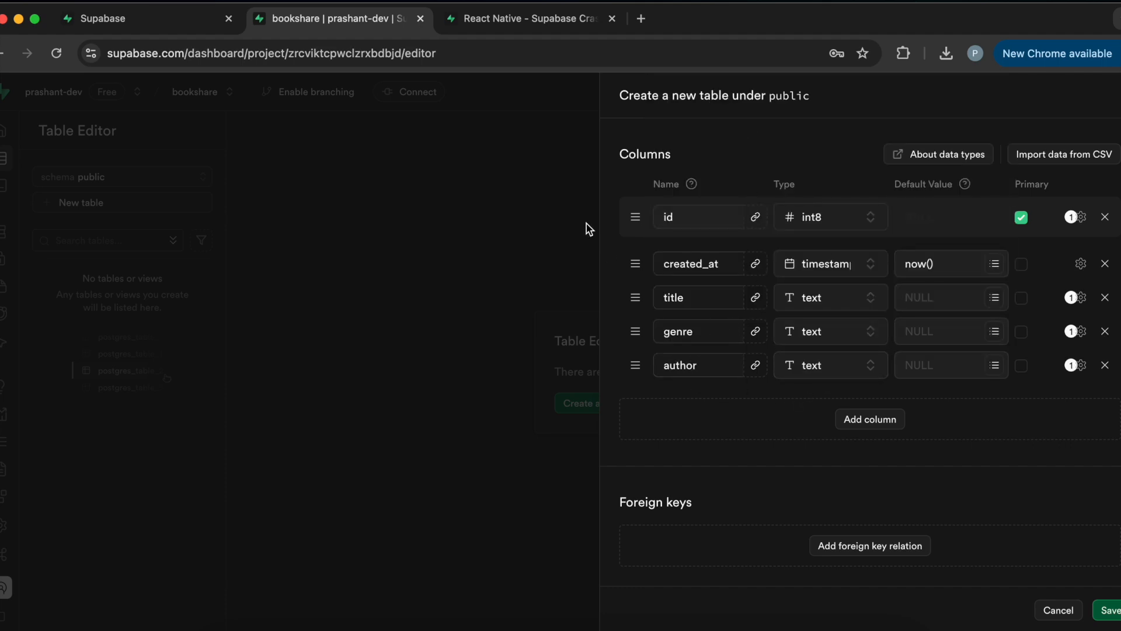
left_click(869, 418)
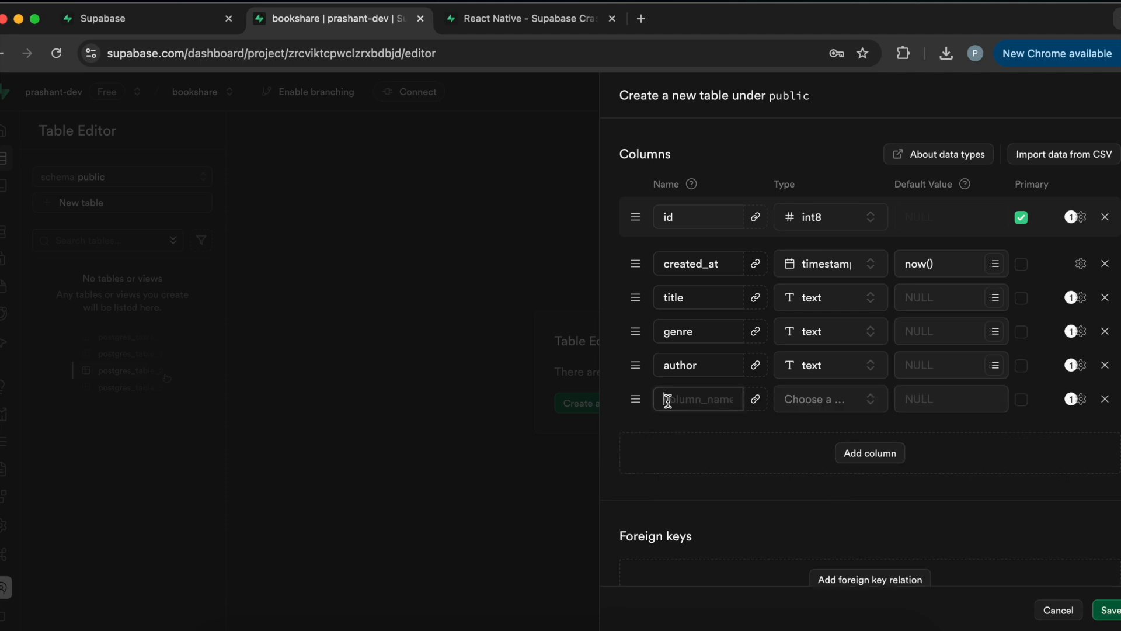
type("rating")
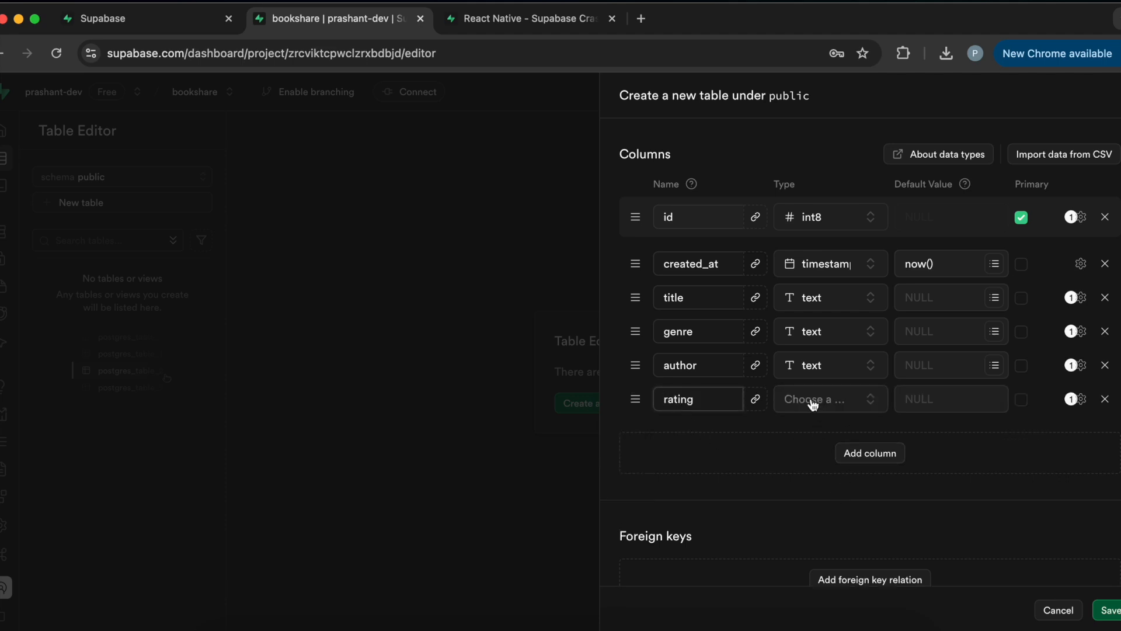
left_click(830, 398)
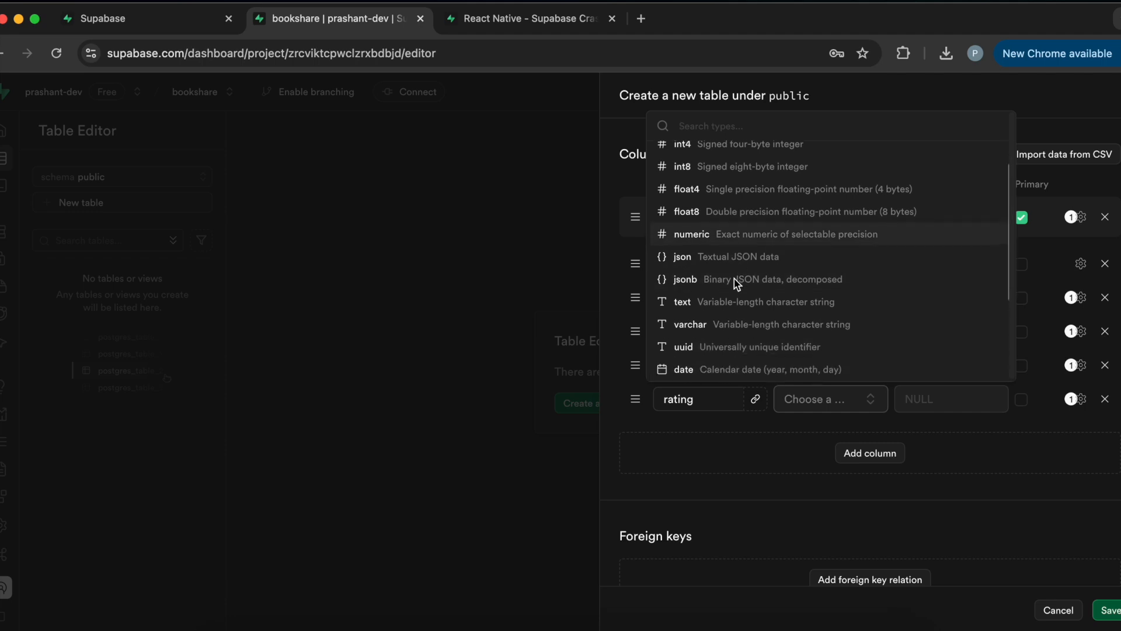
left_click(681, 166)
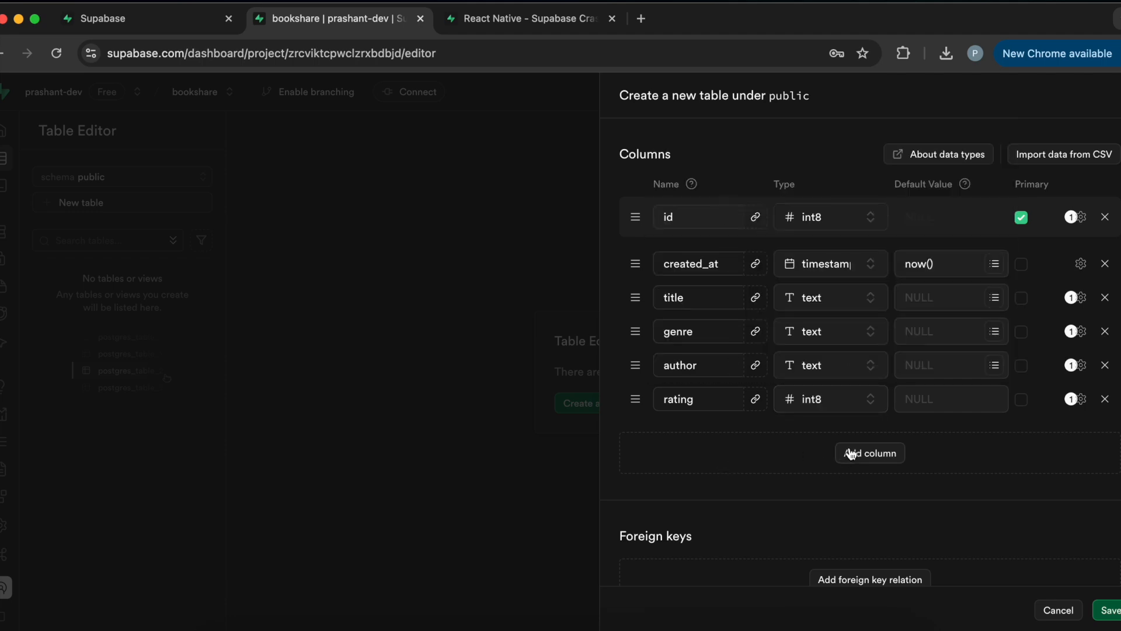
- Add a review column of type text after rating
left_click(869, 453)
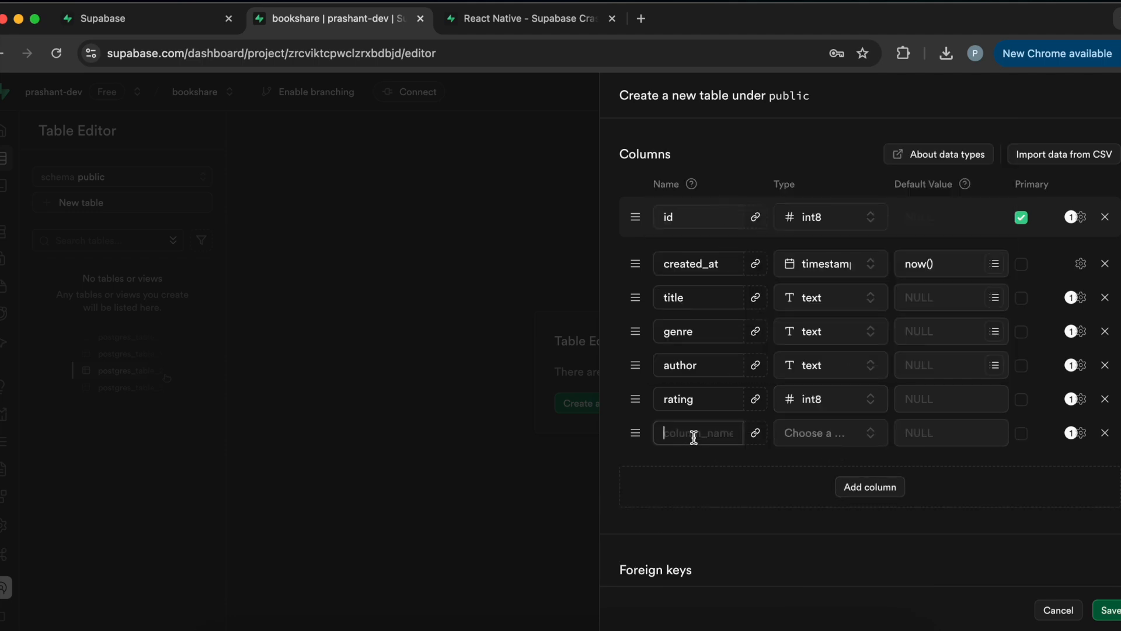
left_click(822, 432)
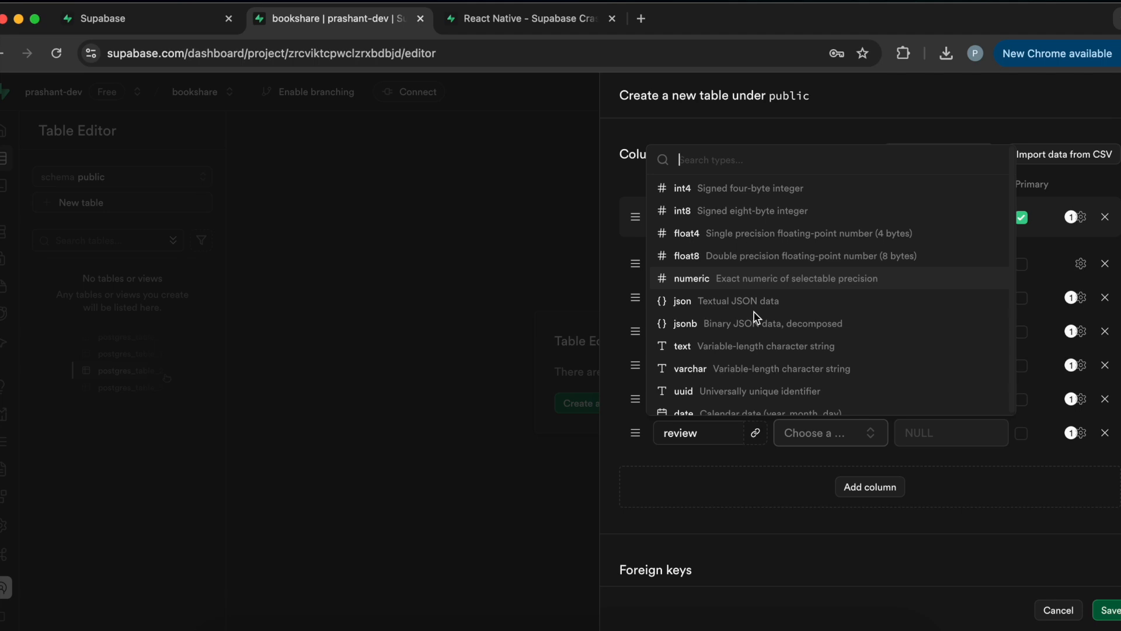
mouse_move(751, 351)
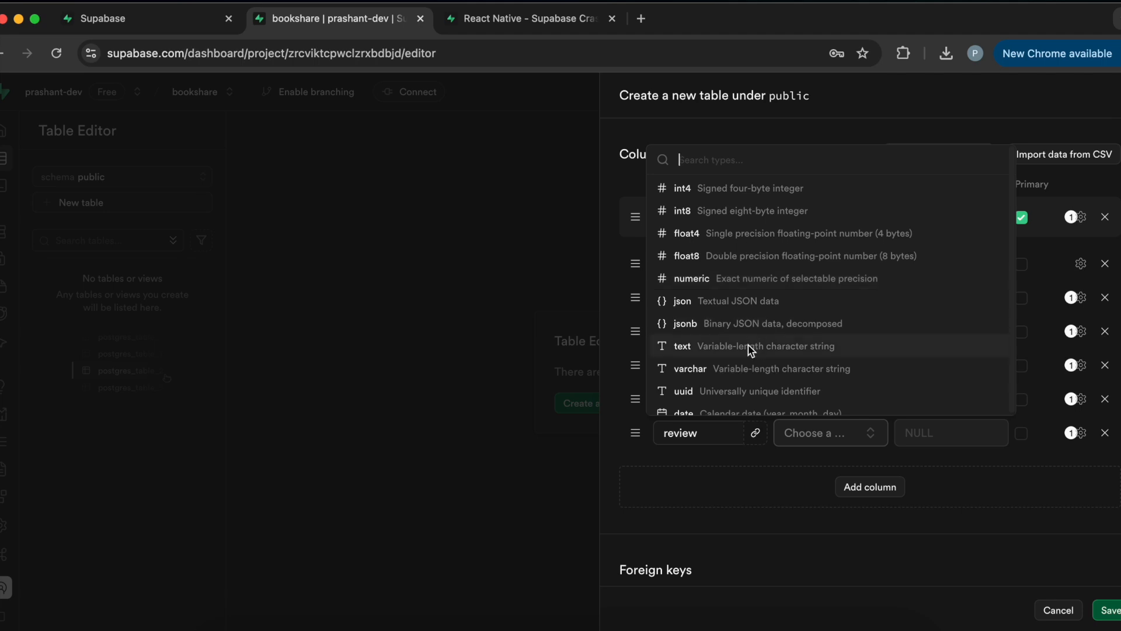
left_click(681, 346)
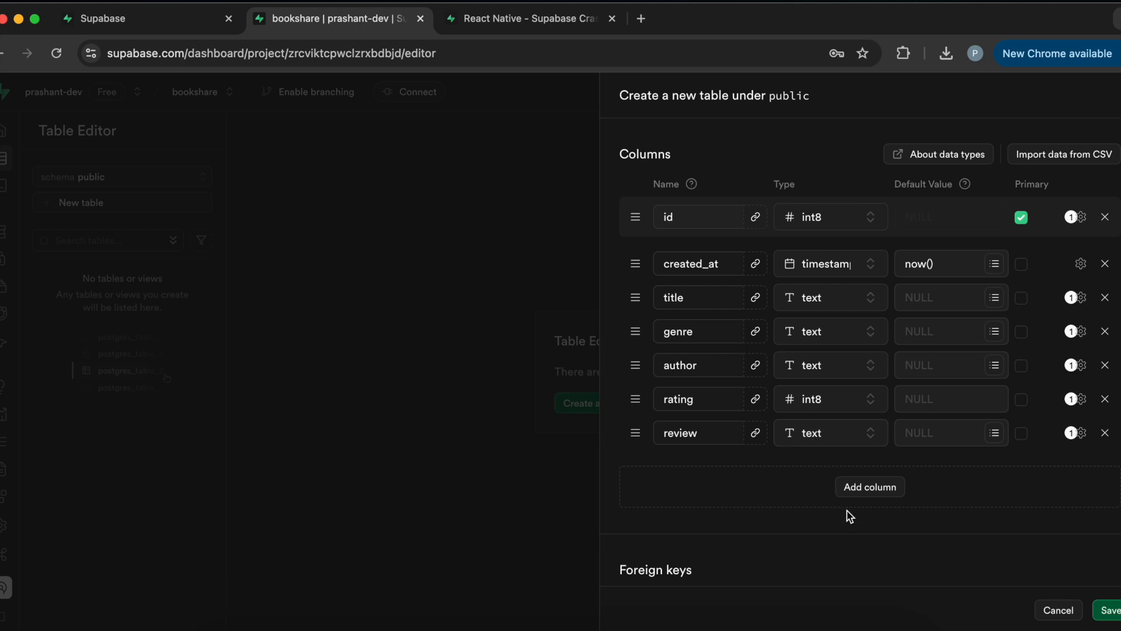
scroll("down", 3)
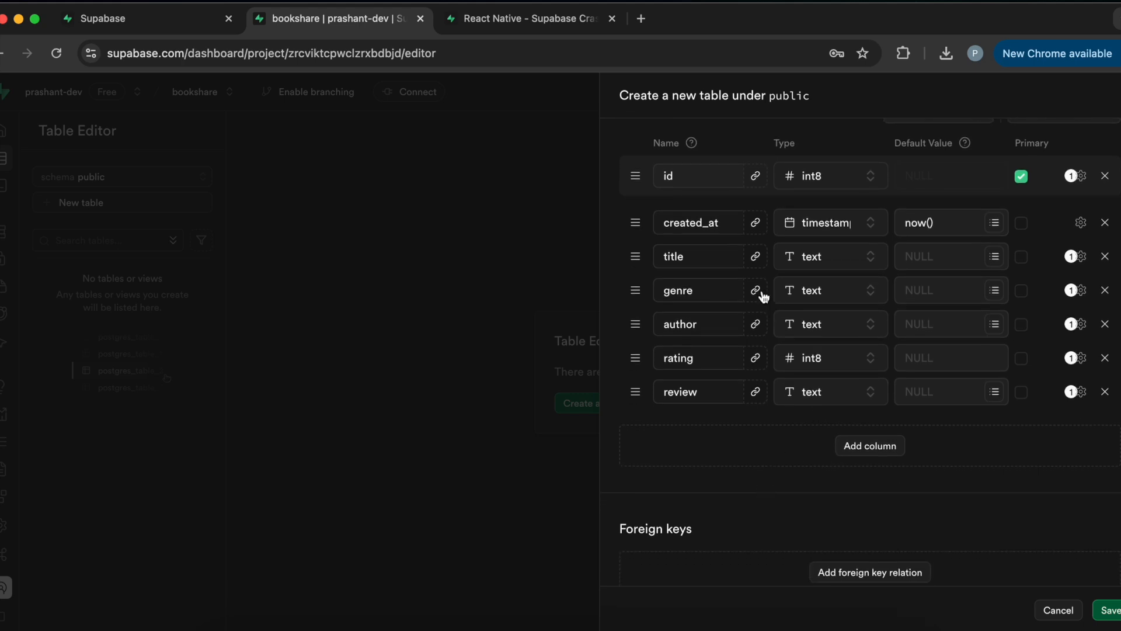
mouse_move(723, 274)
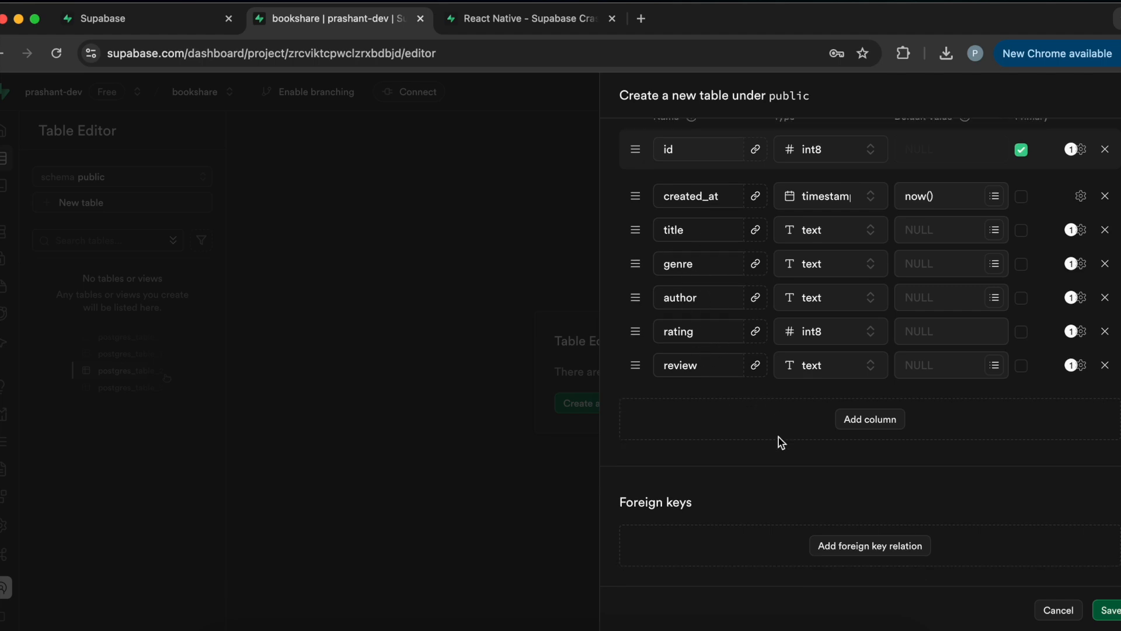
mouse_move(1017, 522)
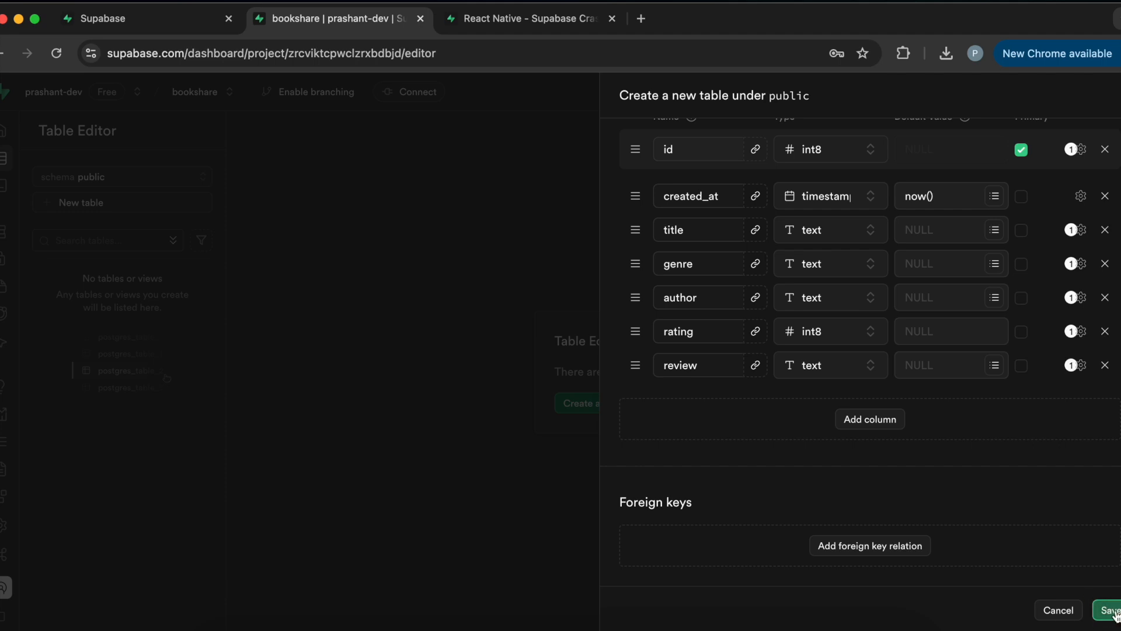
- Save the books table so its seven columns are created
left_click(1107, 610)
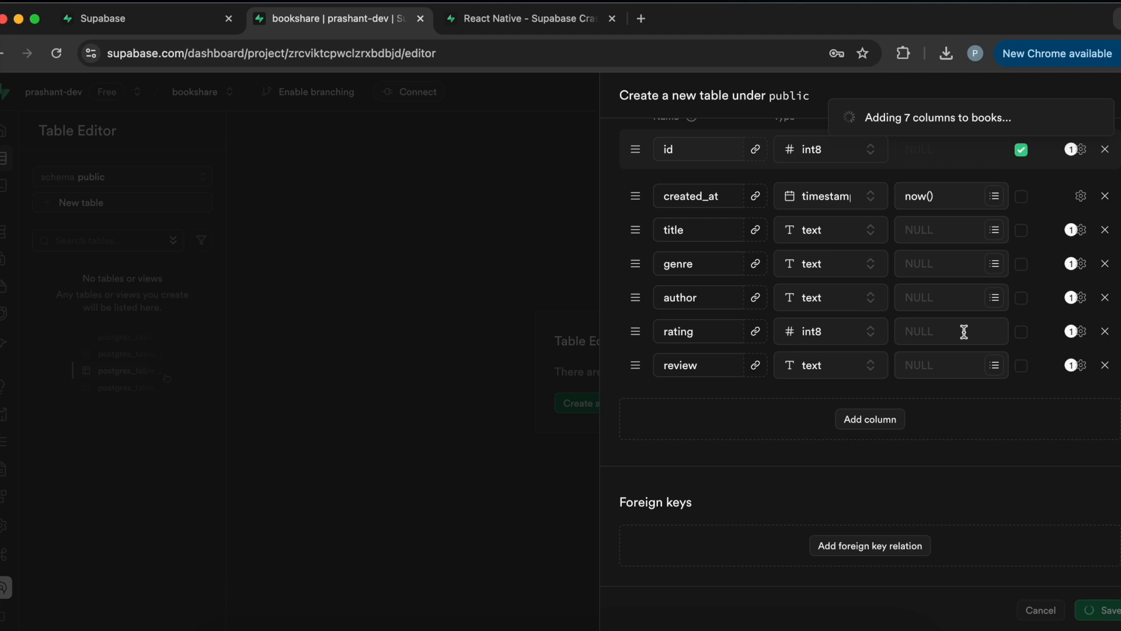
mouse_move(723, 377)
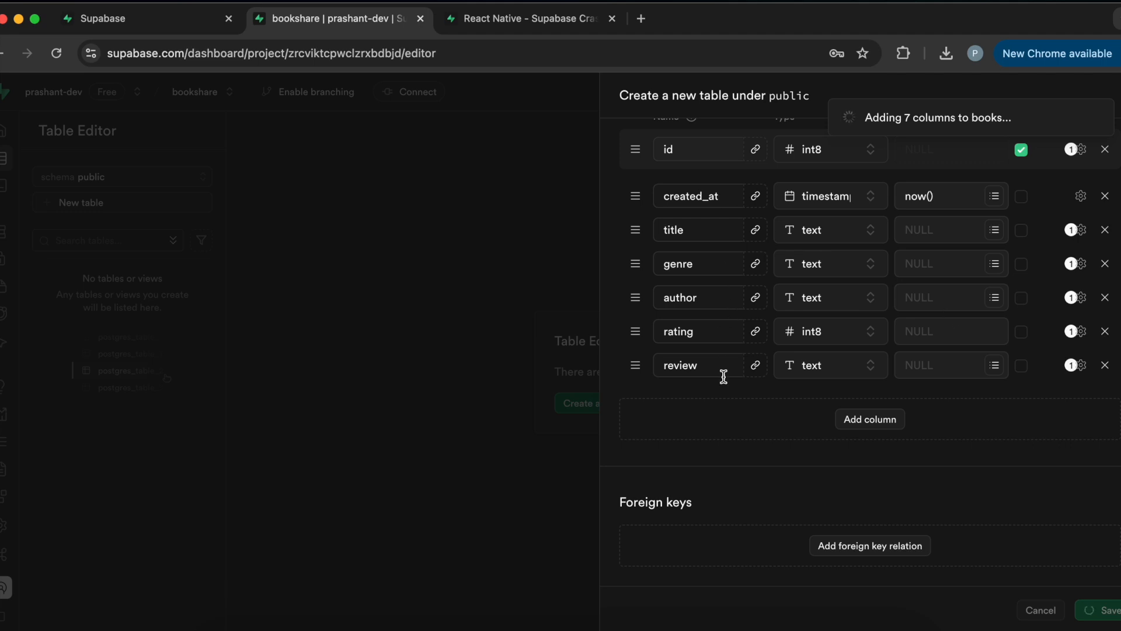
mouse_move(778, 312)
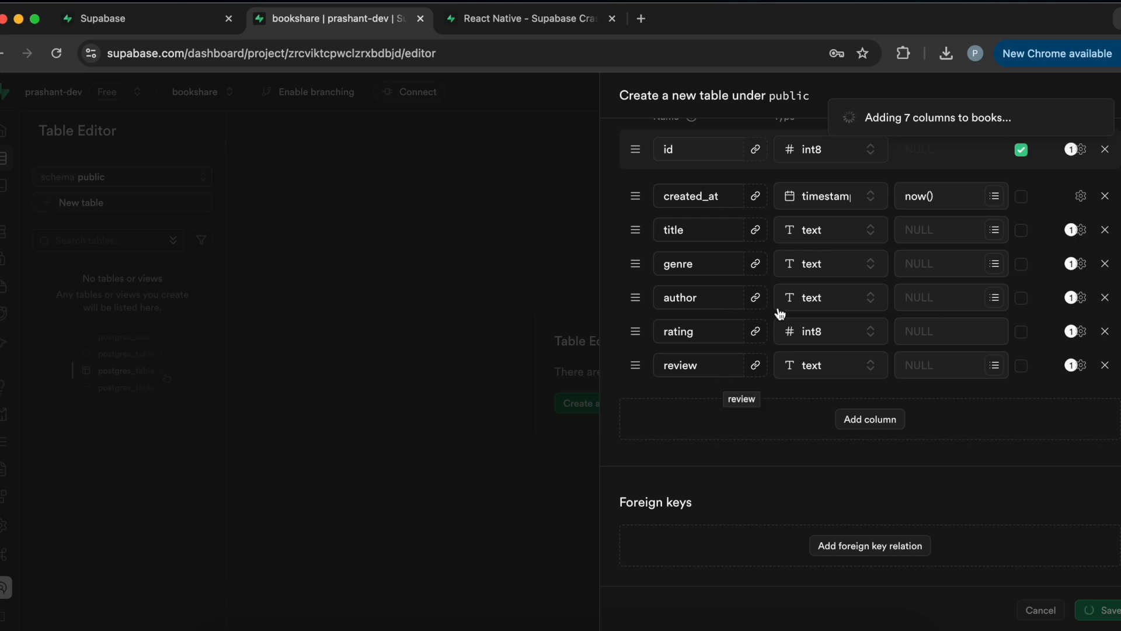
mouse_move(840, 392)
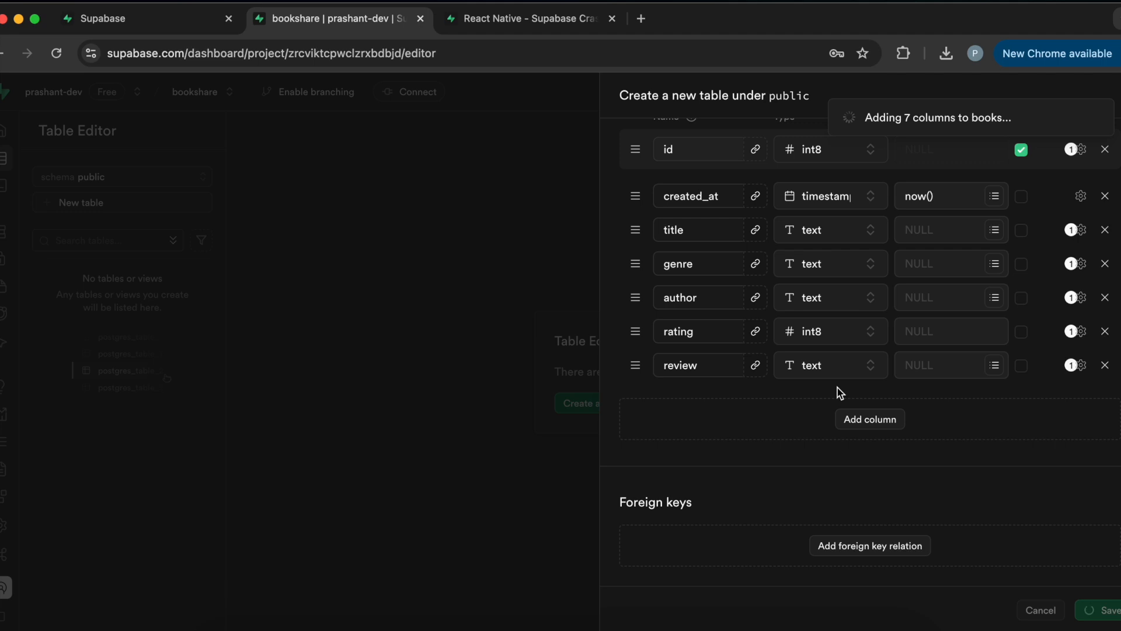
left_click(1108, 609)
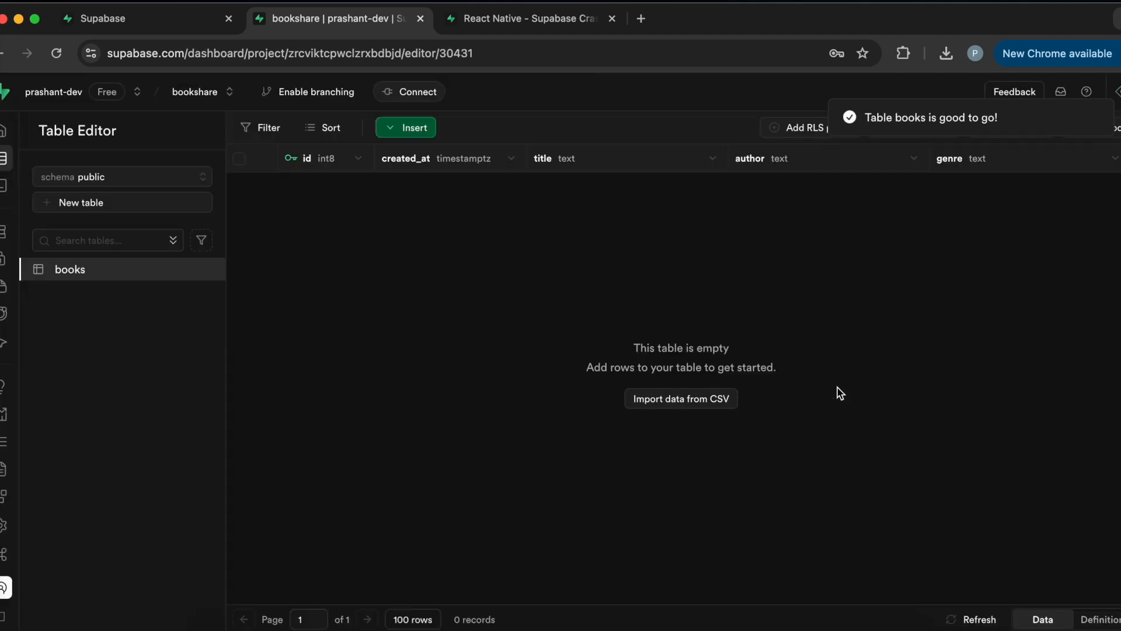
mouse_move(378, 151)
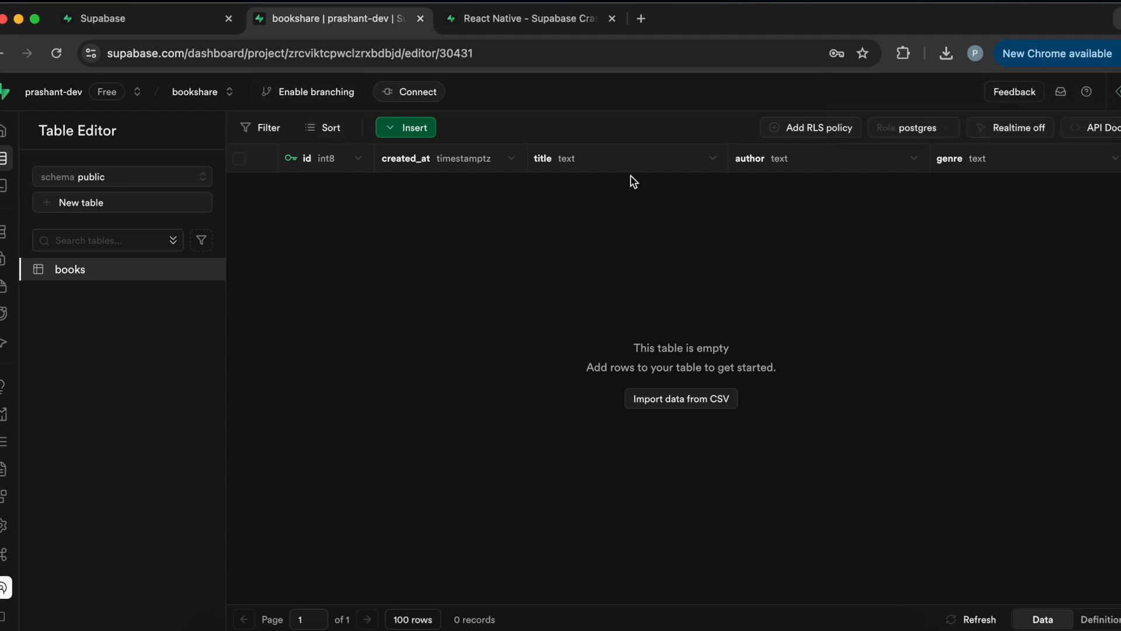
- Scroll the empty books grid sideways to check the rating and review columns
scroll("right", 3)
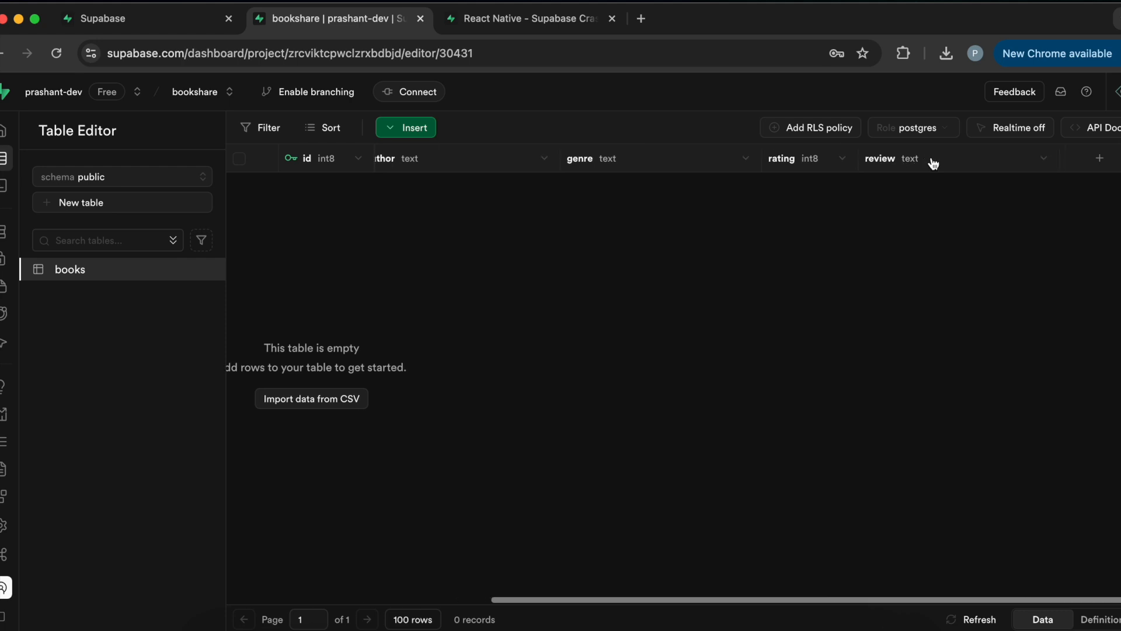
scroll("left", 3)
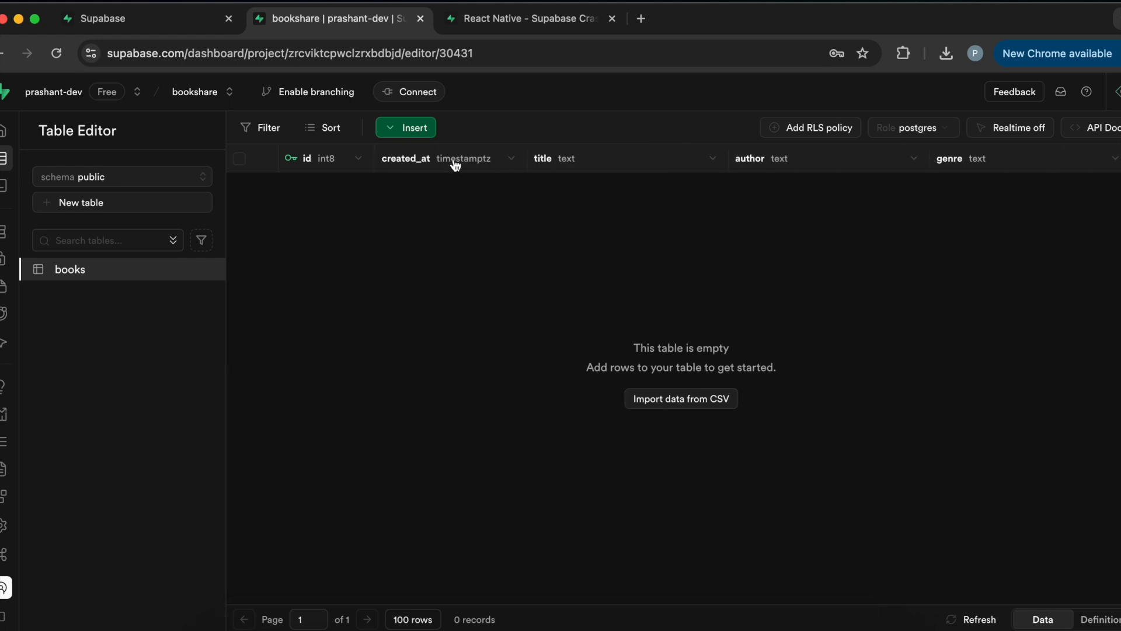
mouse_move(339, 166)
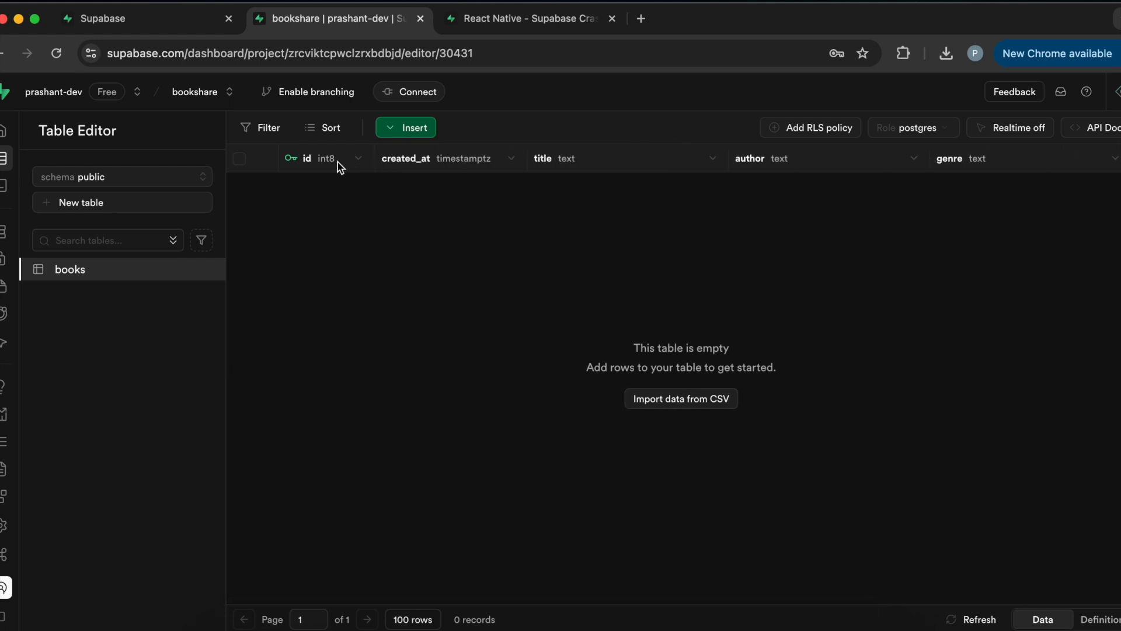
mouse_move(717, 171)
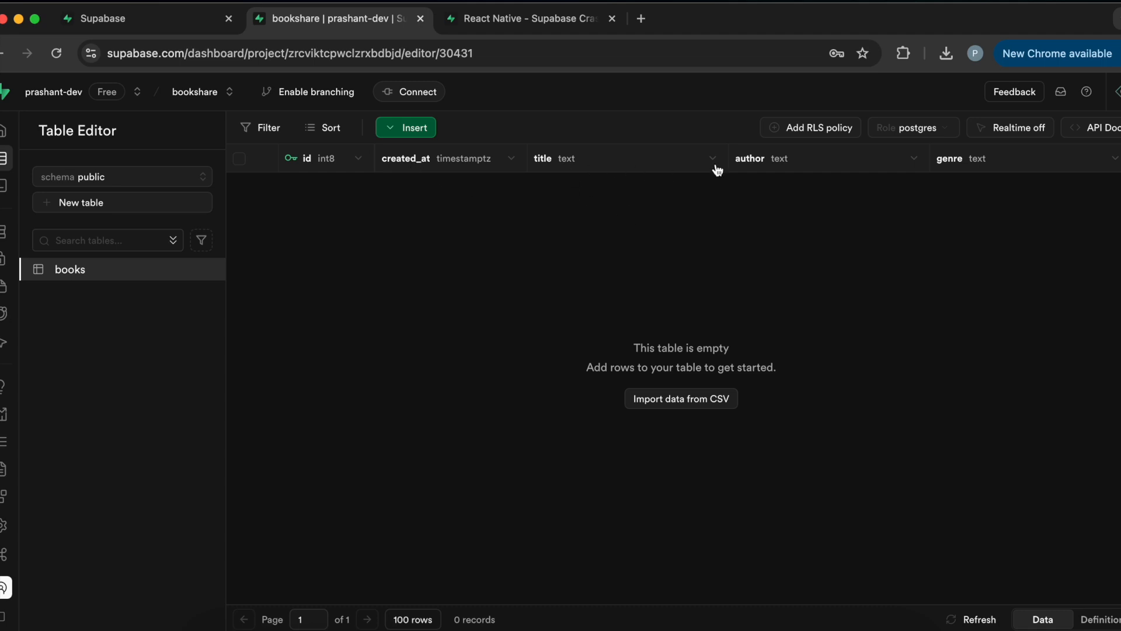
scroll("right", 3)
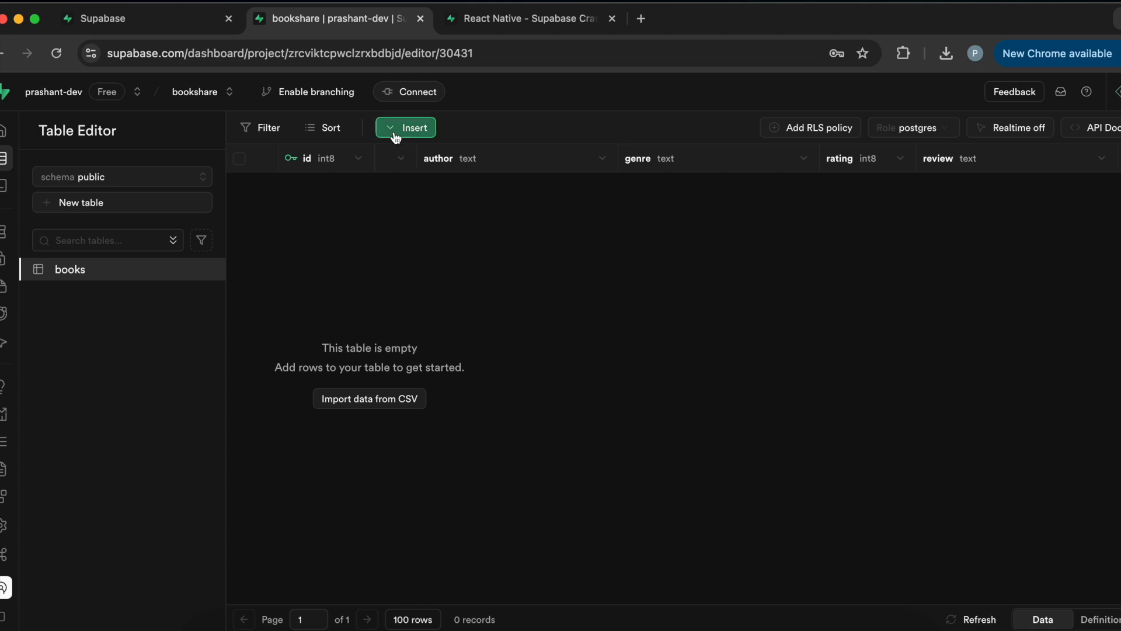
- Start a new books row with title The Alchemist, genre Fiction and author Paulo, copied from the Notion notes
left_click(405, 128)
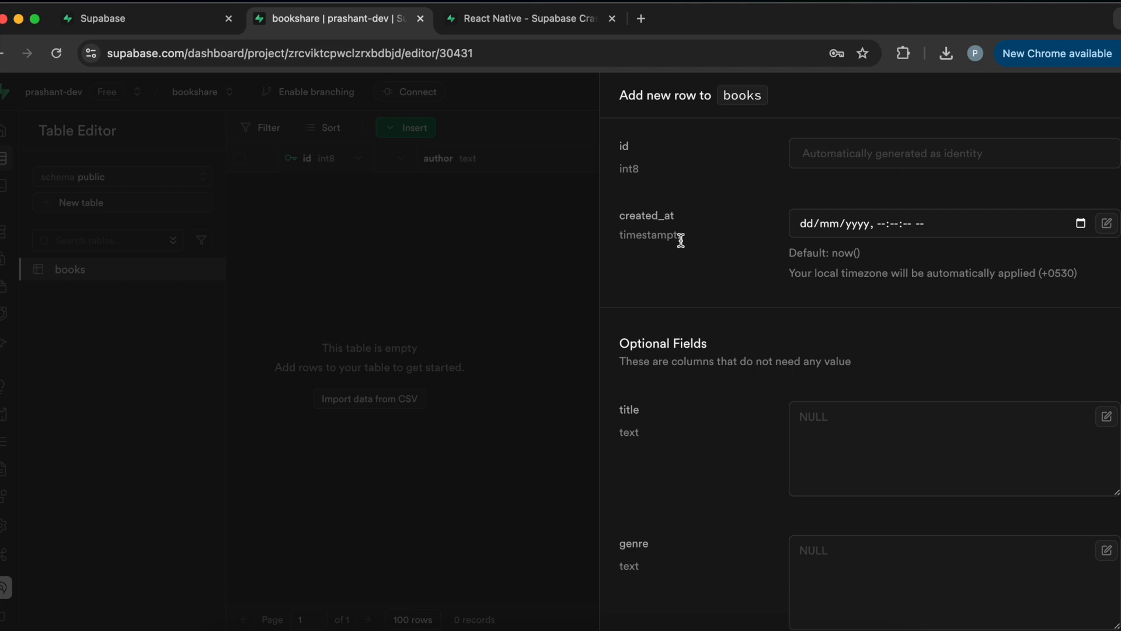
scroll("down", 3)
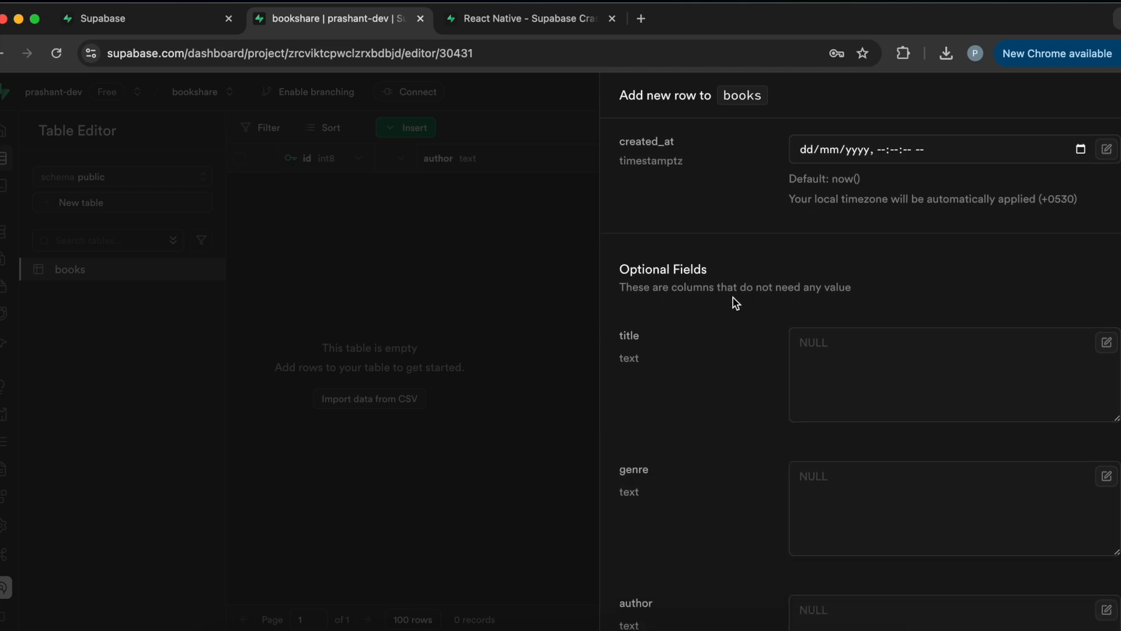
scroll("down", 3)
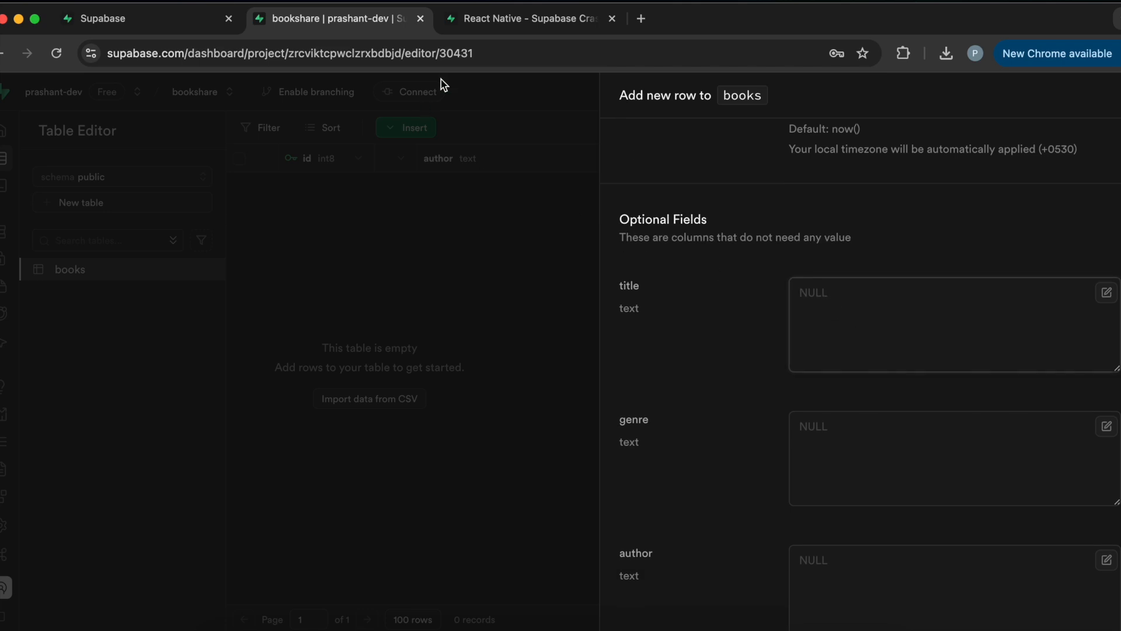
left_click(529, 17)
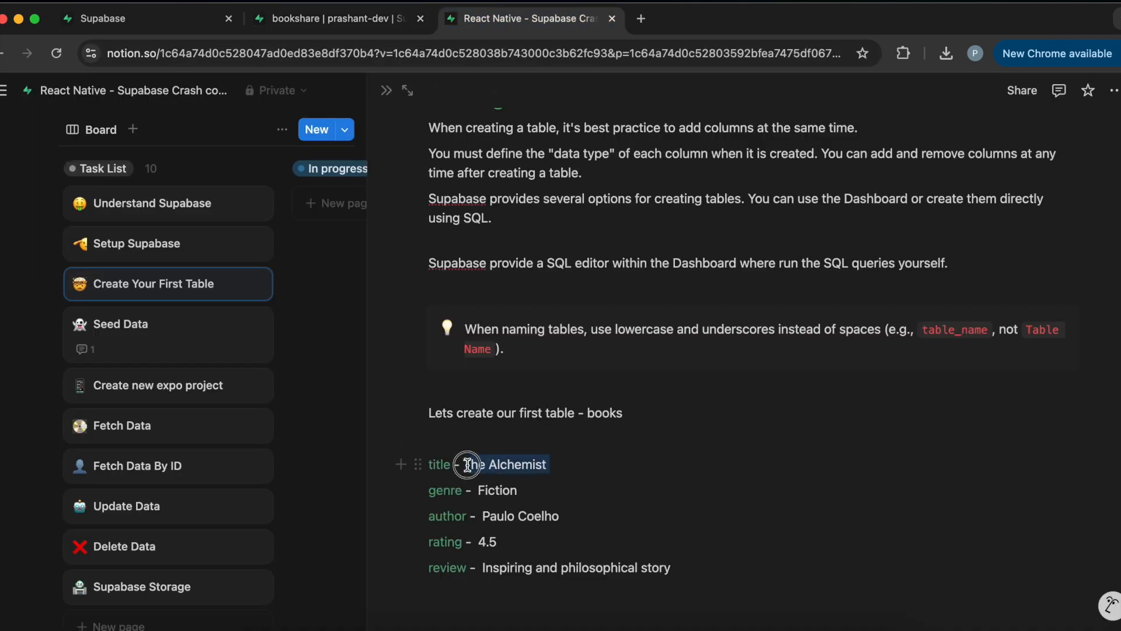
left_click(337, 18)
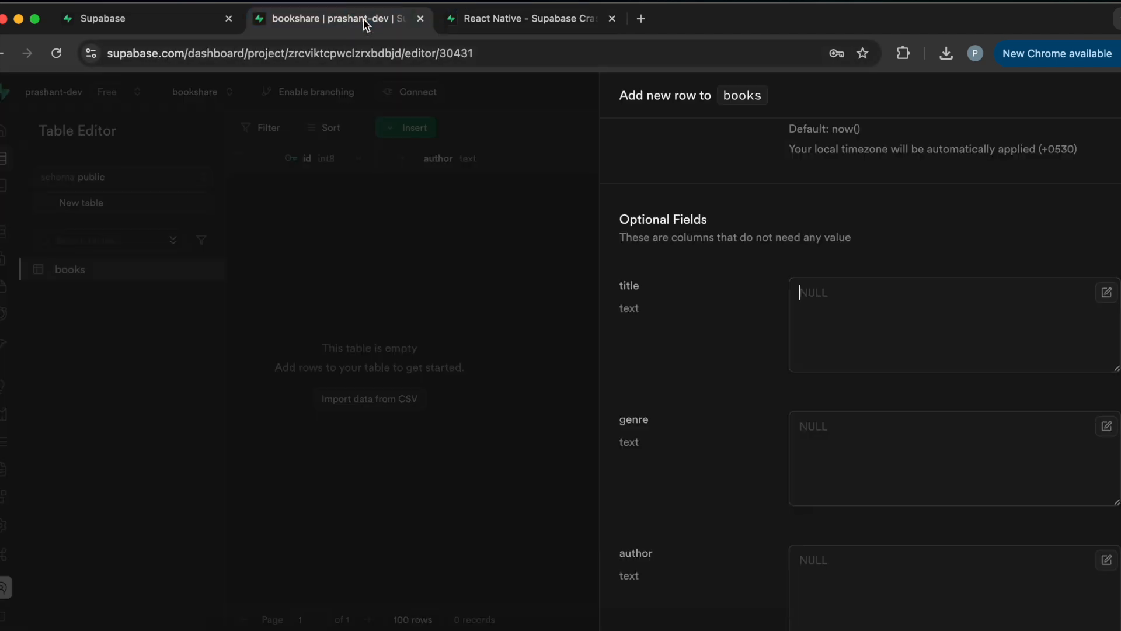
type("The Alchemist")
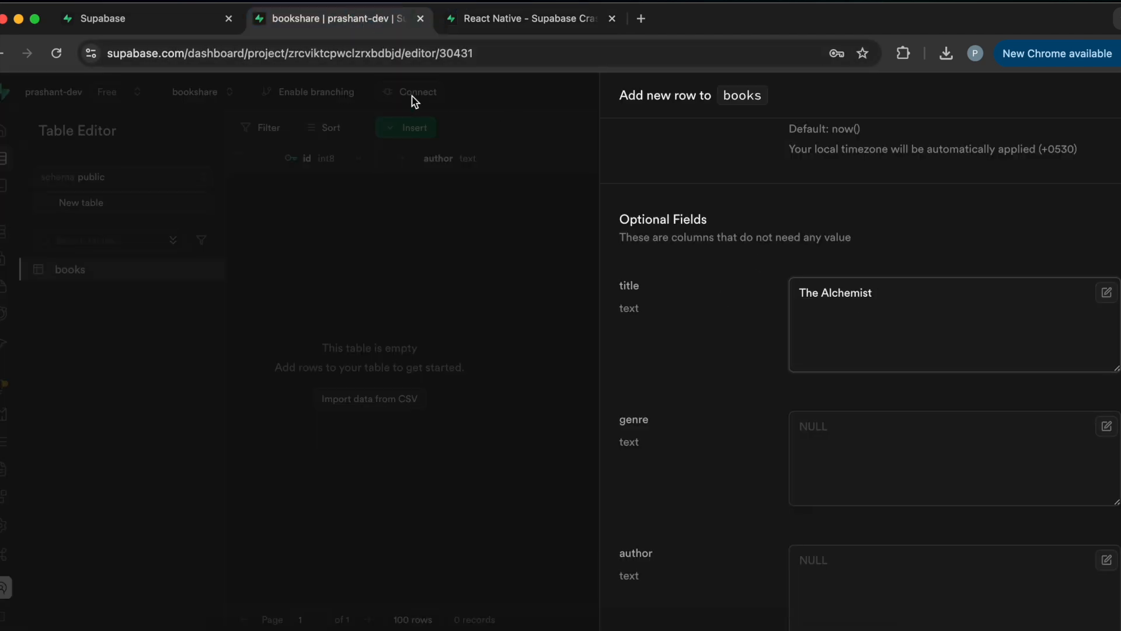
left_click(529, 19)
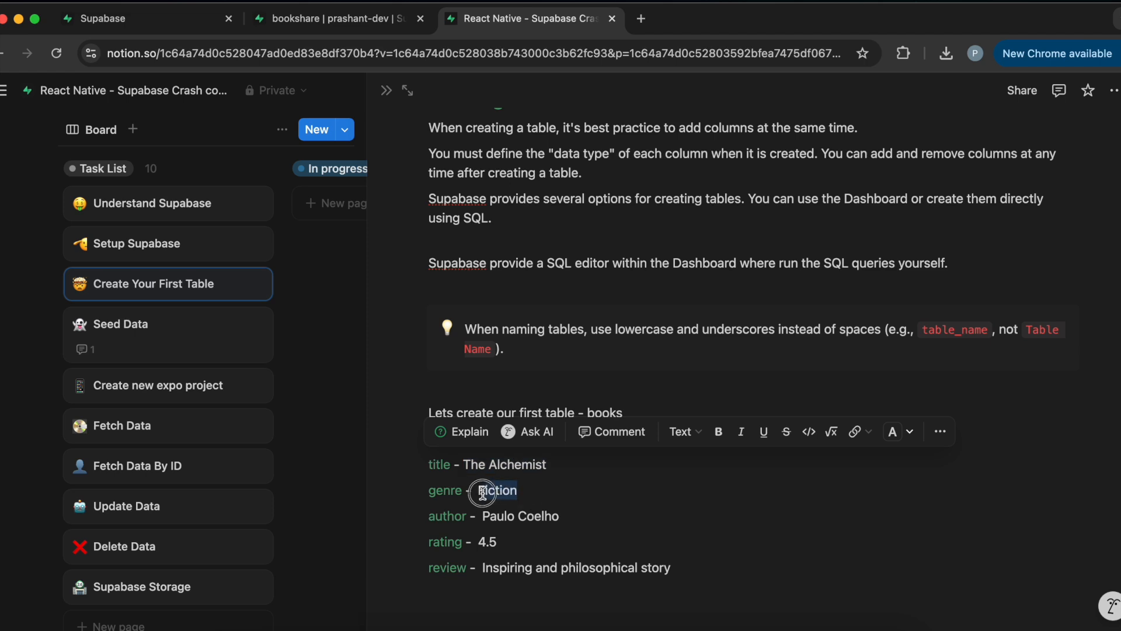
left_click(336, 18)
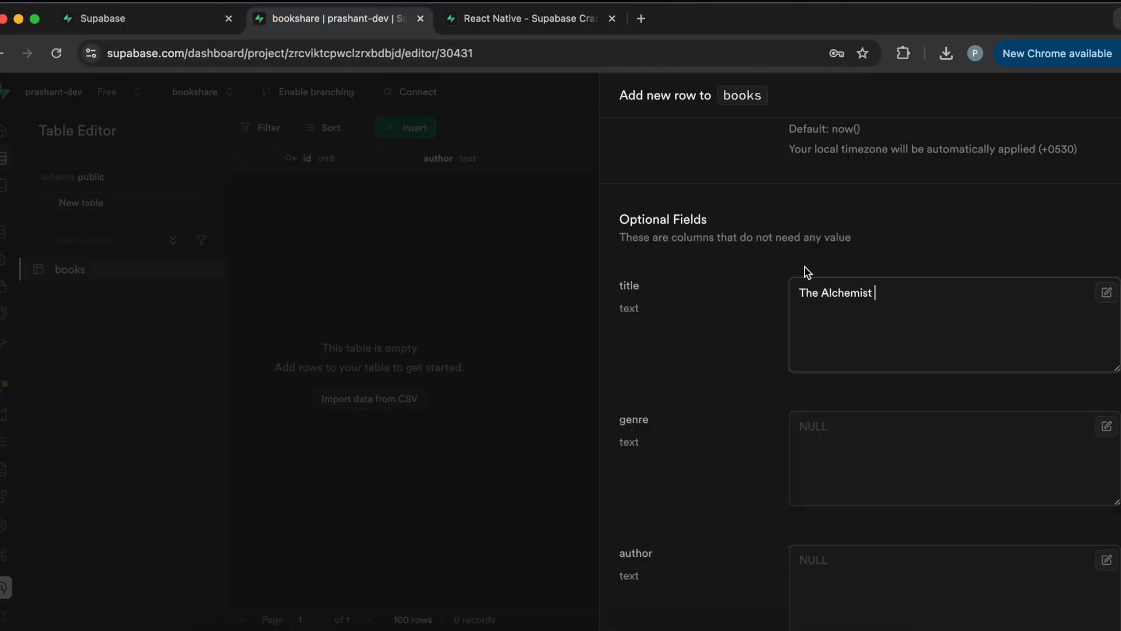
type("Fiction")
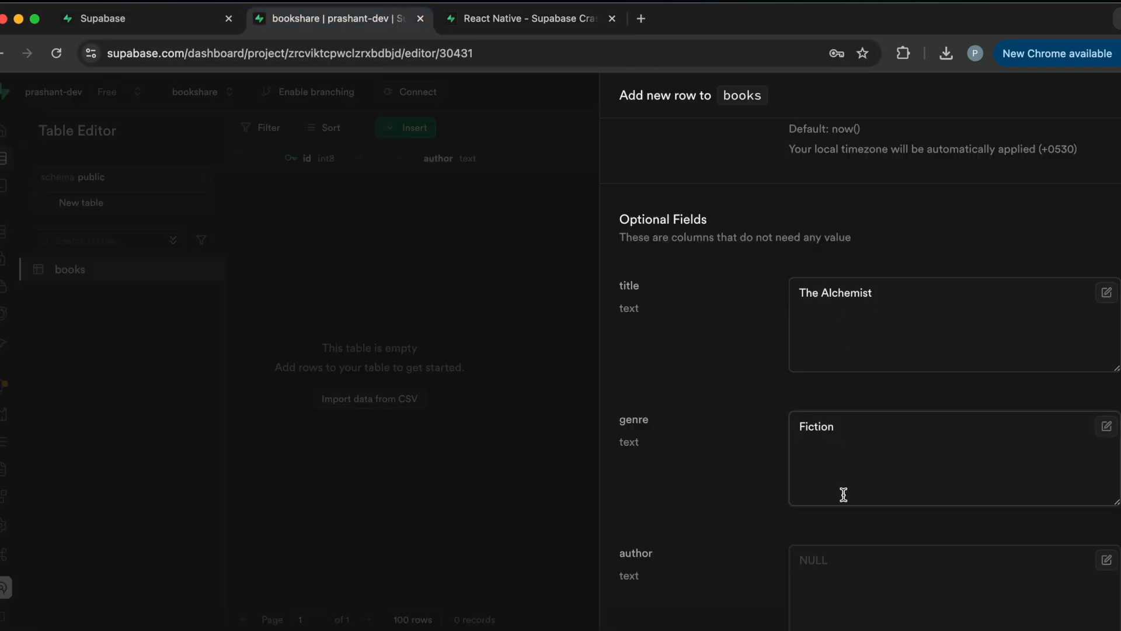
type("Paulo")
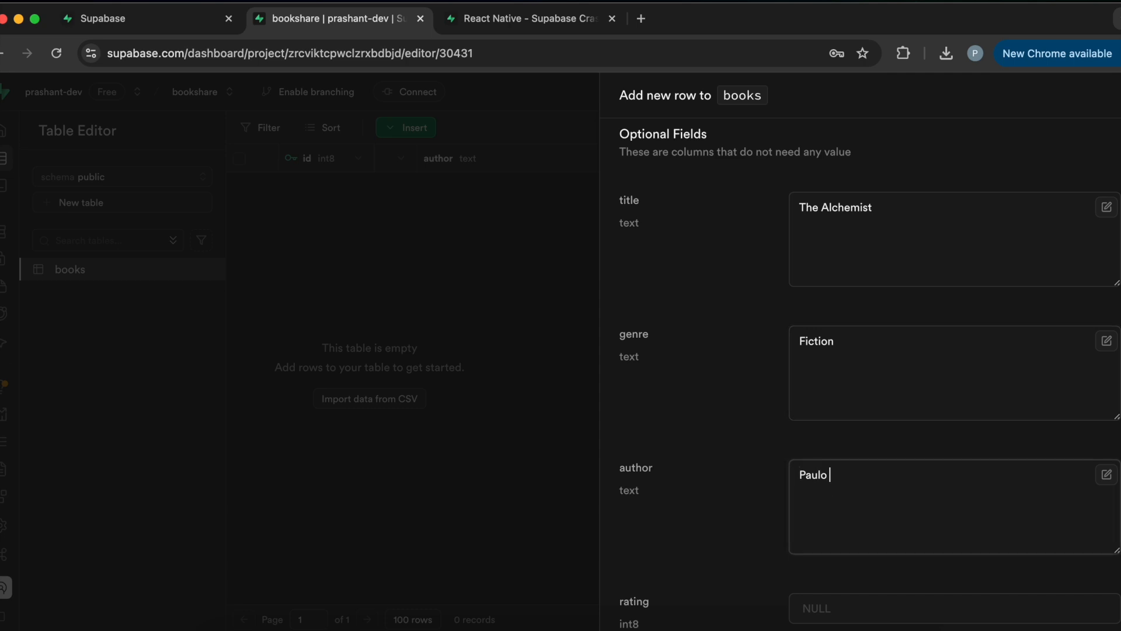
- Complete author Paulo Coelho, rating 4 and review 'Inspiring and philosophical story', then save the row
left_click(530, 17)
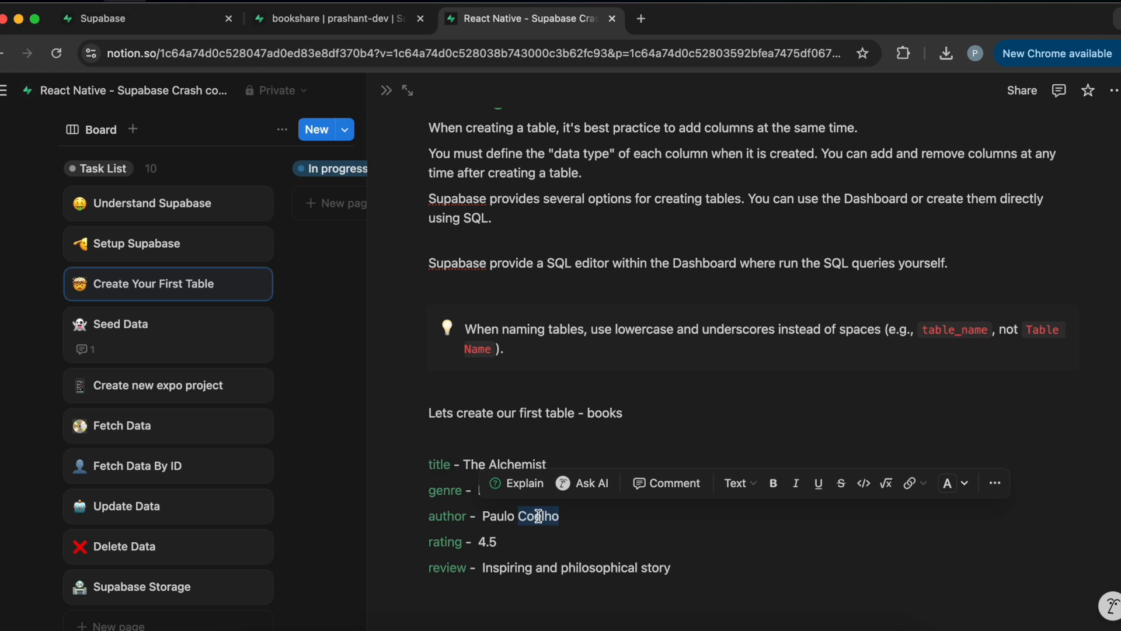
left_click(336, 18)
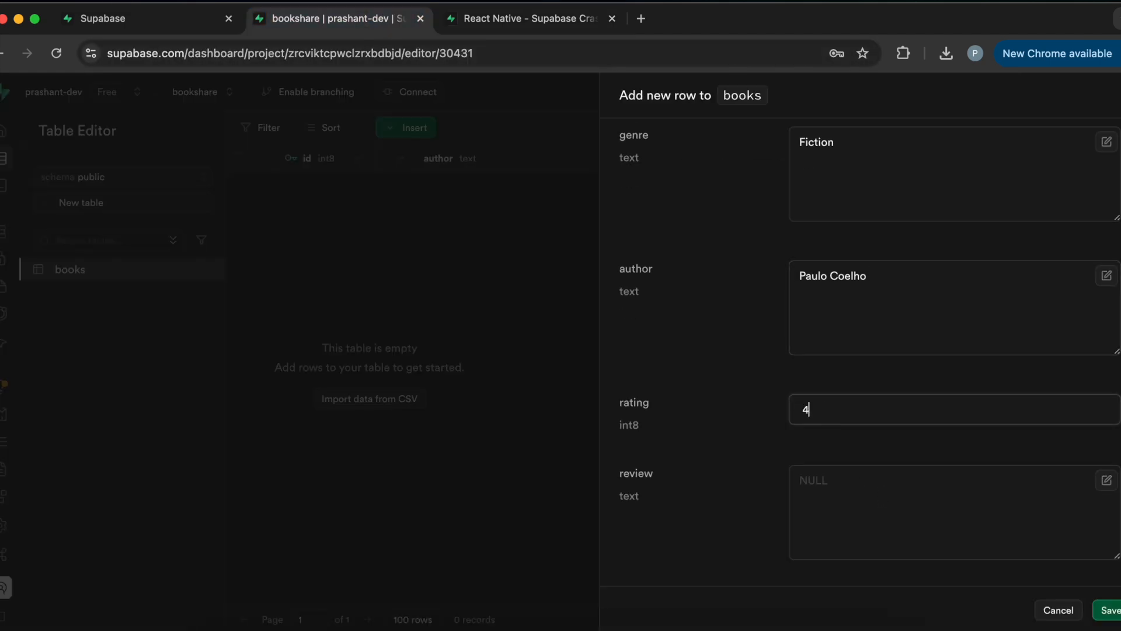
left_click(529, 19)
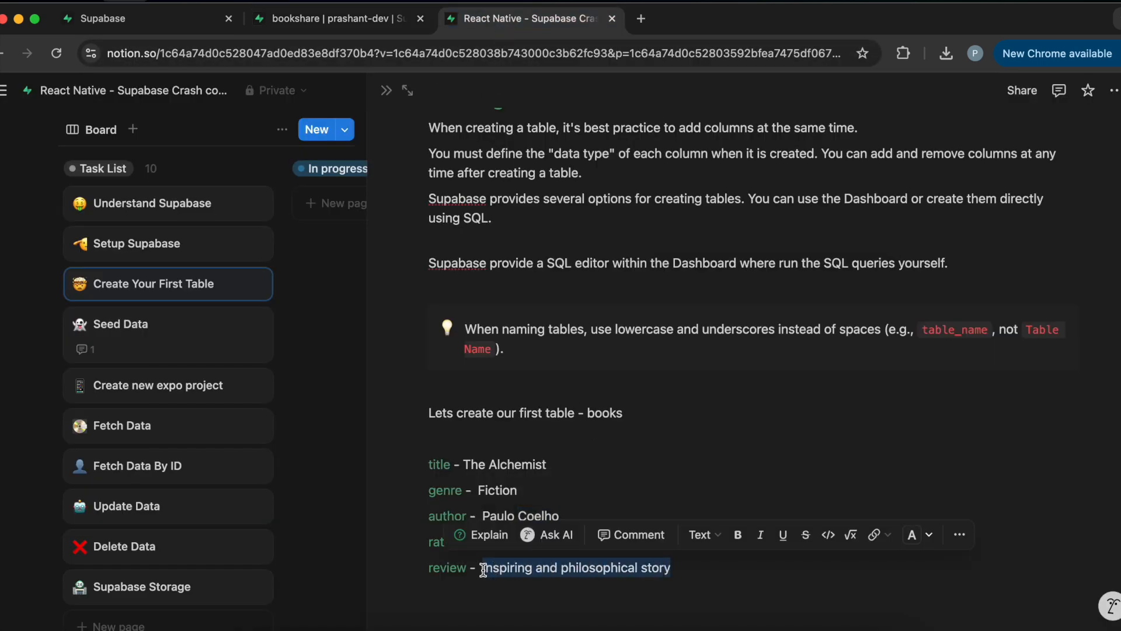
left_click(336, 19)
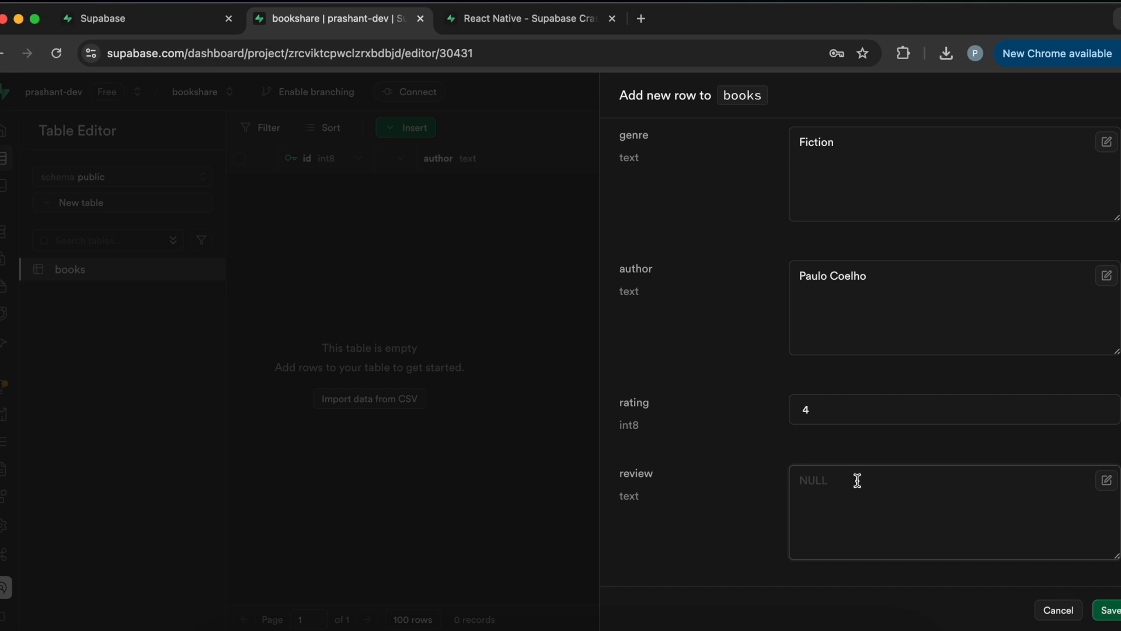
scroll("up", 3)
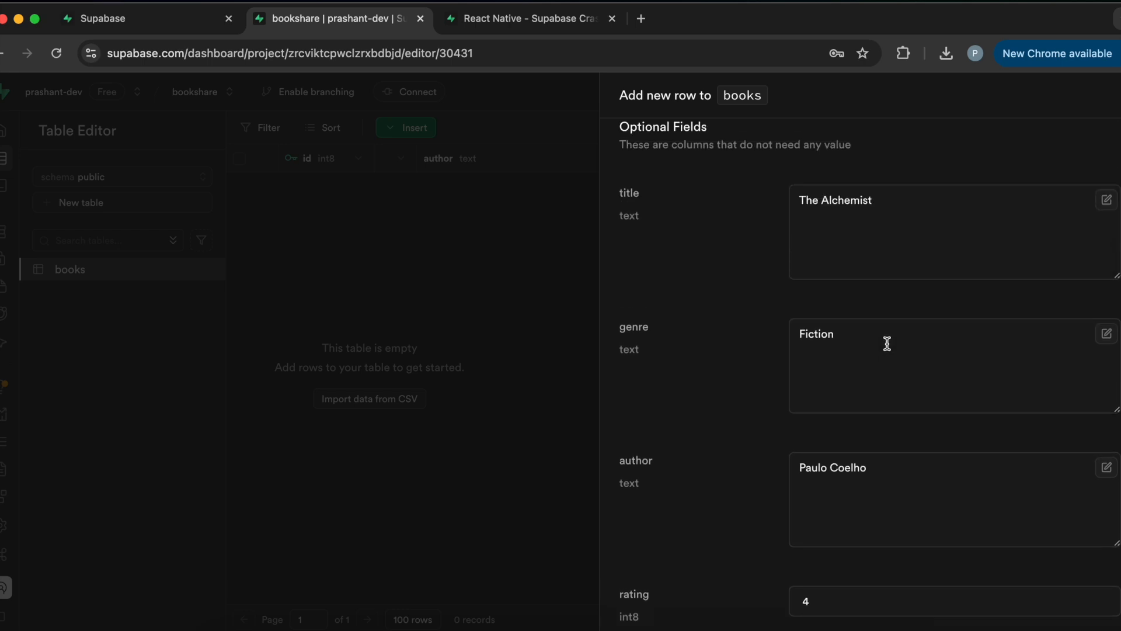
scroll("down", 3)
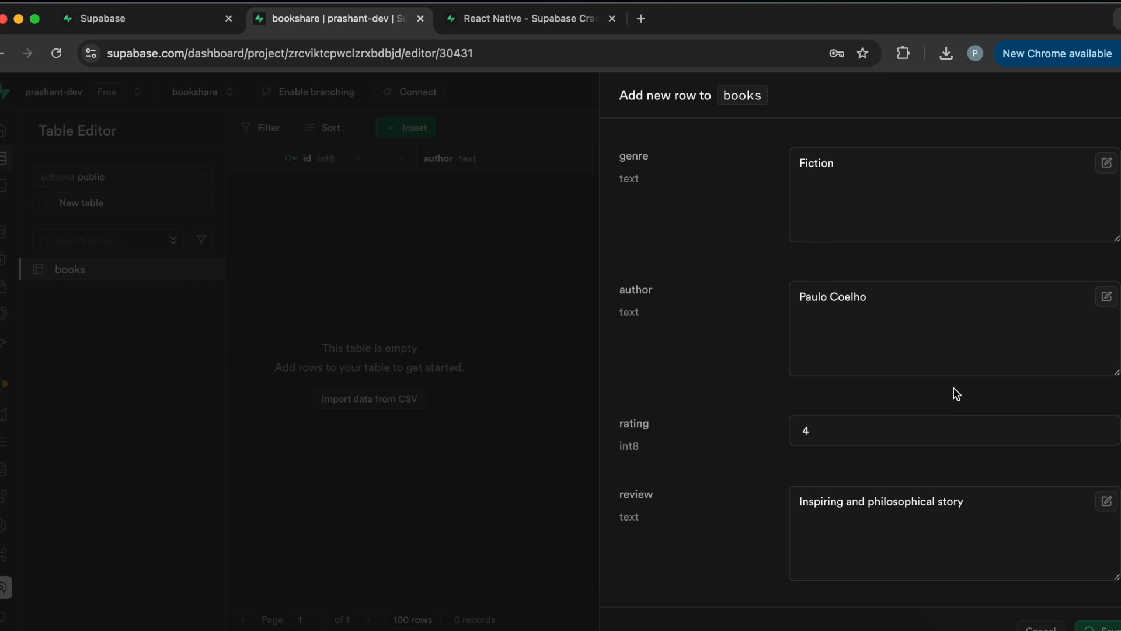
left_click(1101, 629)
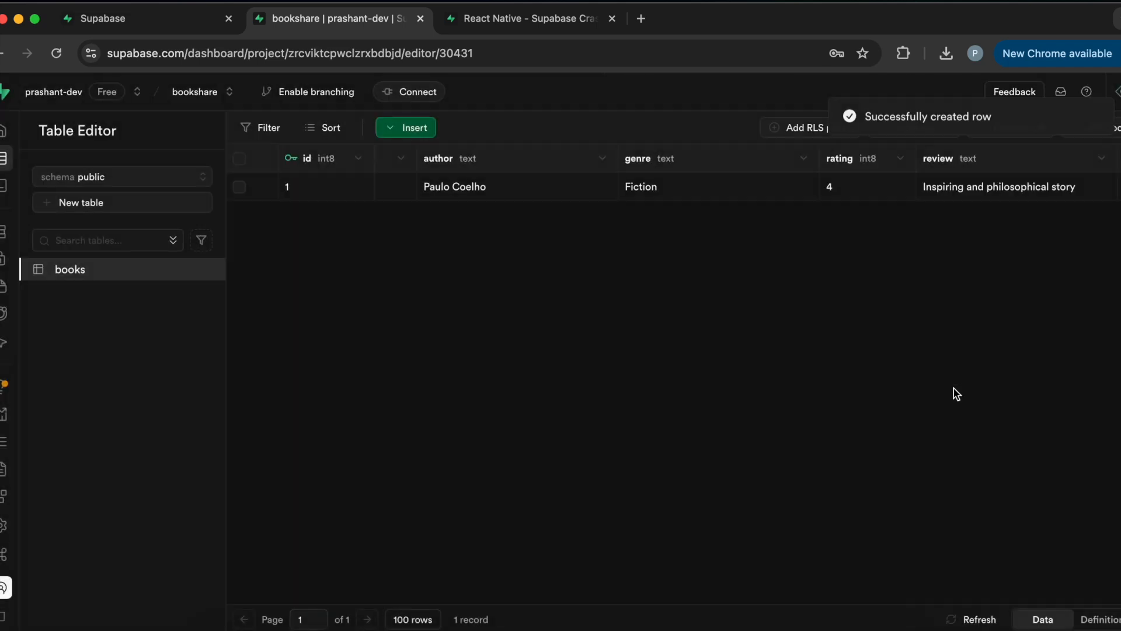
mouse_move(811, 321)
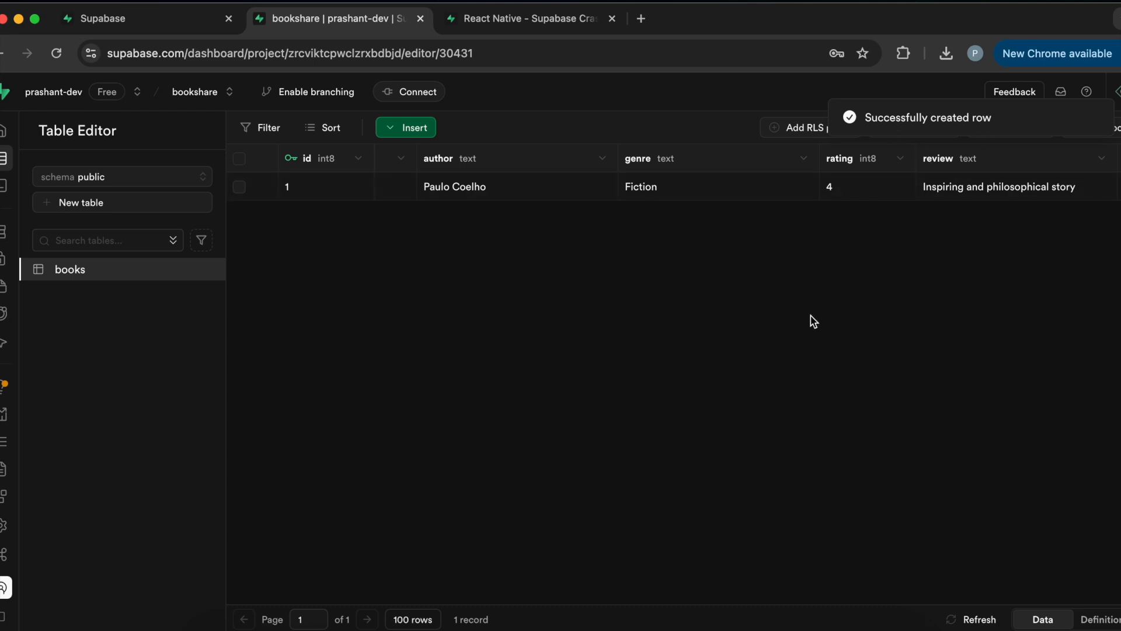
mouse_move(363, 176)
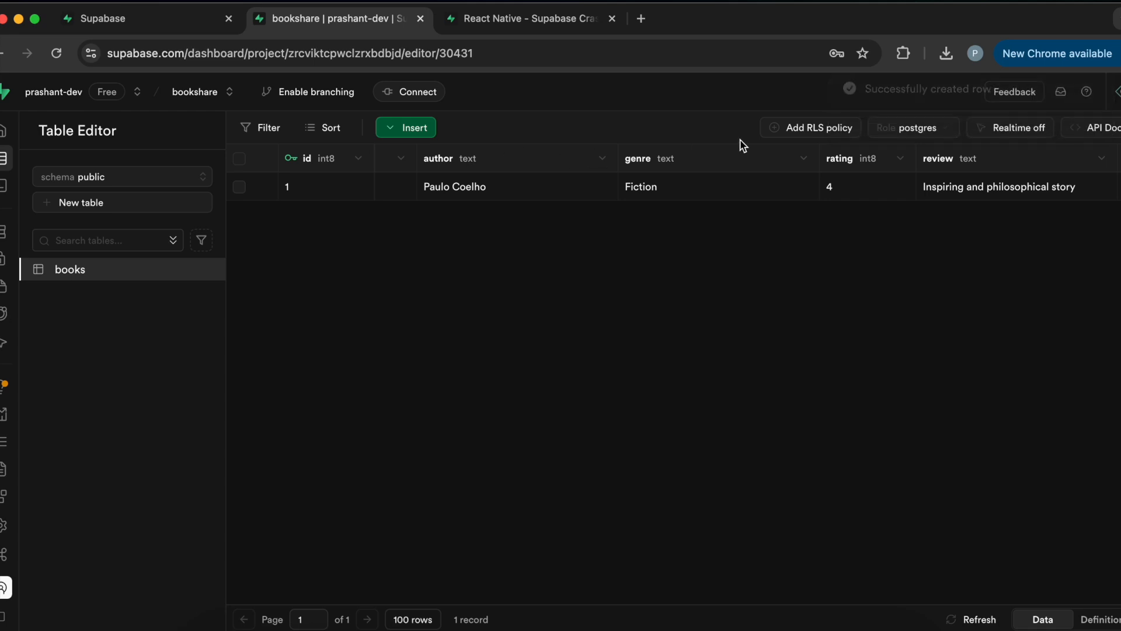
mouse_move(336, 237)
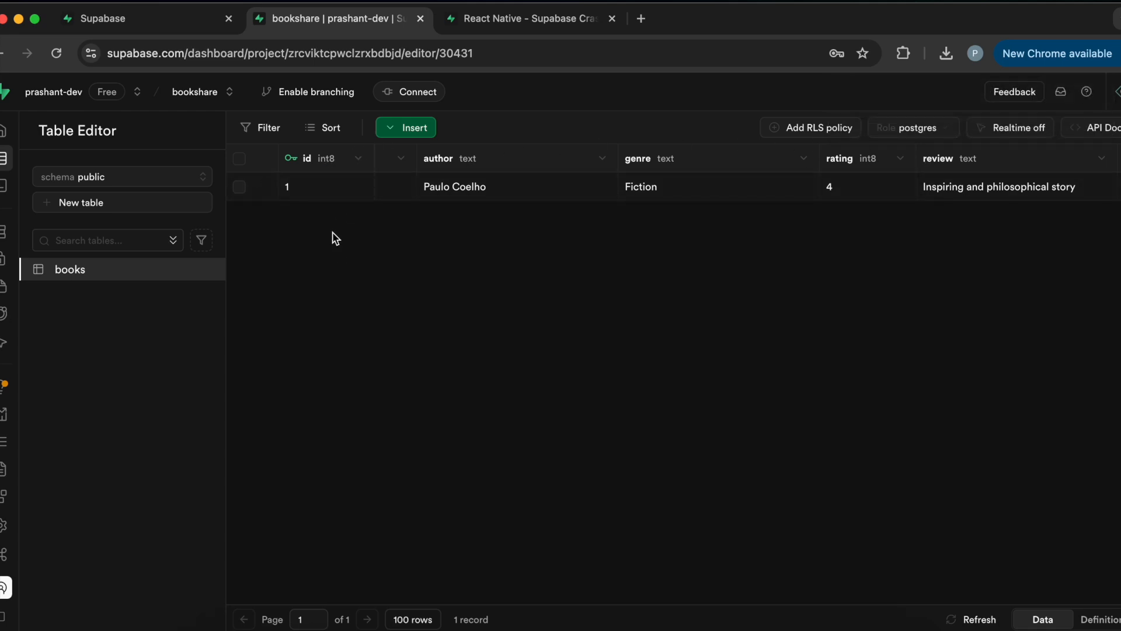
mouse_move(331, 207)
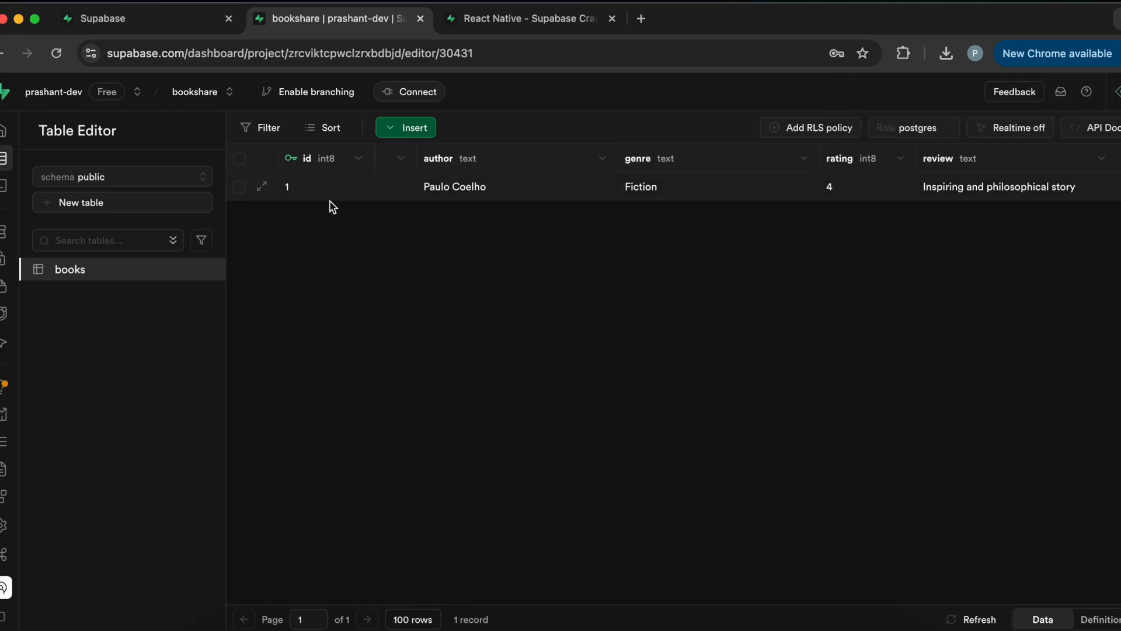
mouse_move(377, 226)
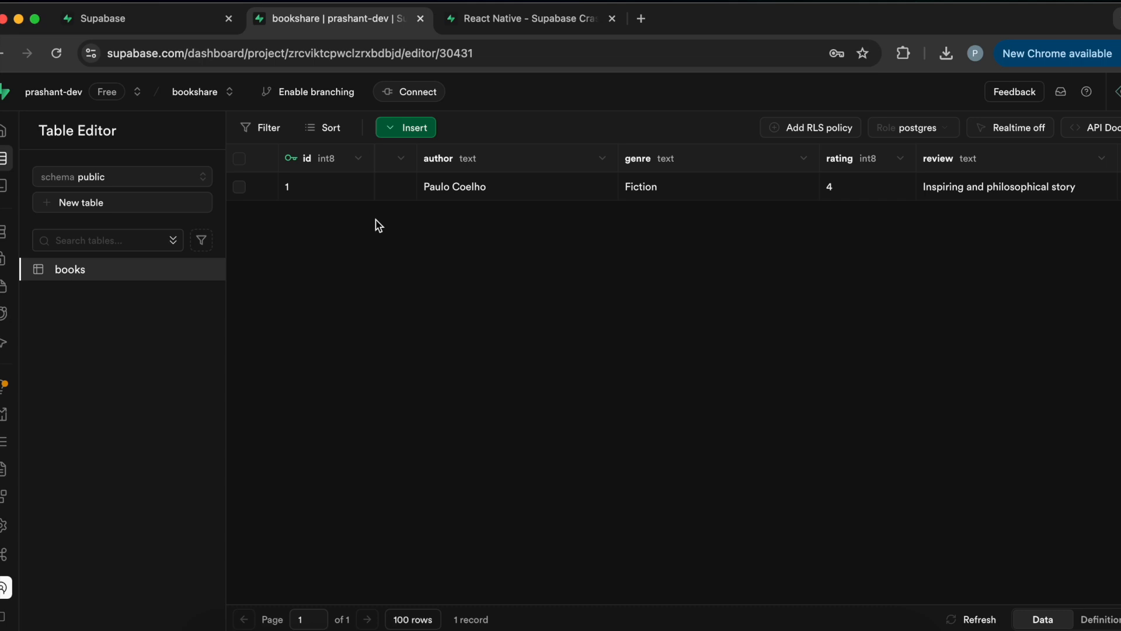
mouse_move(347, 228)
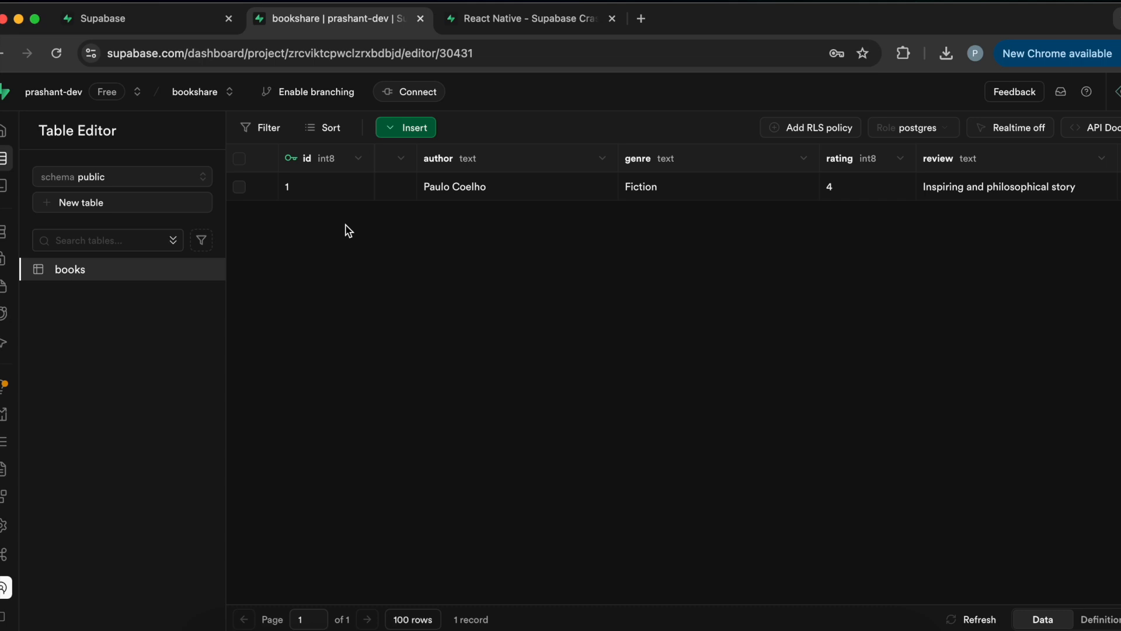
mouse_move(323, 169)
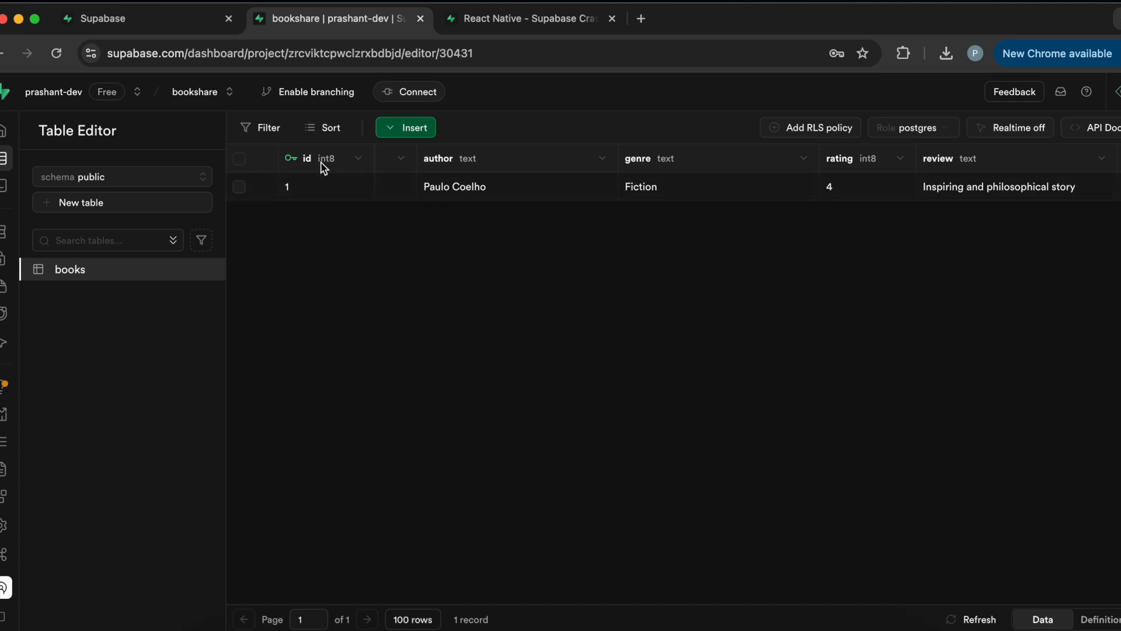
mouse_move(472, 174)
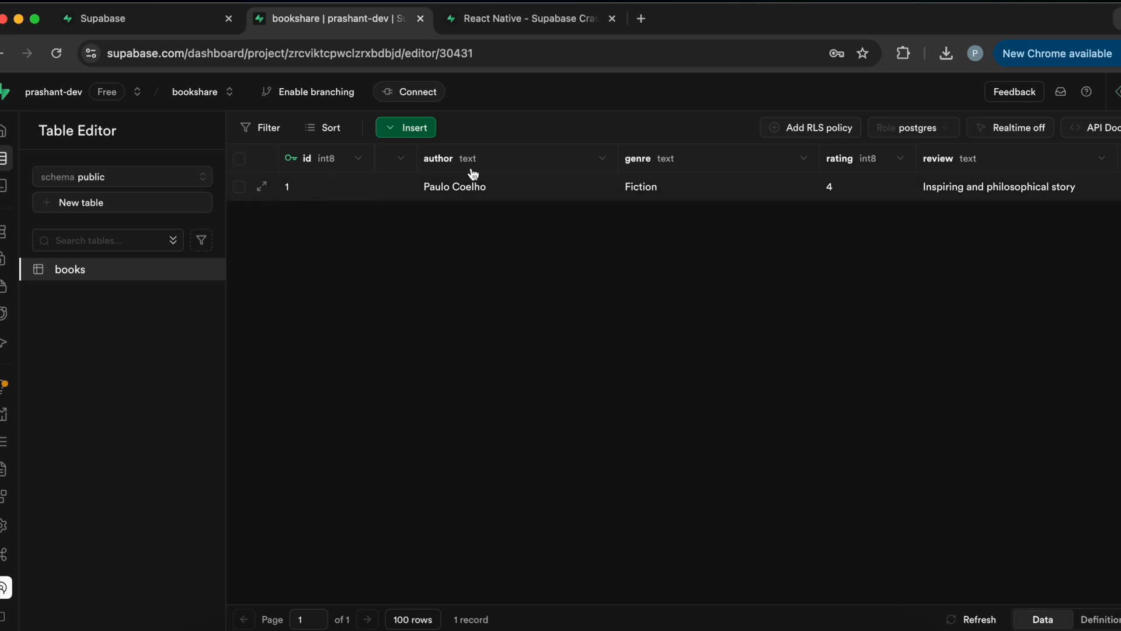
mouse_move(938, 187)
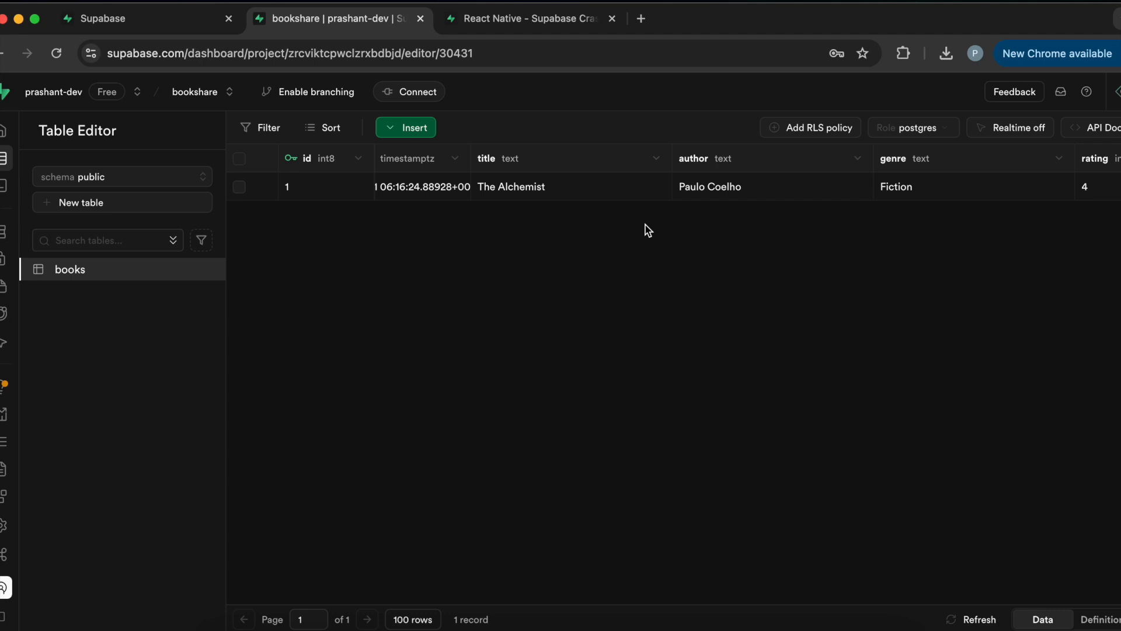
mouse_move(390, 191)
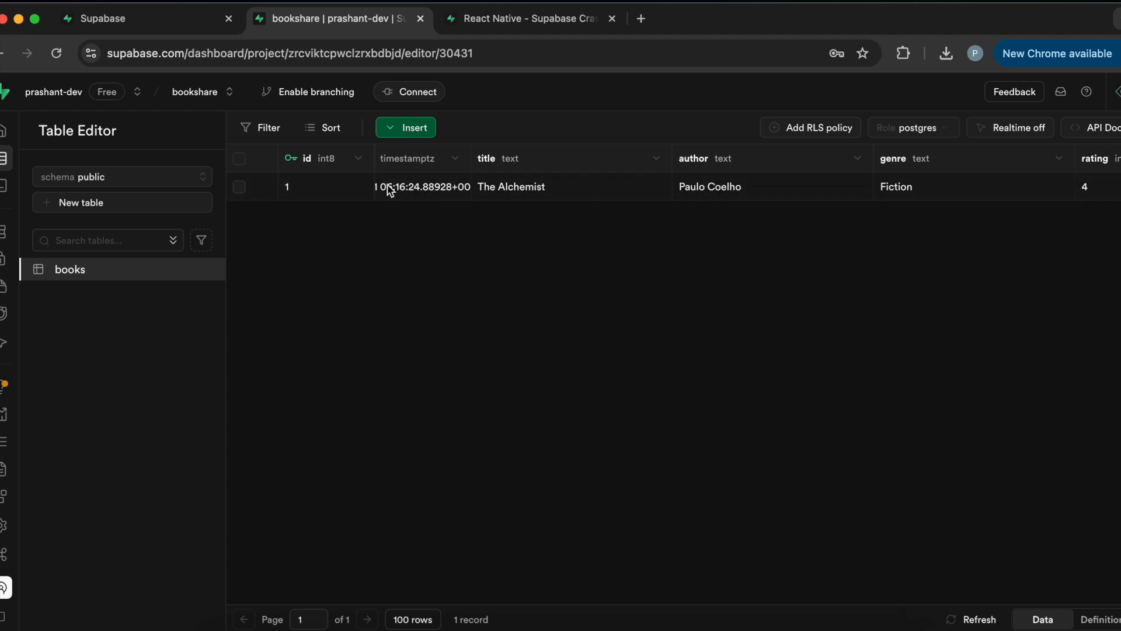
mouse_move(471, 205)
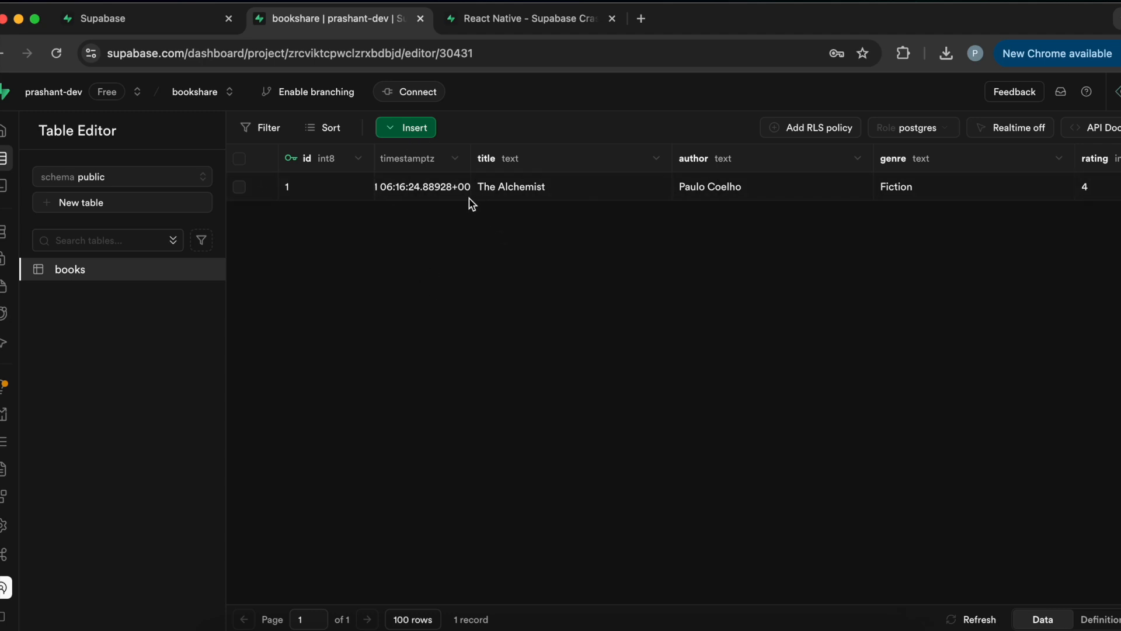
mouse_move(519, 291)
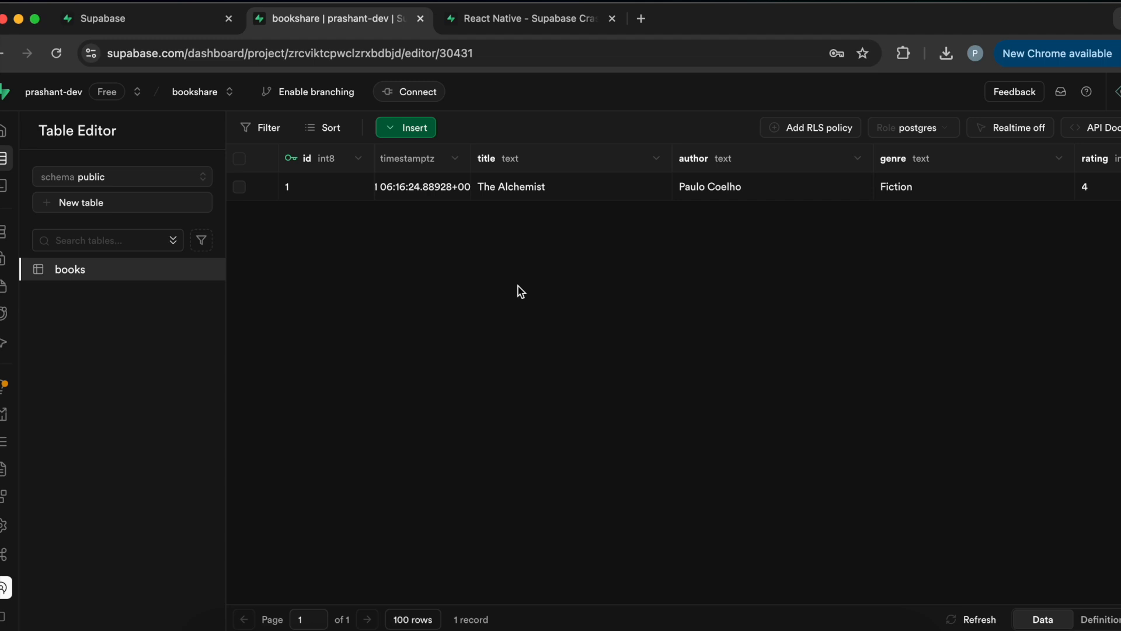
mouse_move(395, 195)
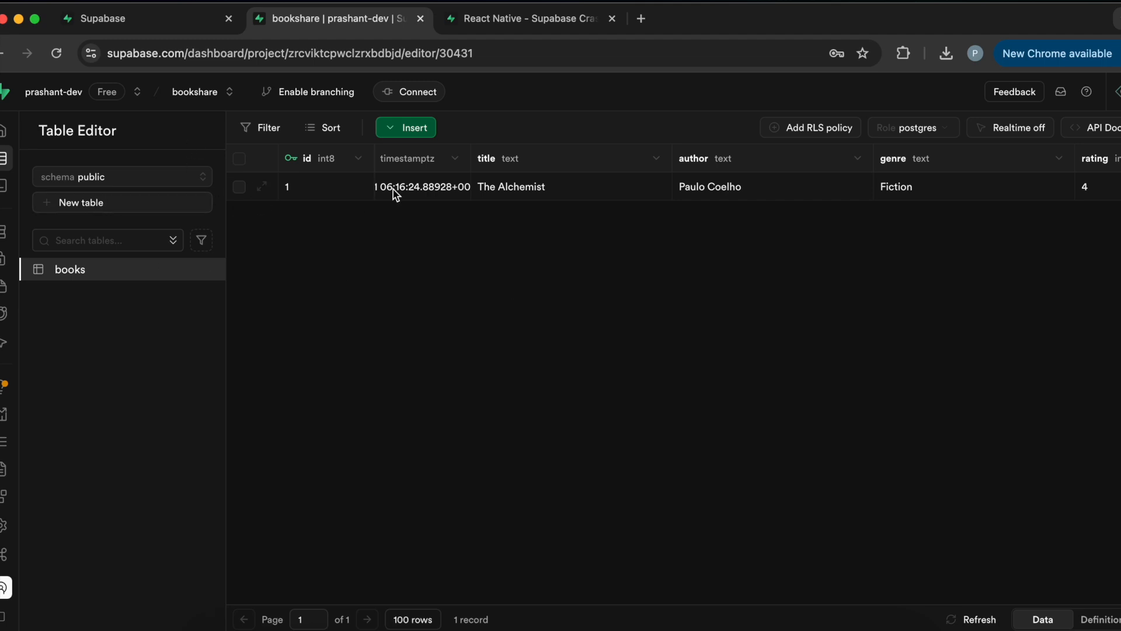